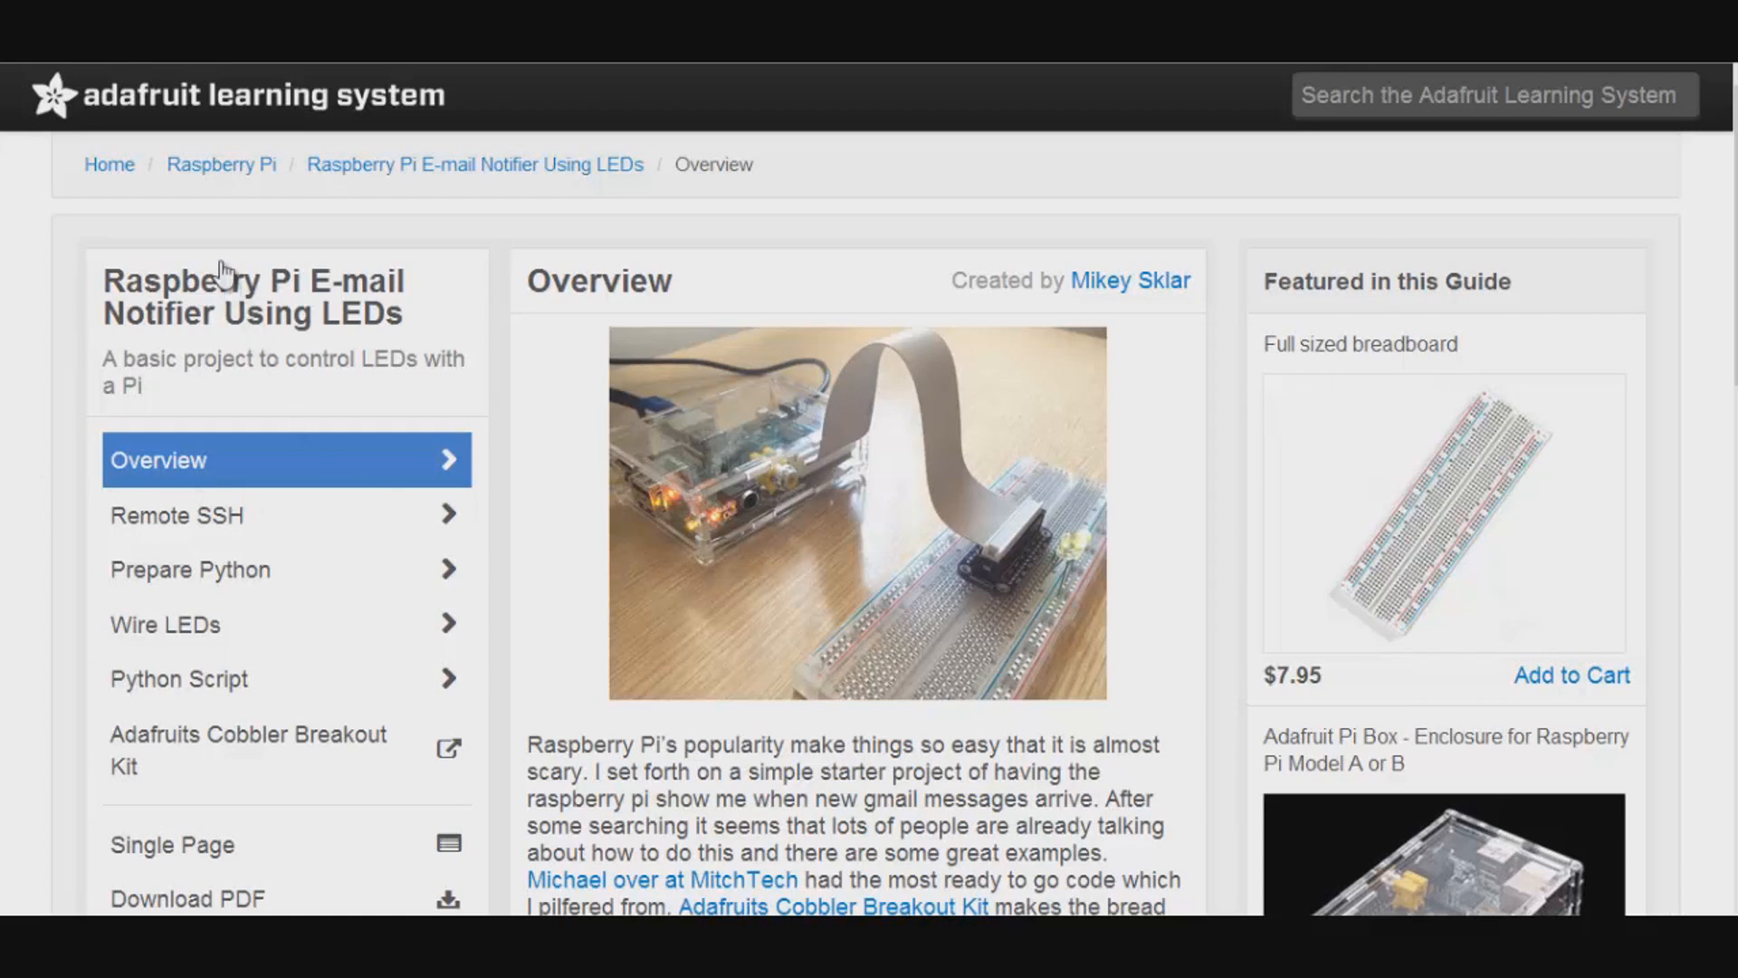
mouse_move(254, 400)
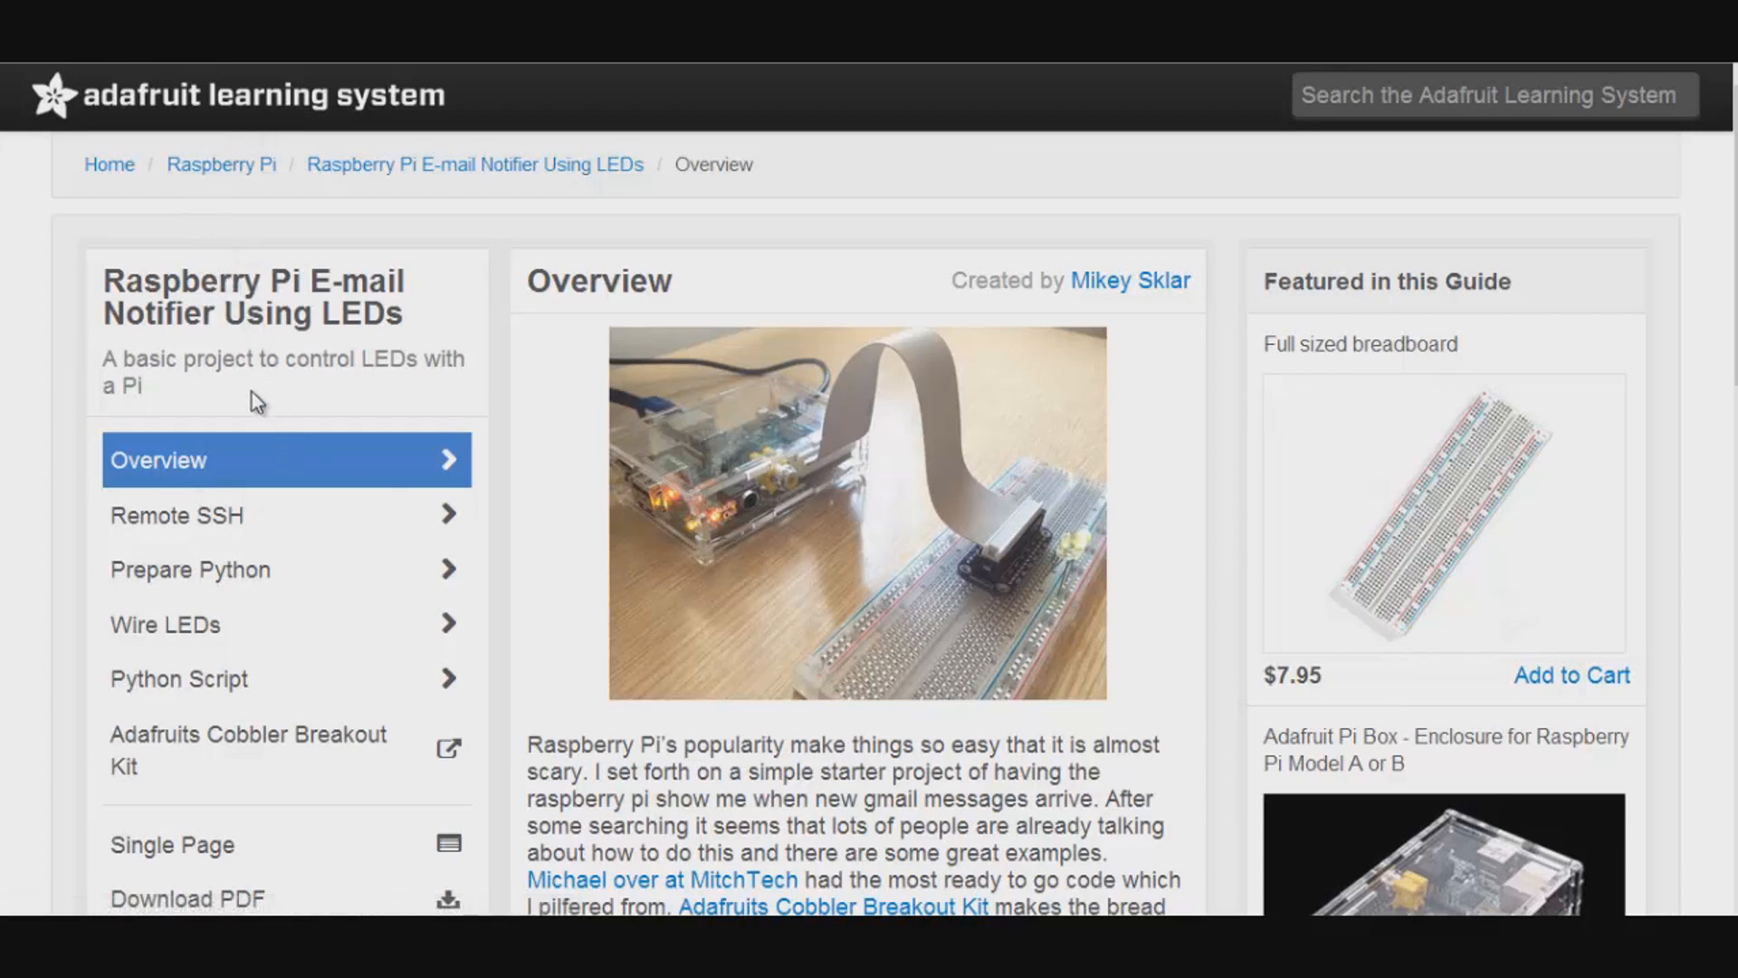
mouse_move(388, 446)
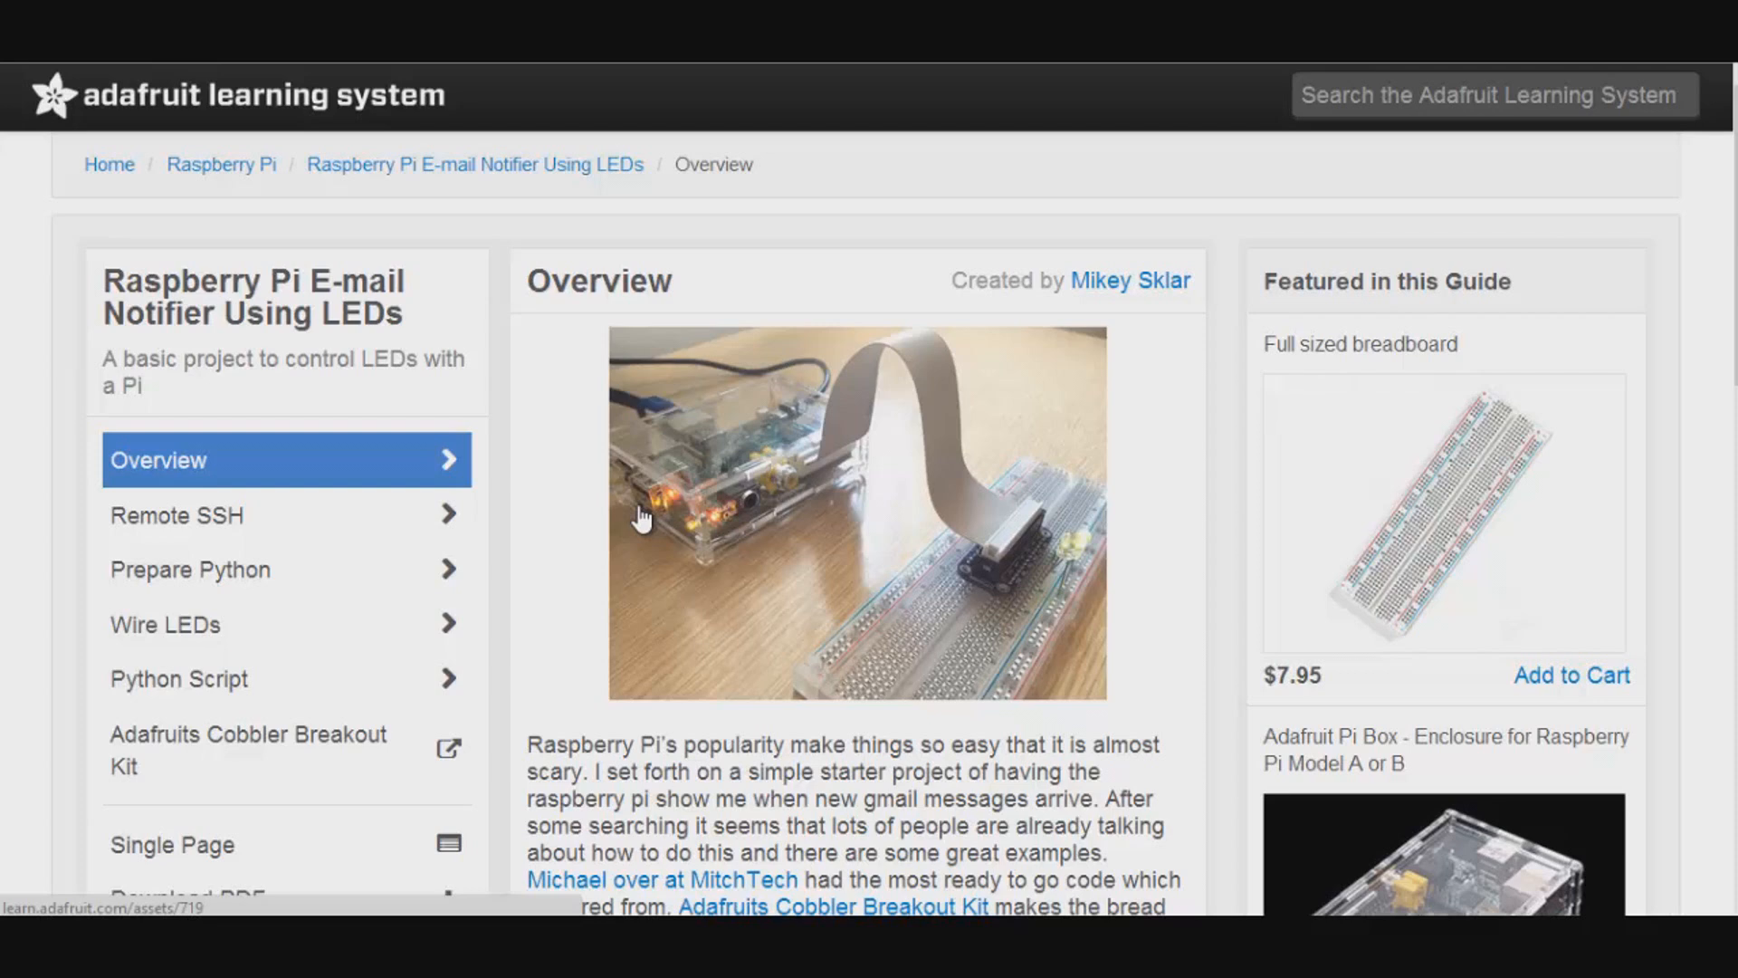
mouse_move(696, 619)
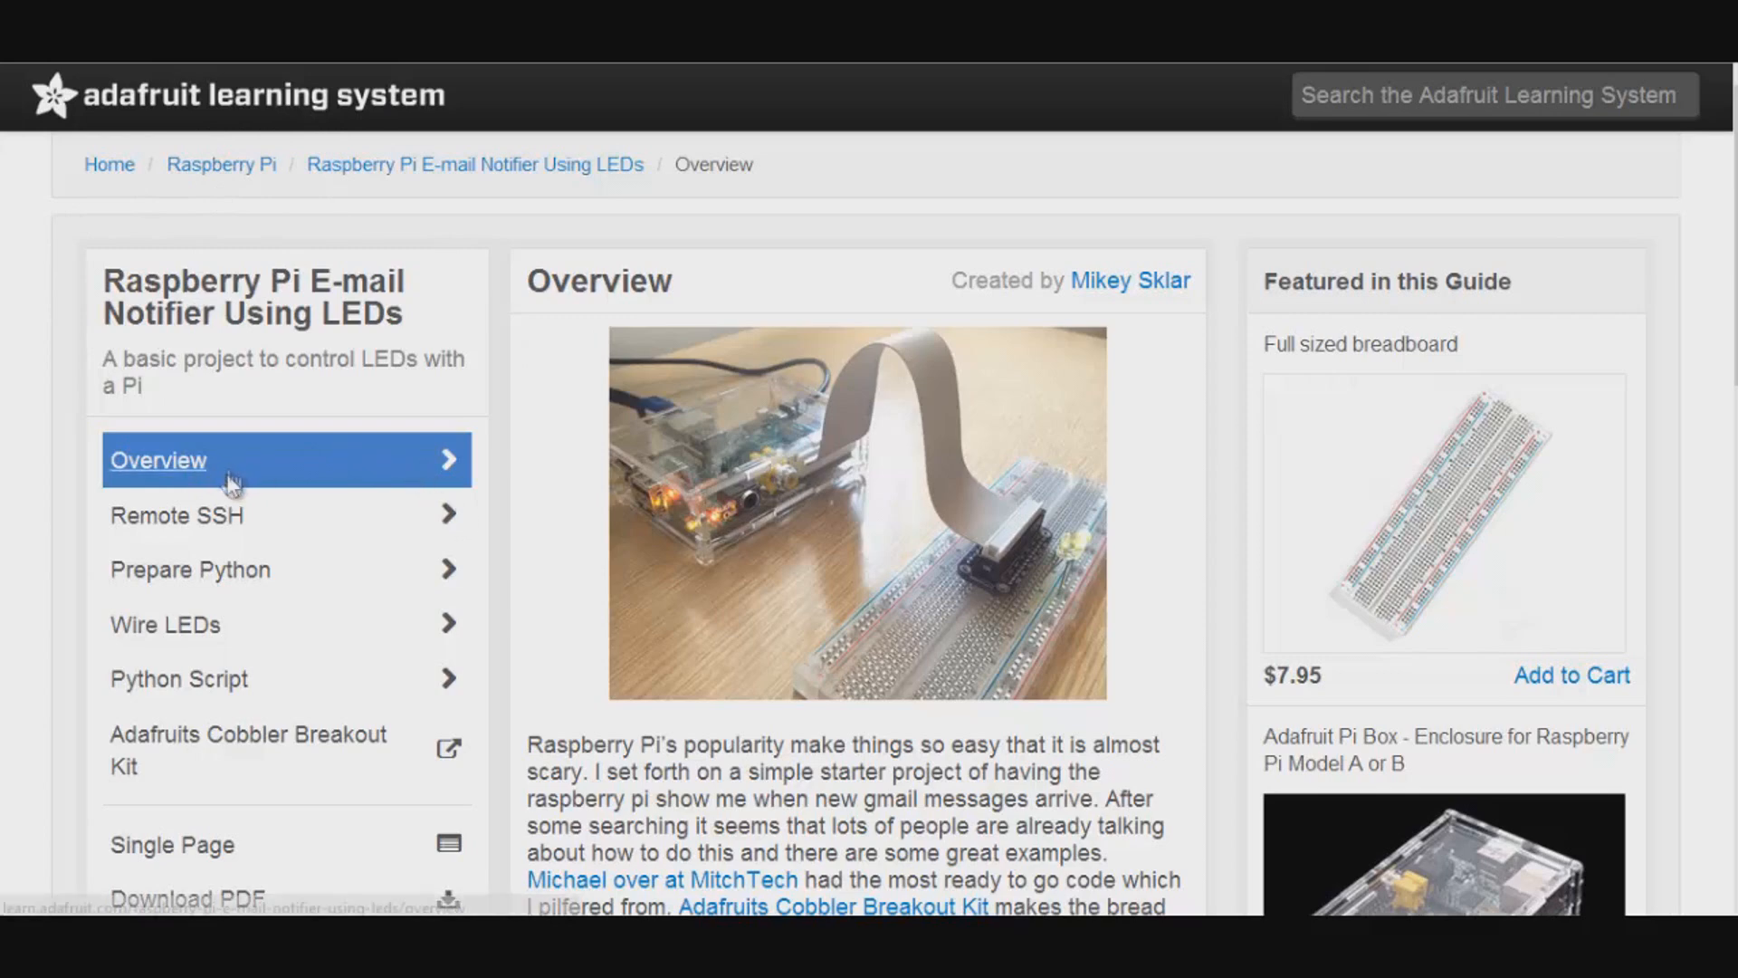
Enter sudo raspi-config at the LXTerminal prompt to launch the configuration tool
click(176, 514)
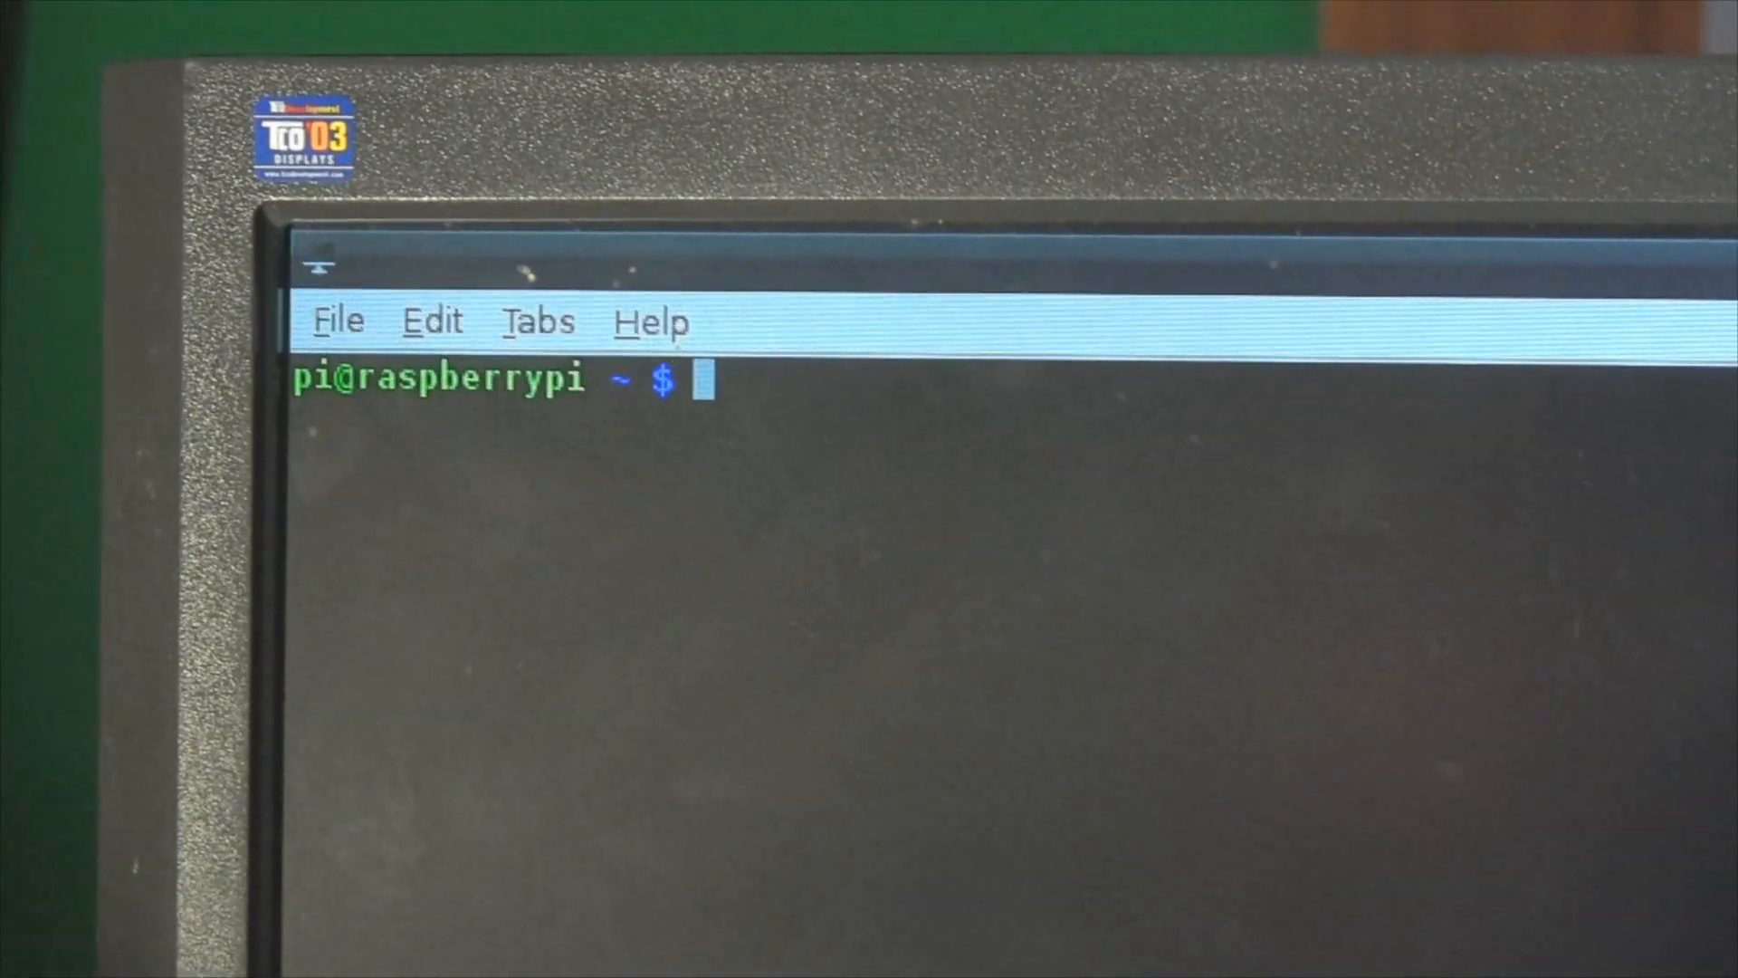
text(sudo ra)
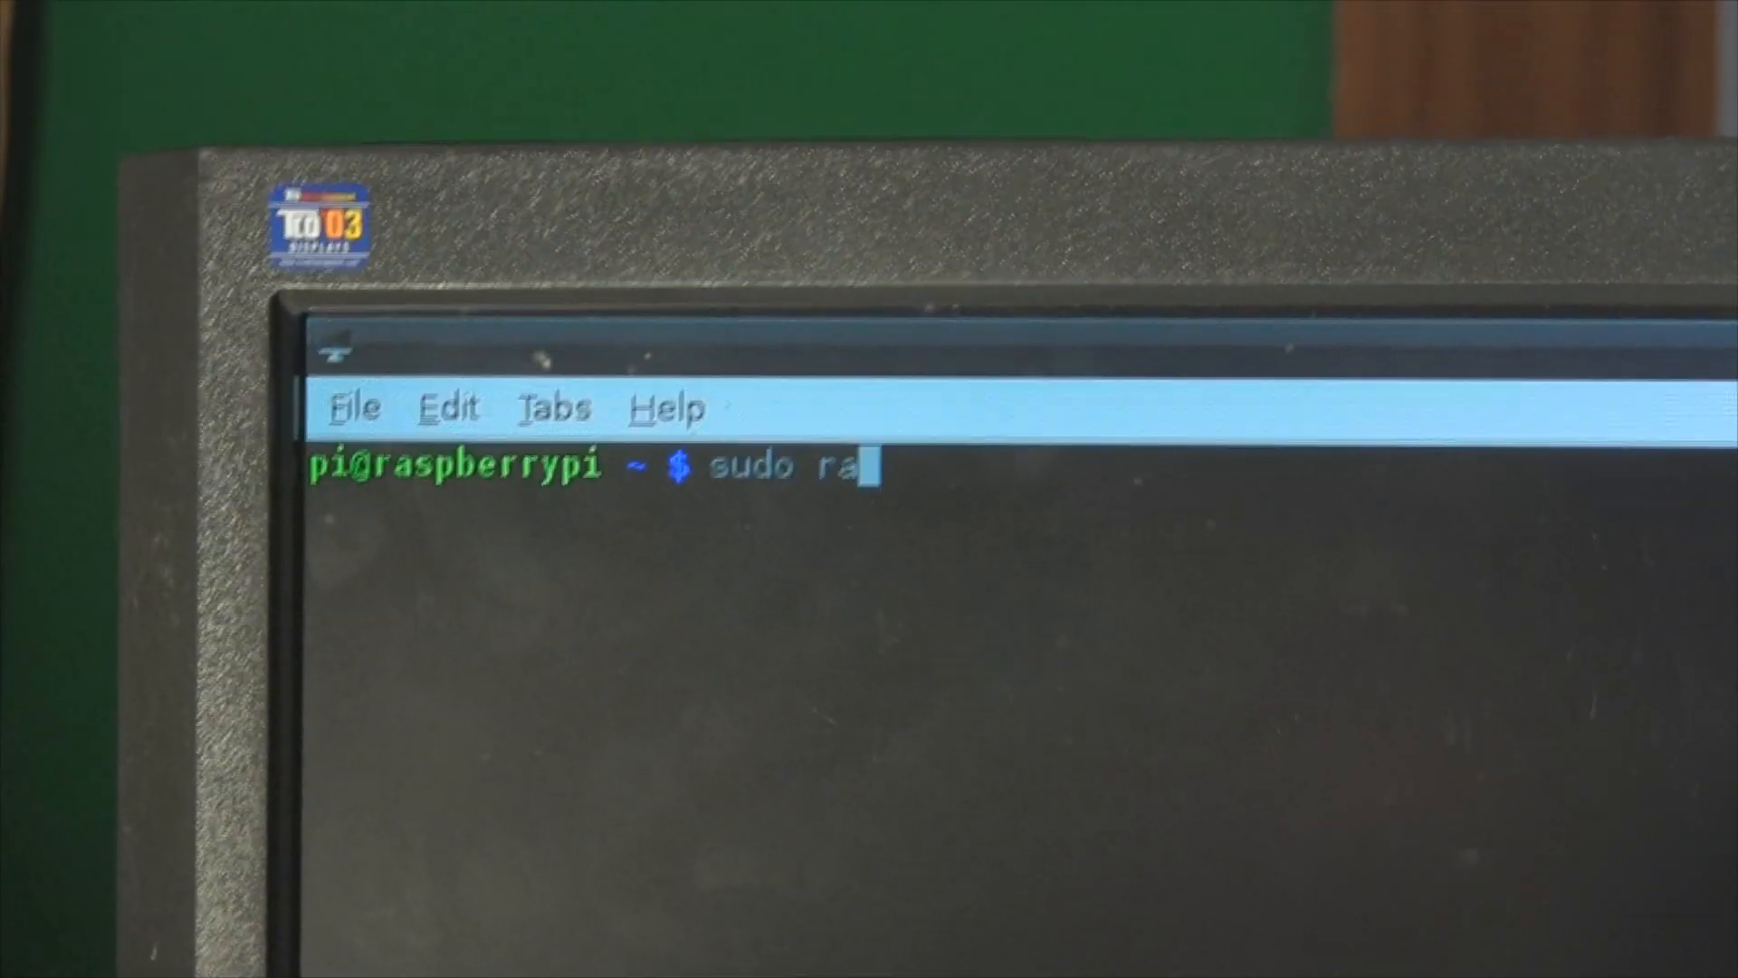
text(s)
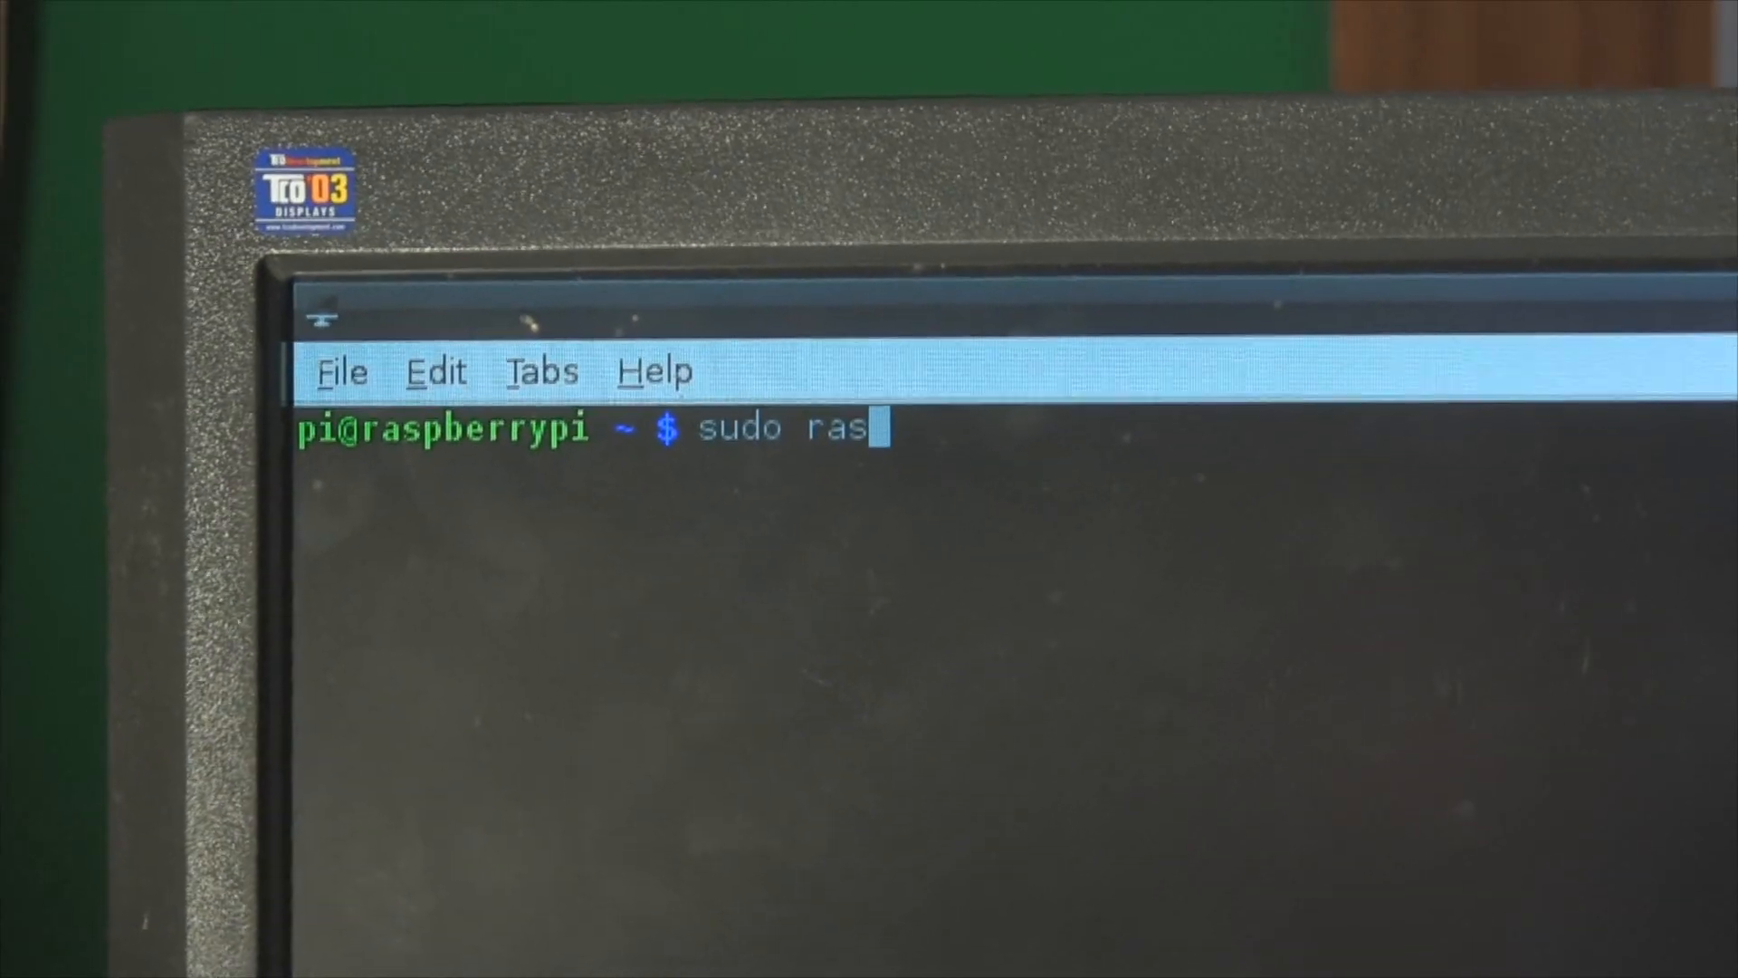
text(p)
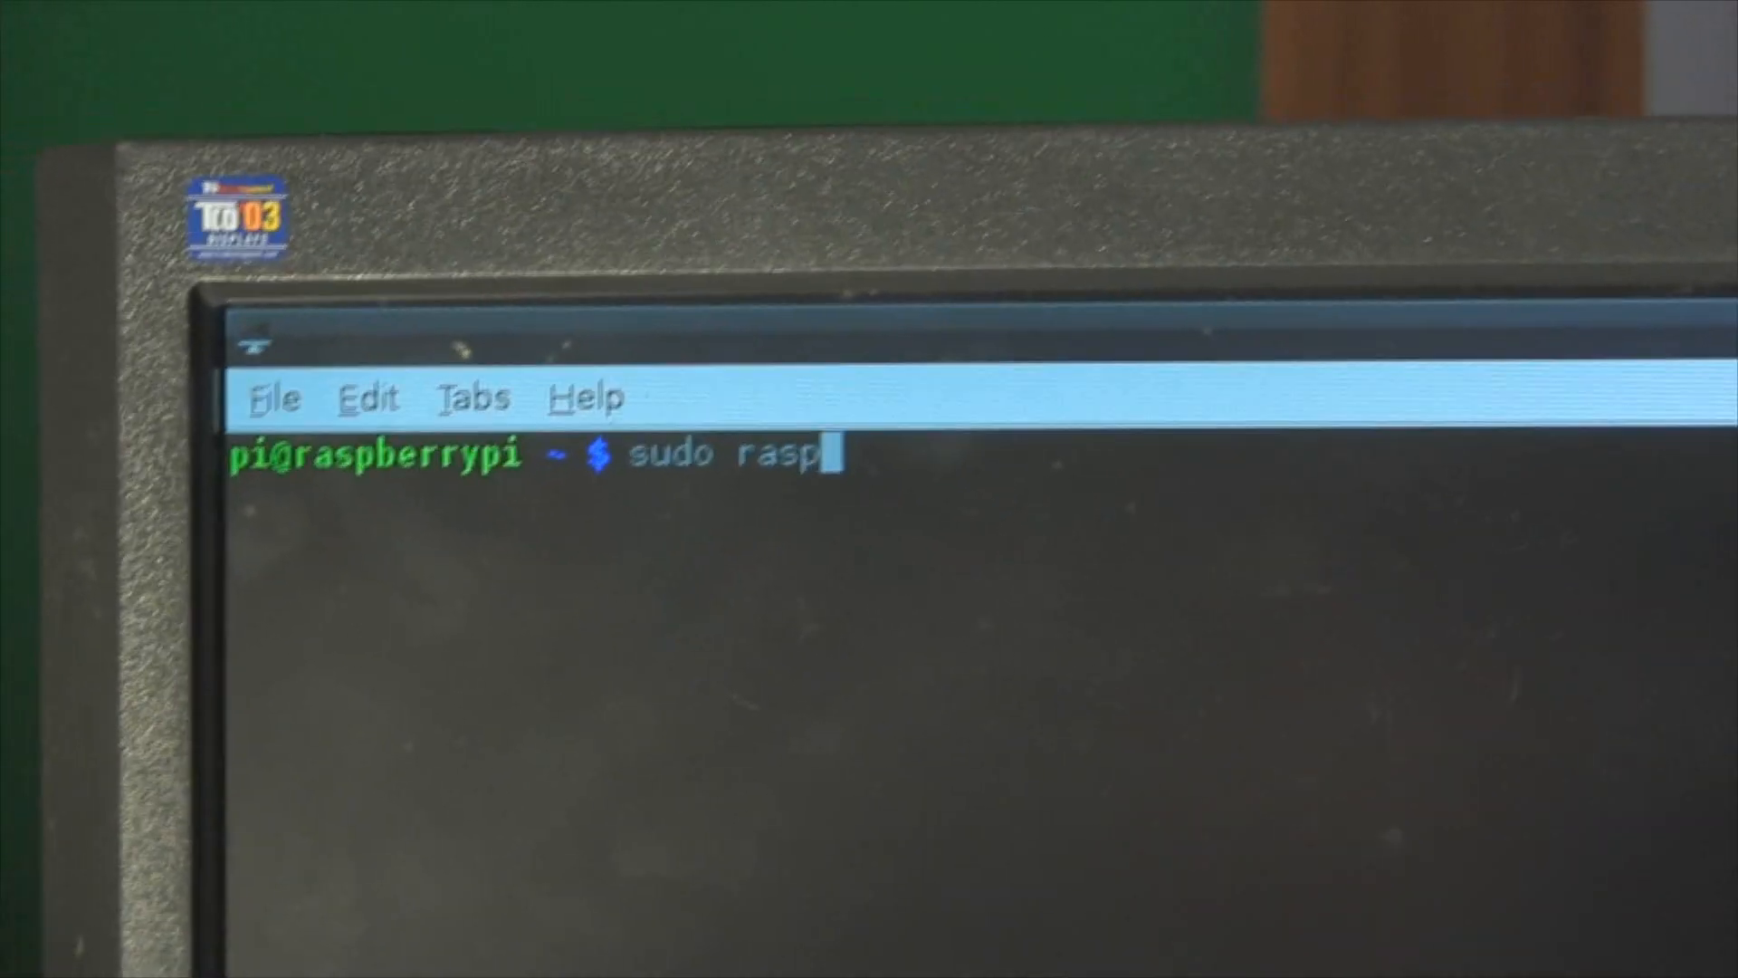
text(i-c)
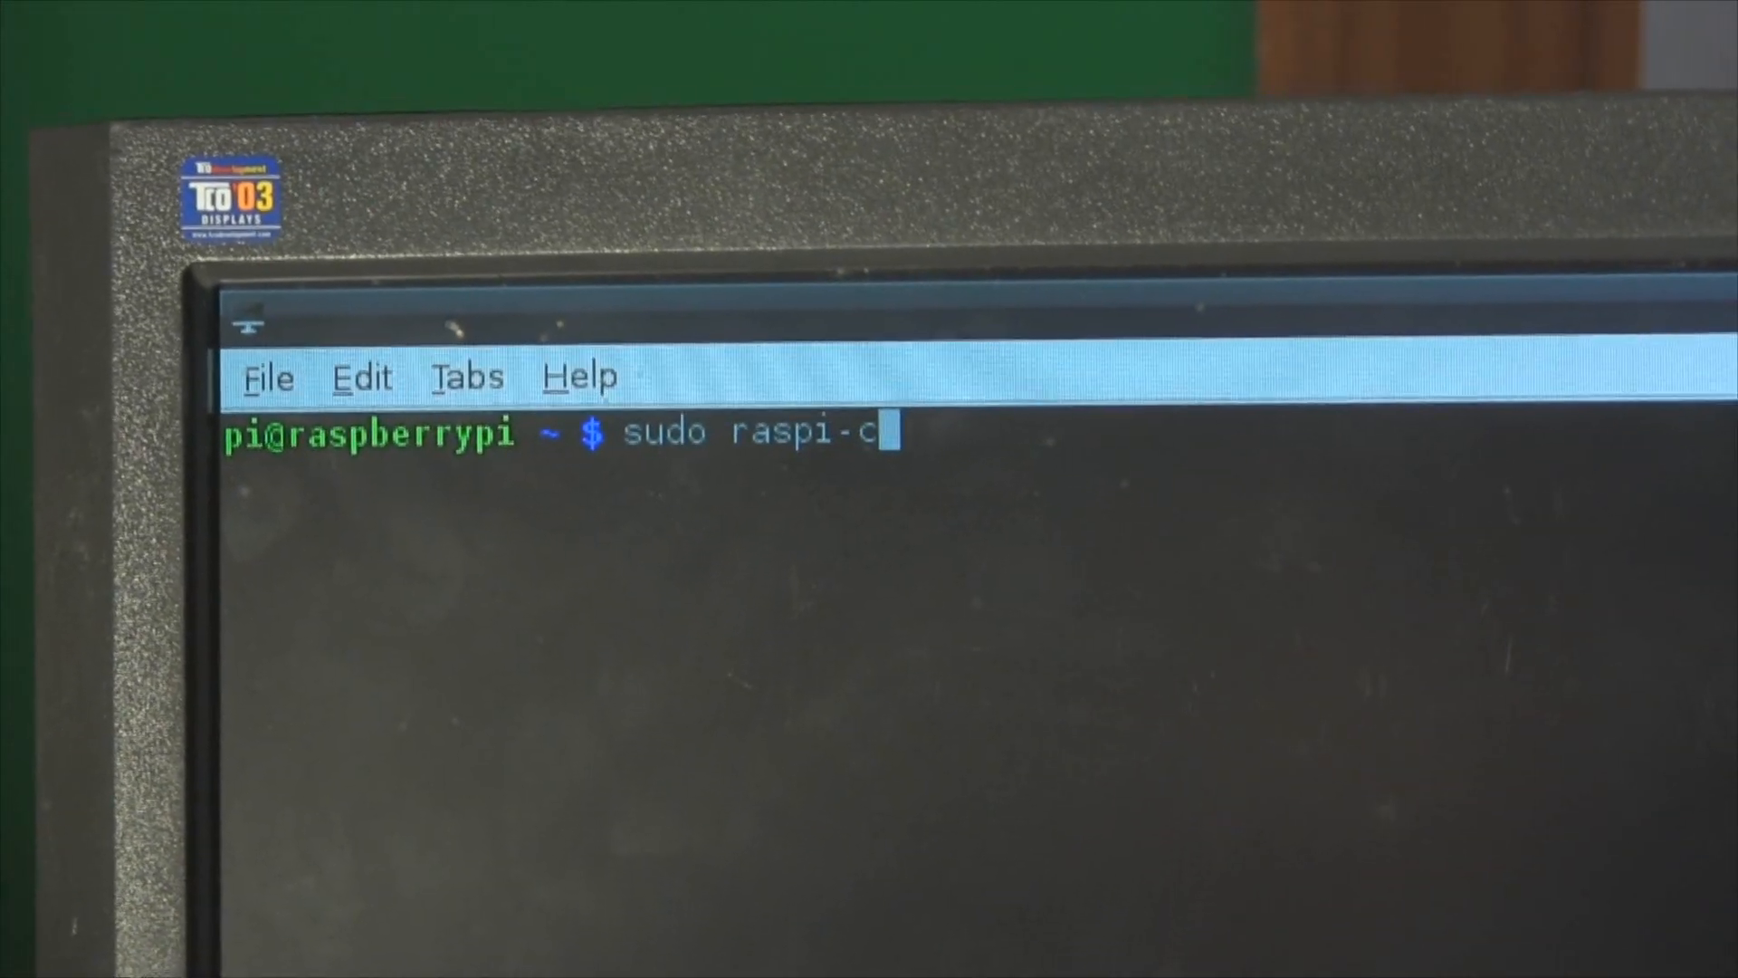
text(onfig)
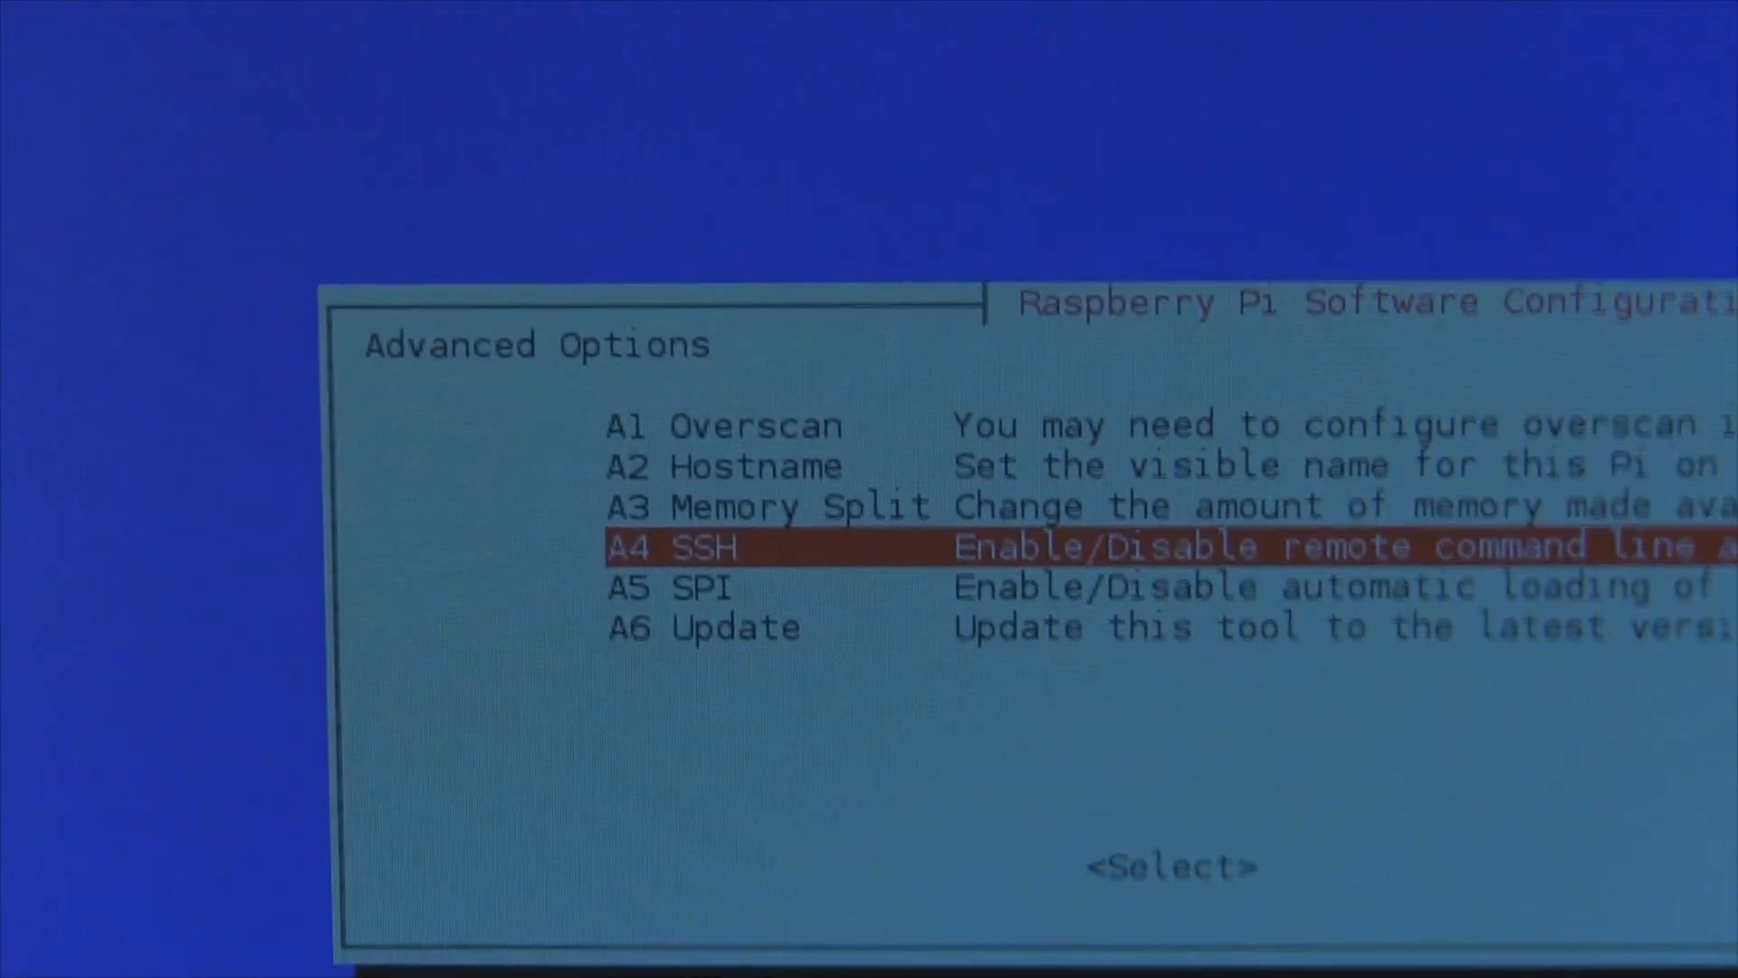
Enable the SSH server under Advanced Options and acknowledge the confirmation
key(enter)
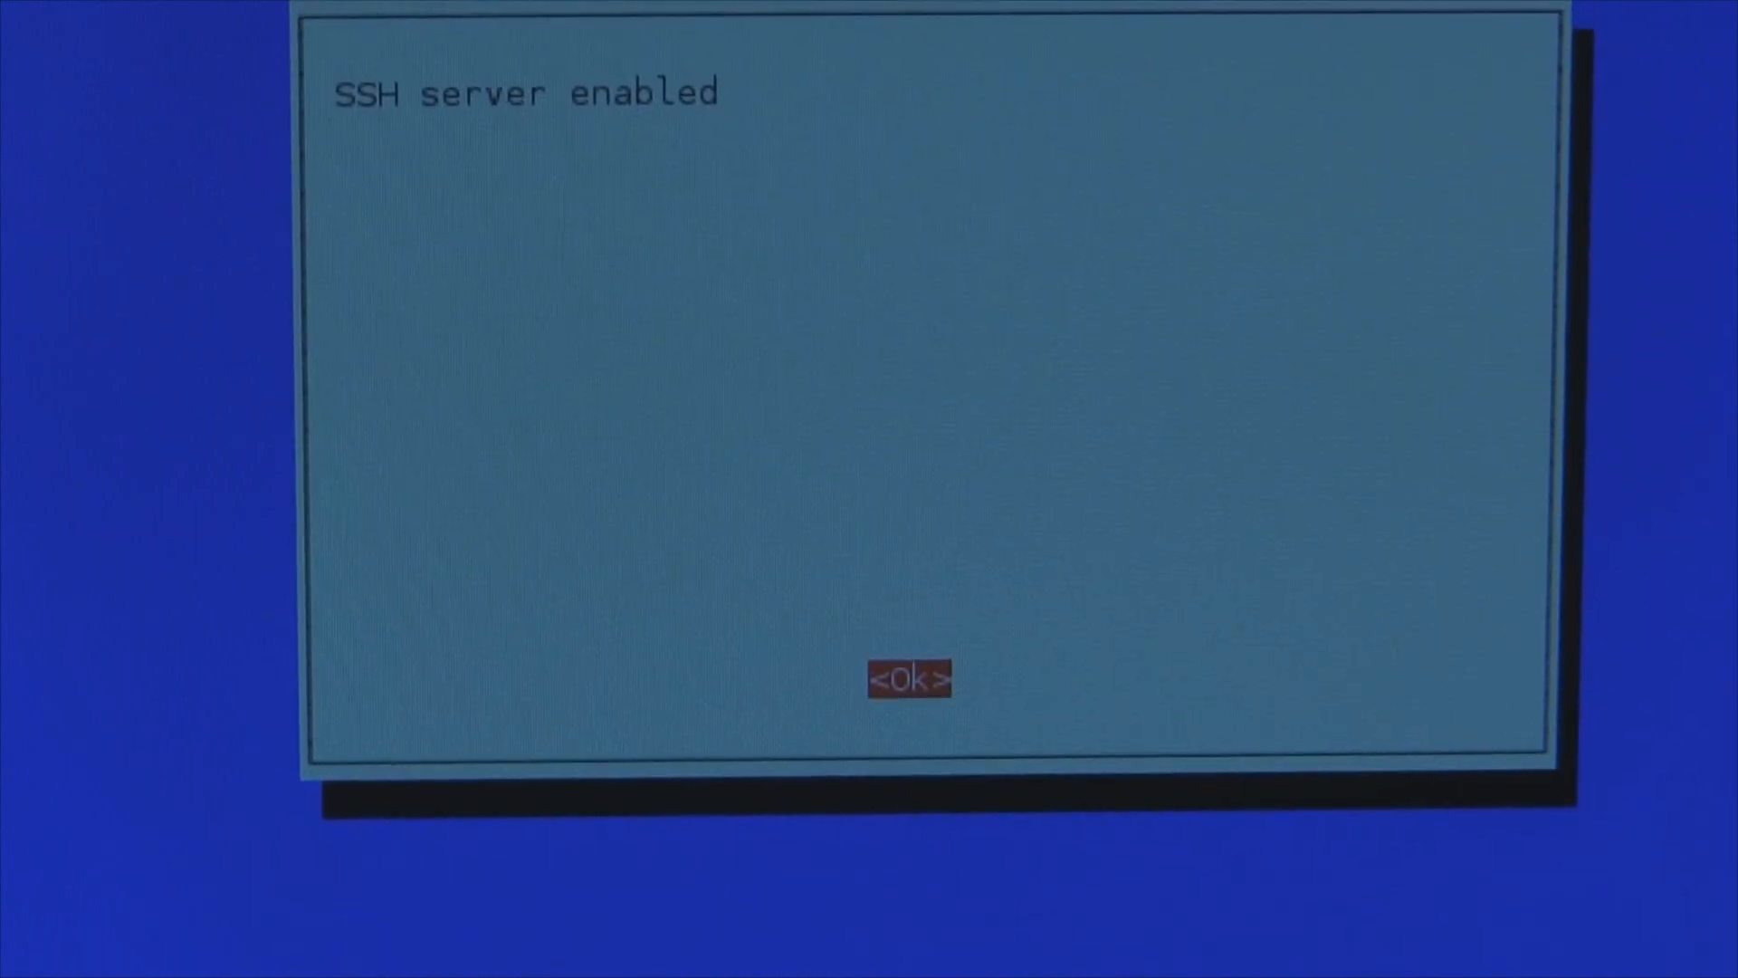
click(907, 678)
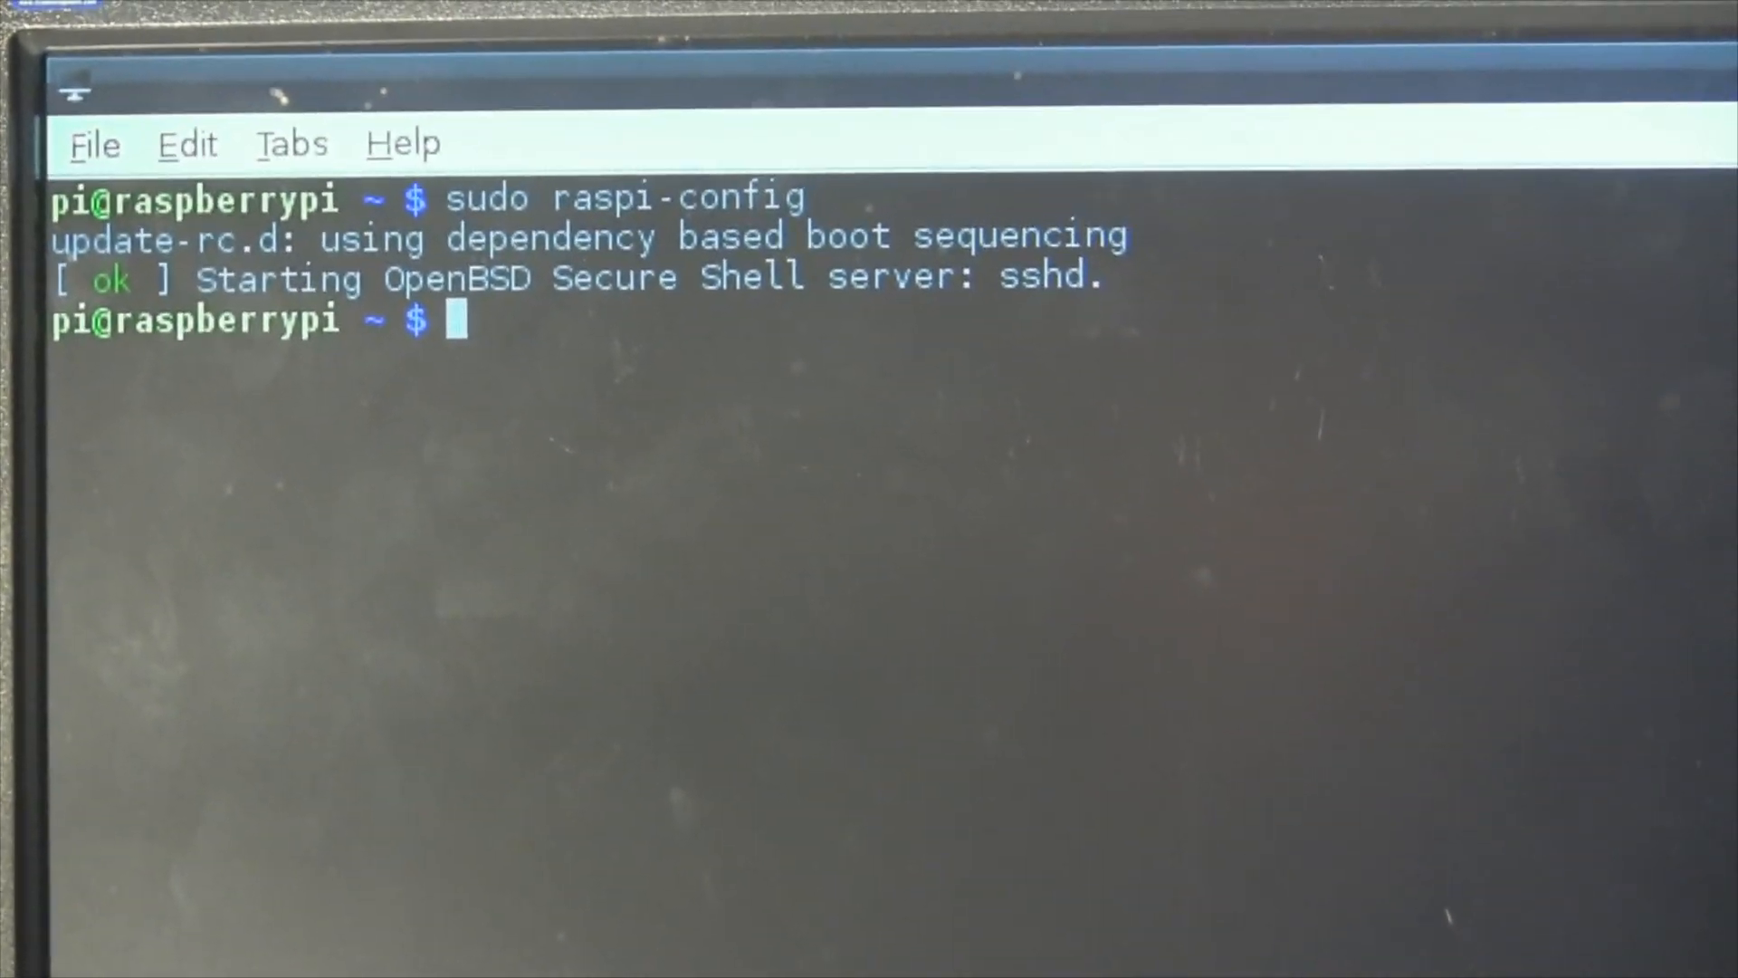
Run sudo ifconfig to list the Pi's network interfaces and IP address
text(sudo)
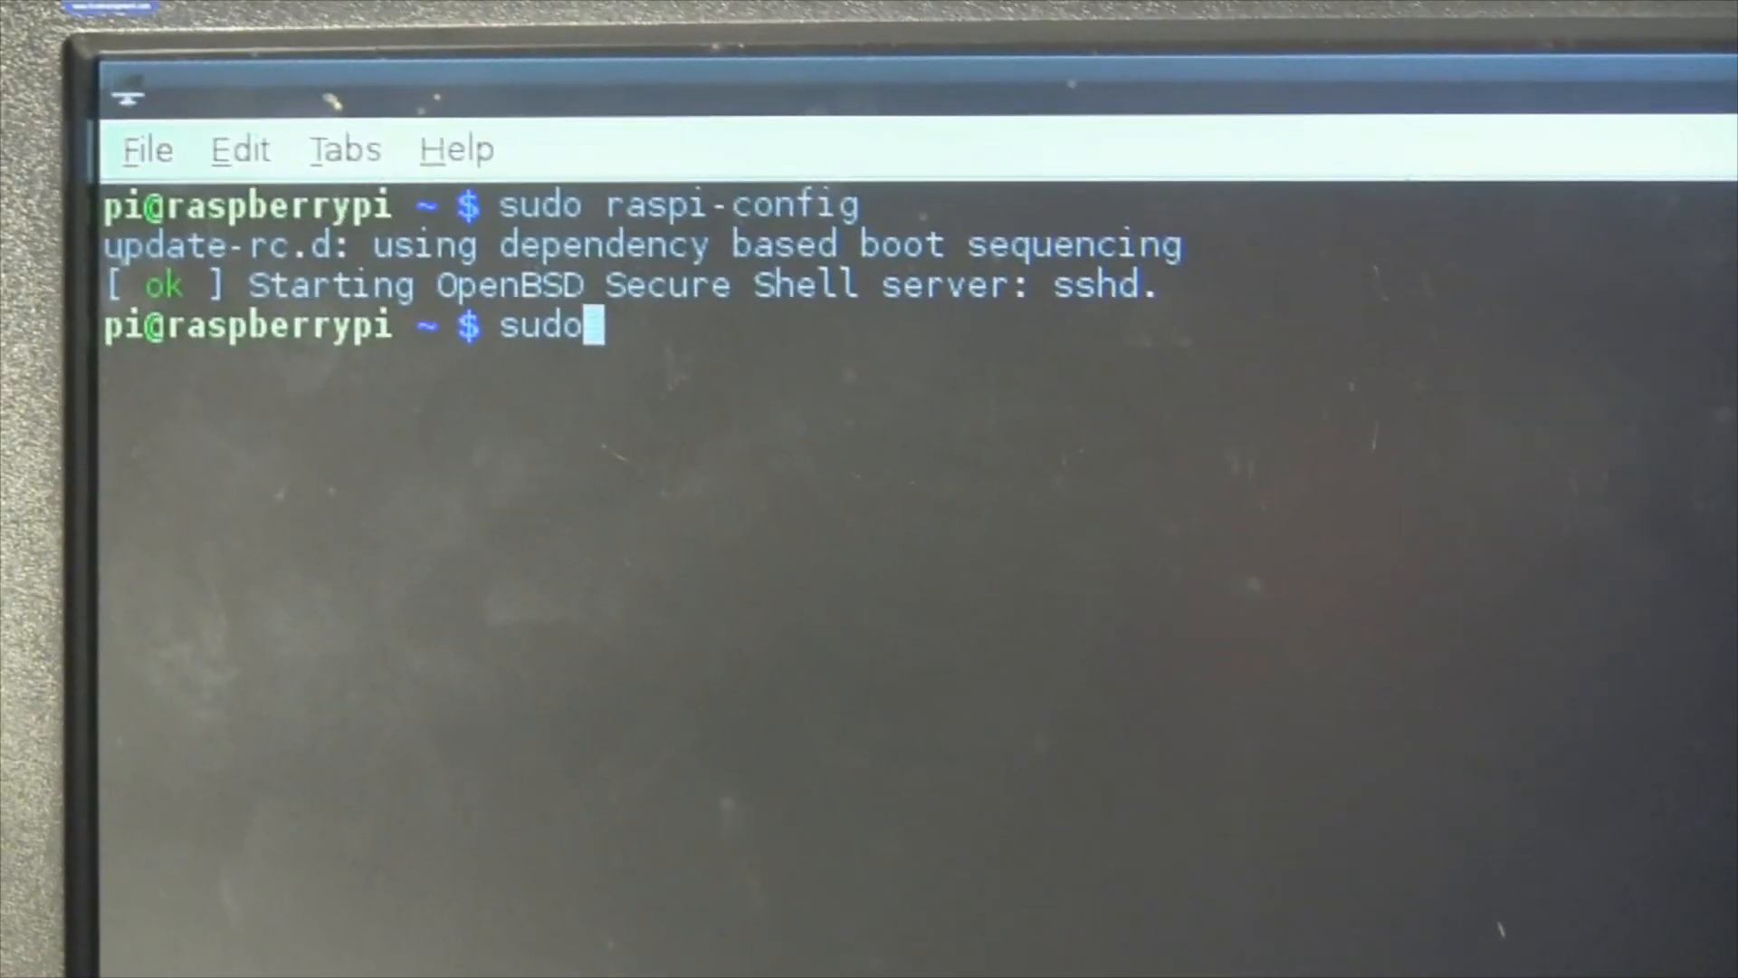
text(ifc)
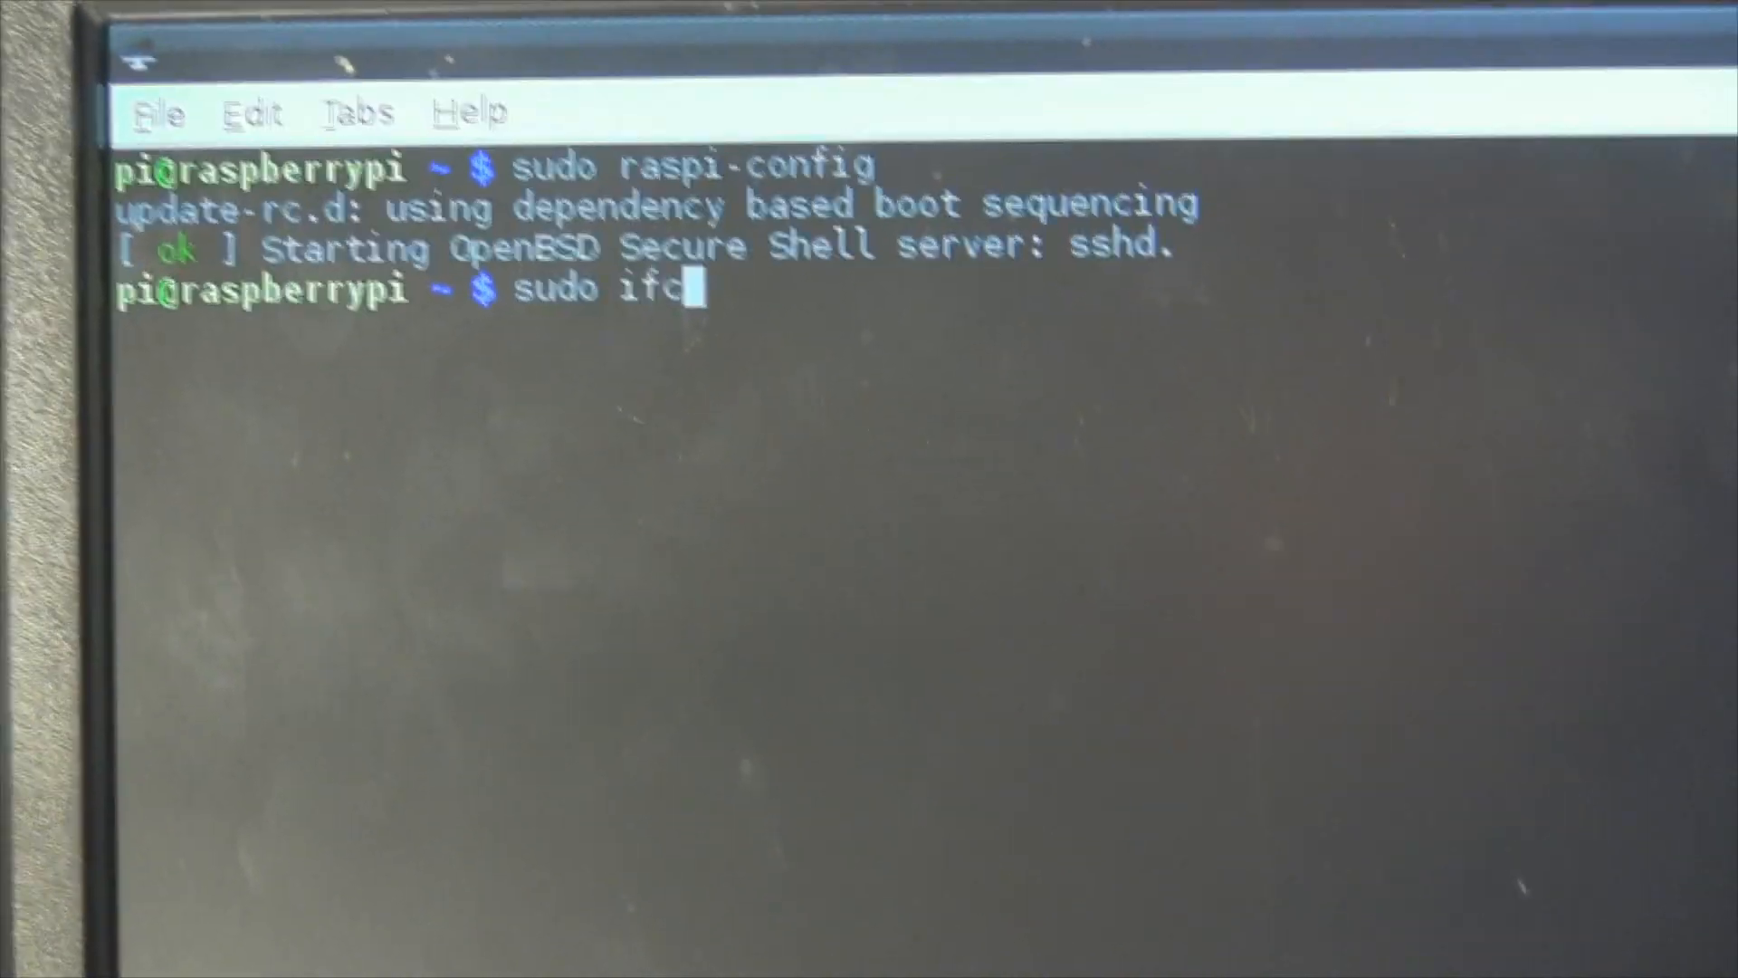
text(onfig)
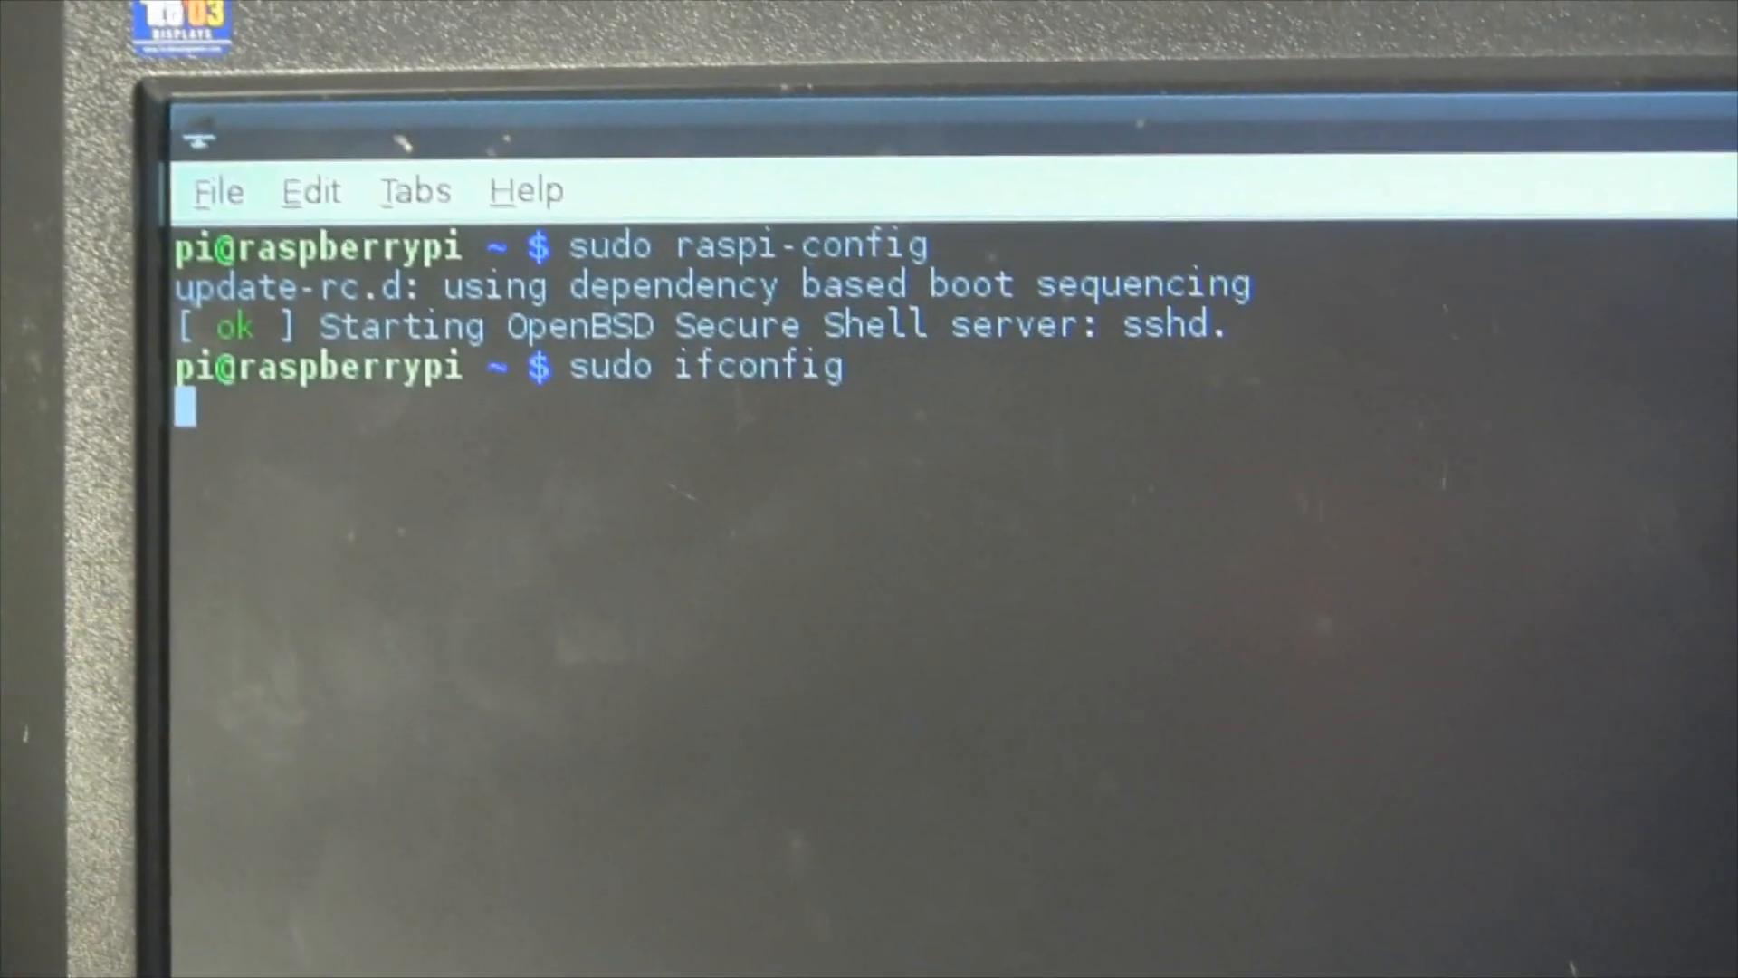
key(Return)
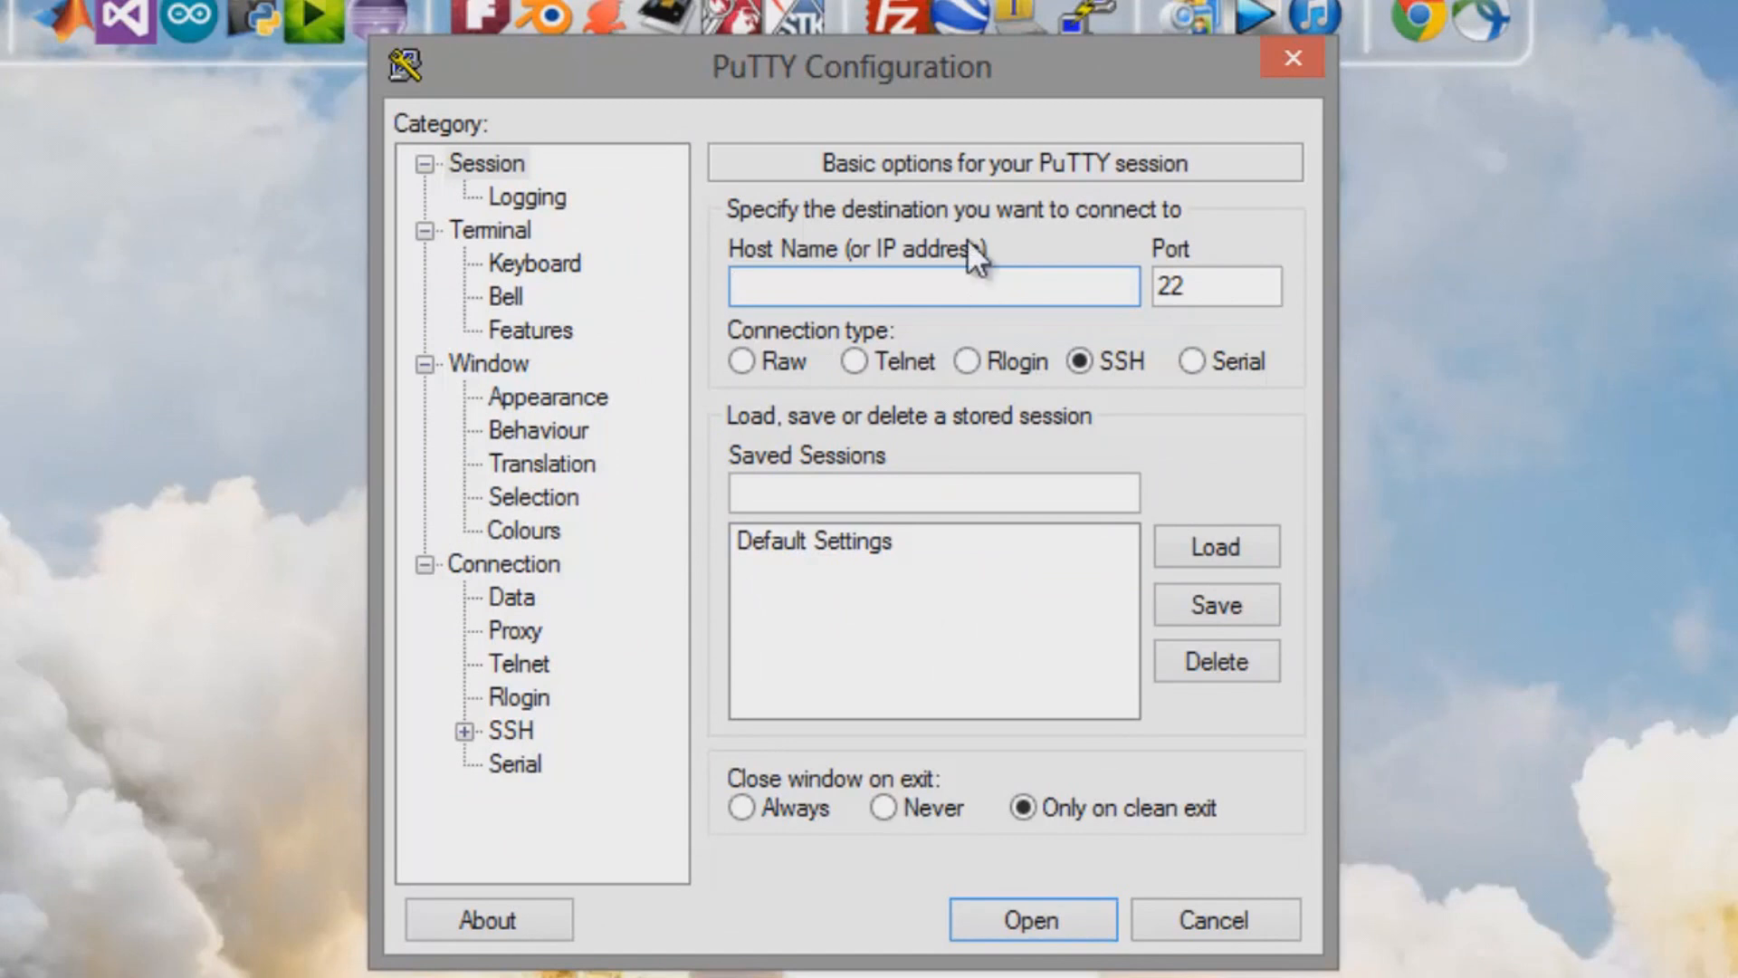
Enter 192.168.0.107 as the PuTTY host name for the SSH connection on port 22
click(931, 286)
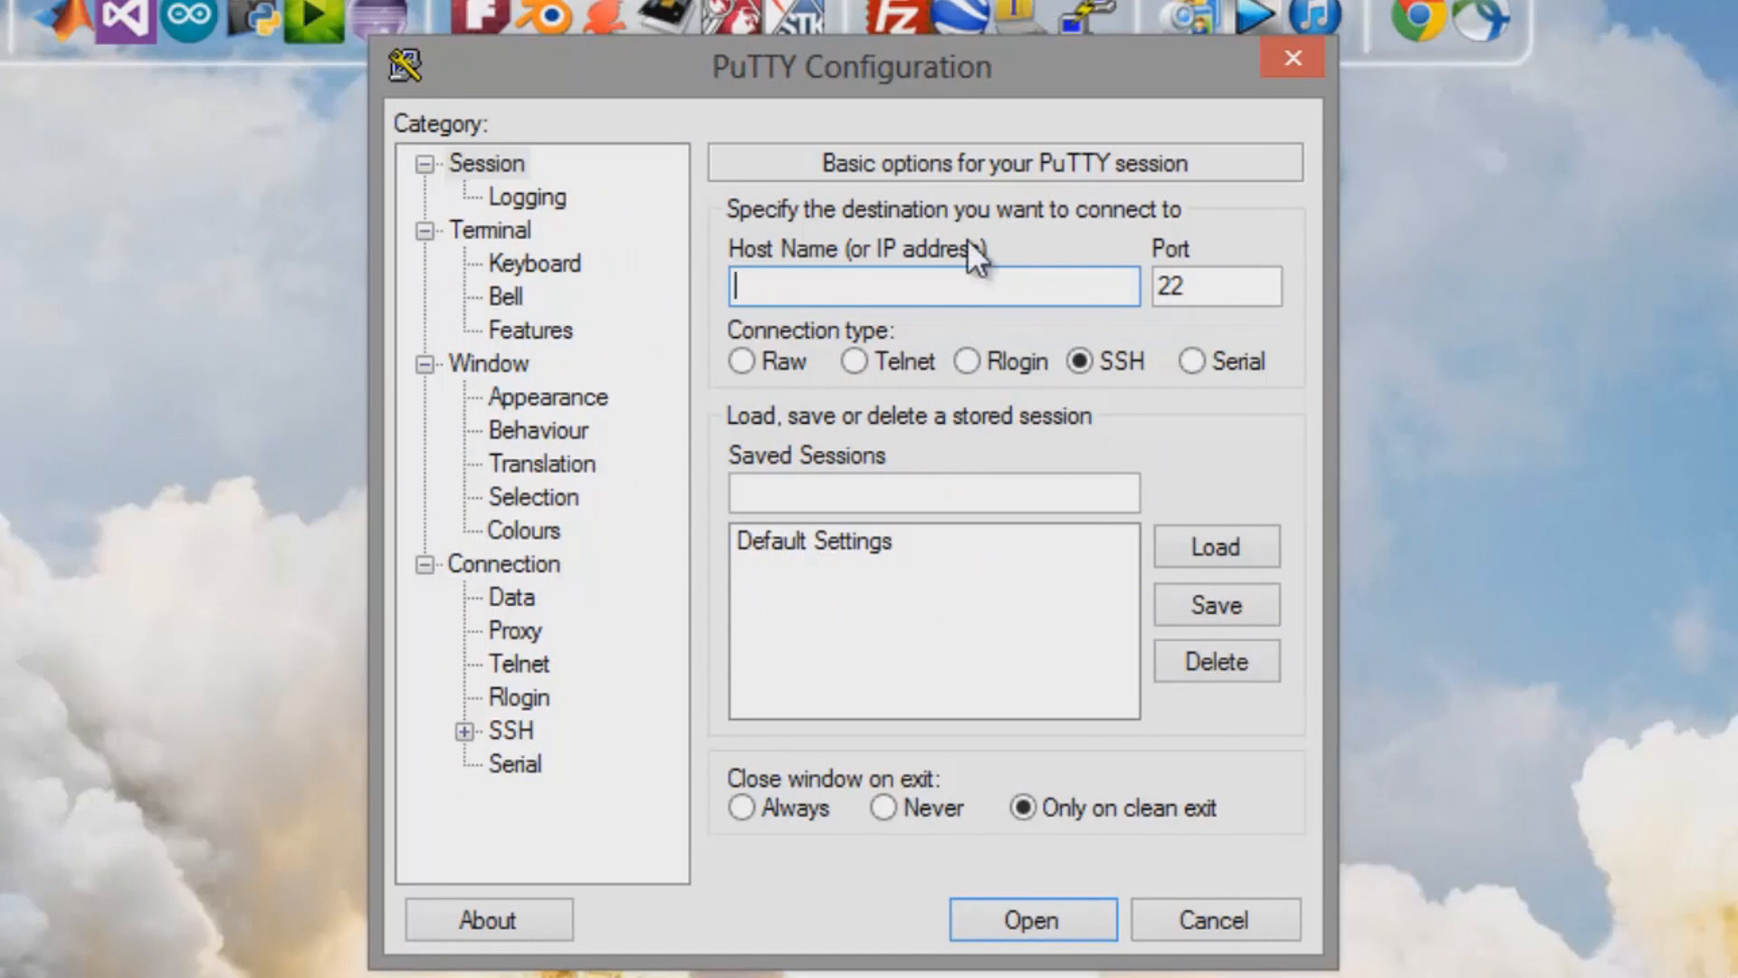
text(1)
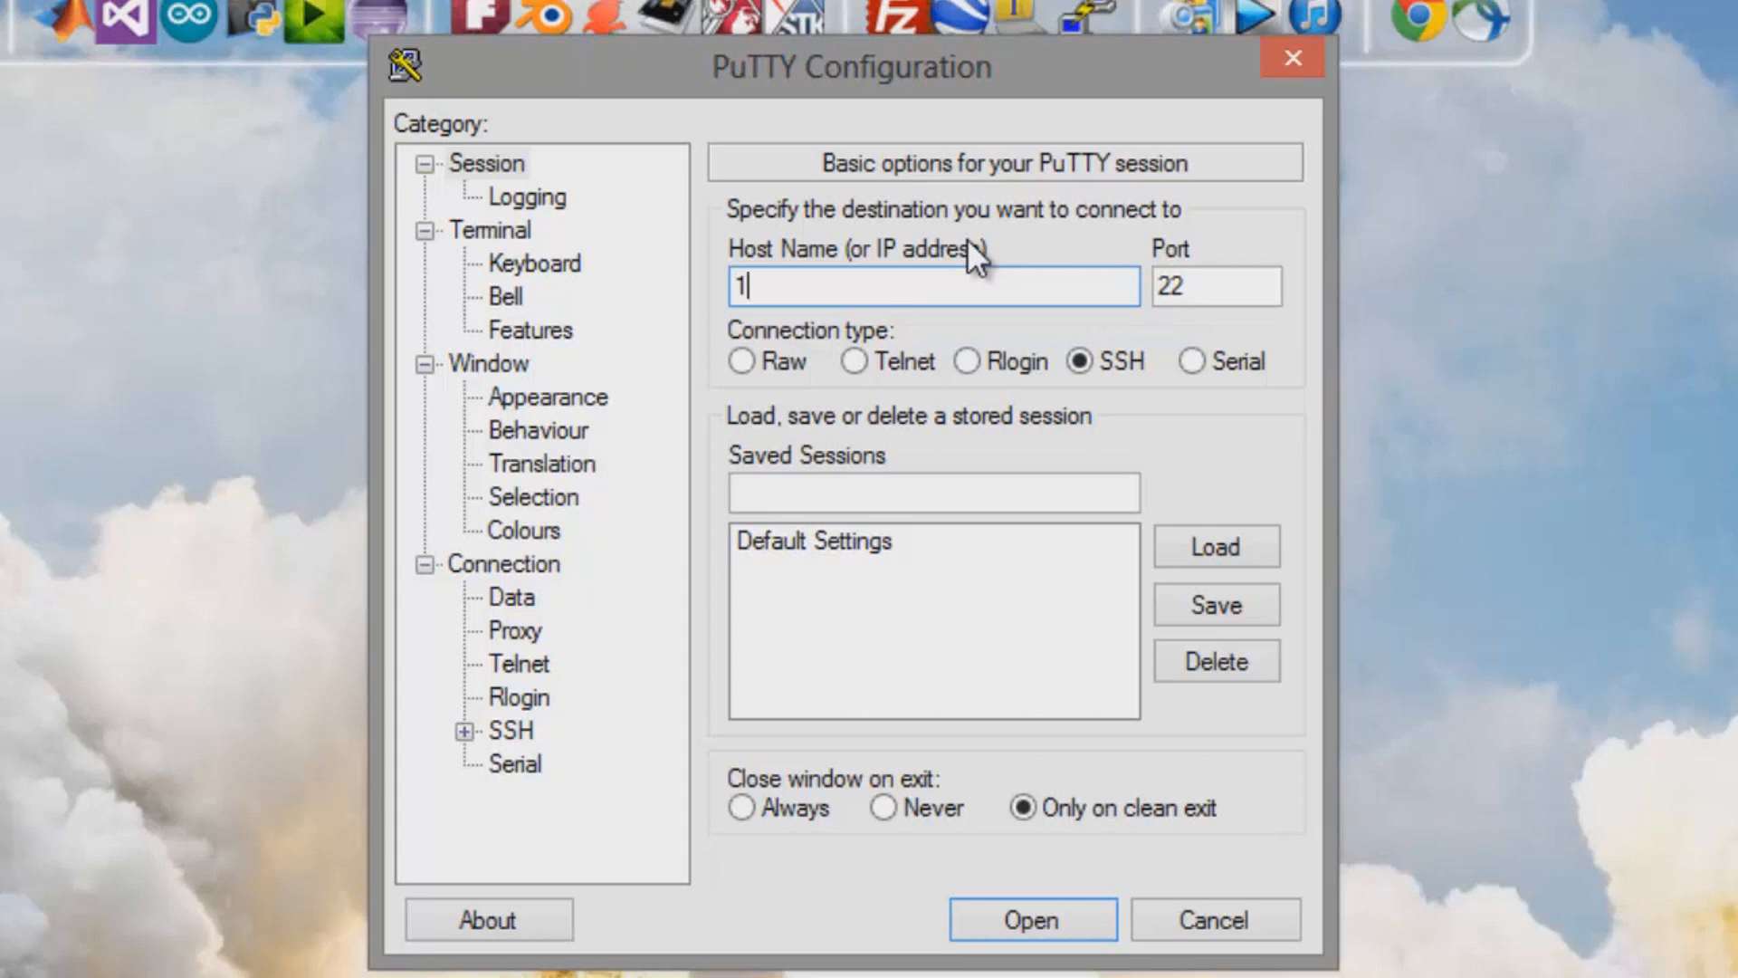
text(92)
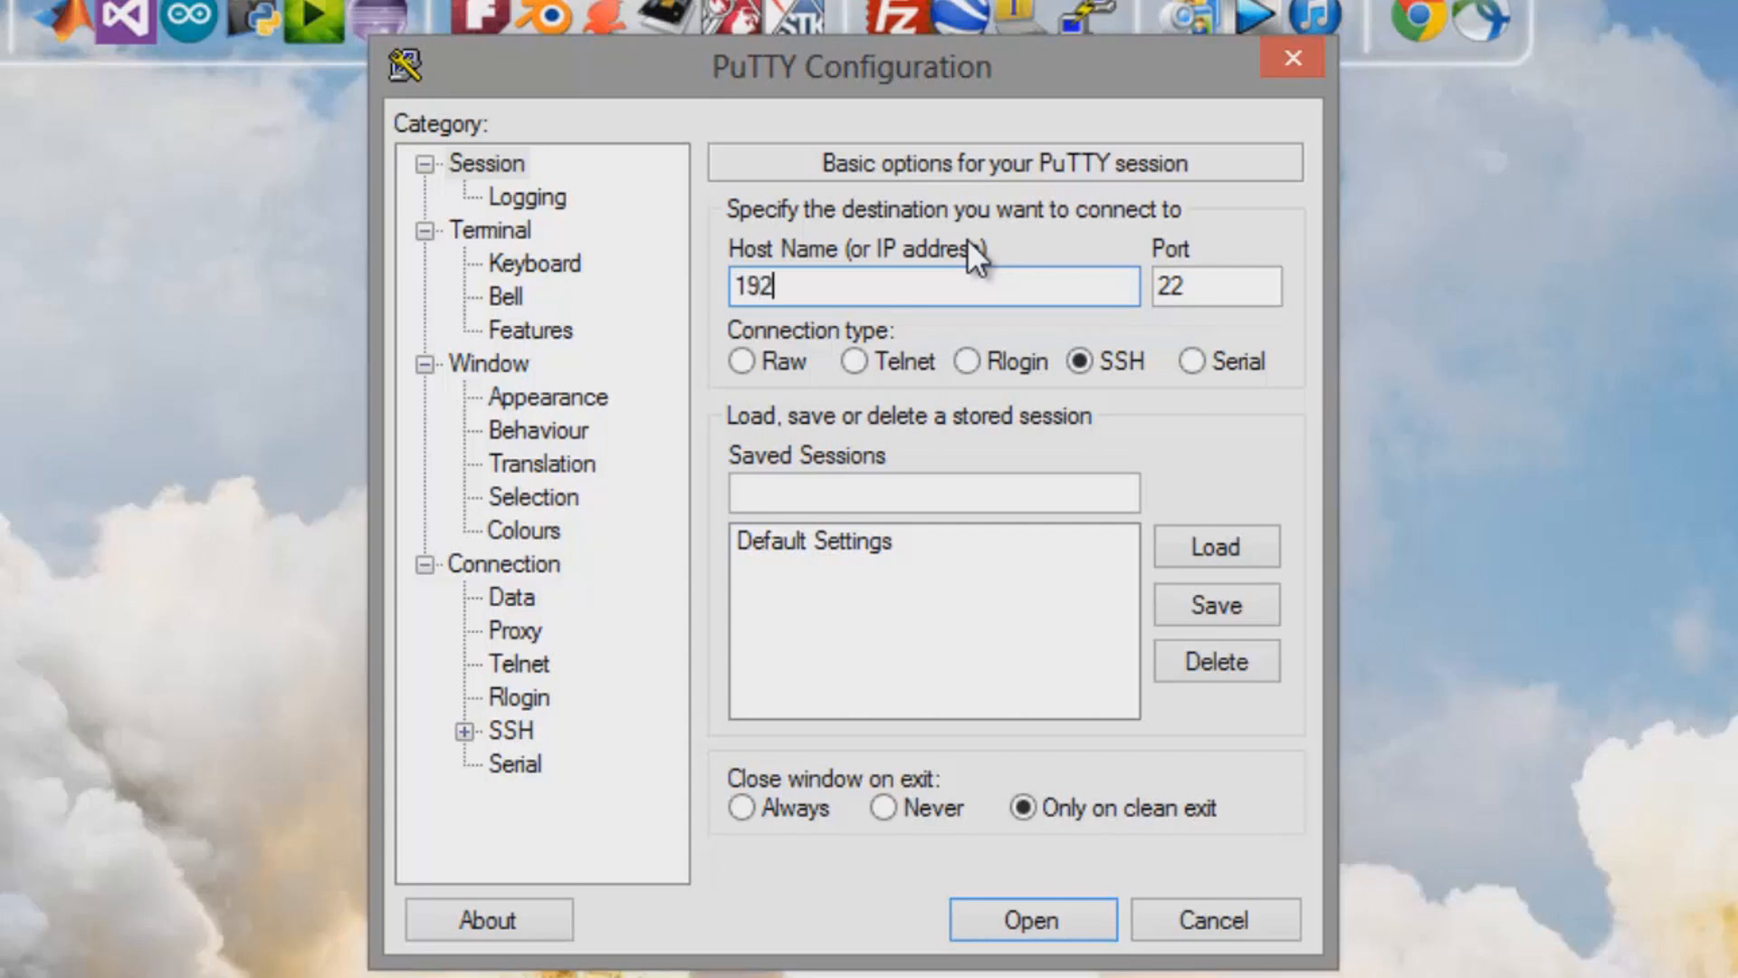
text(.168)
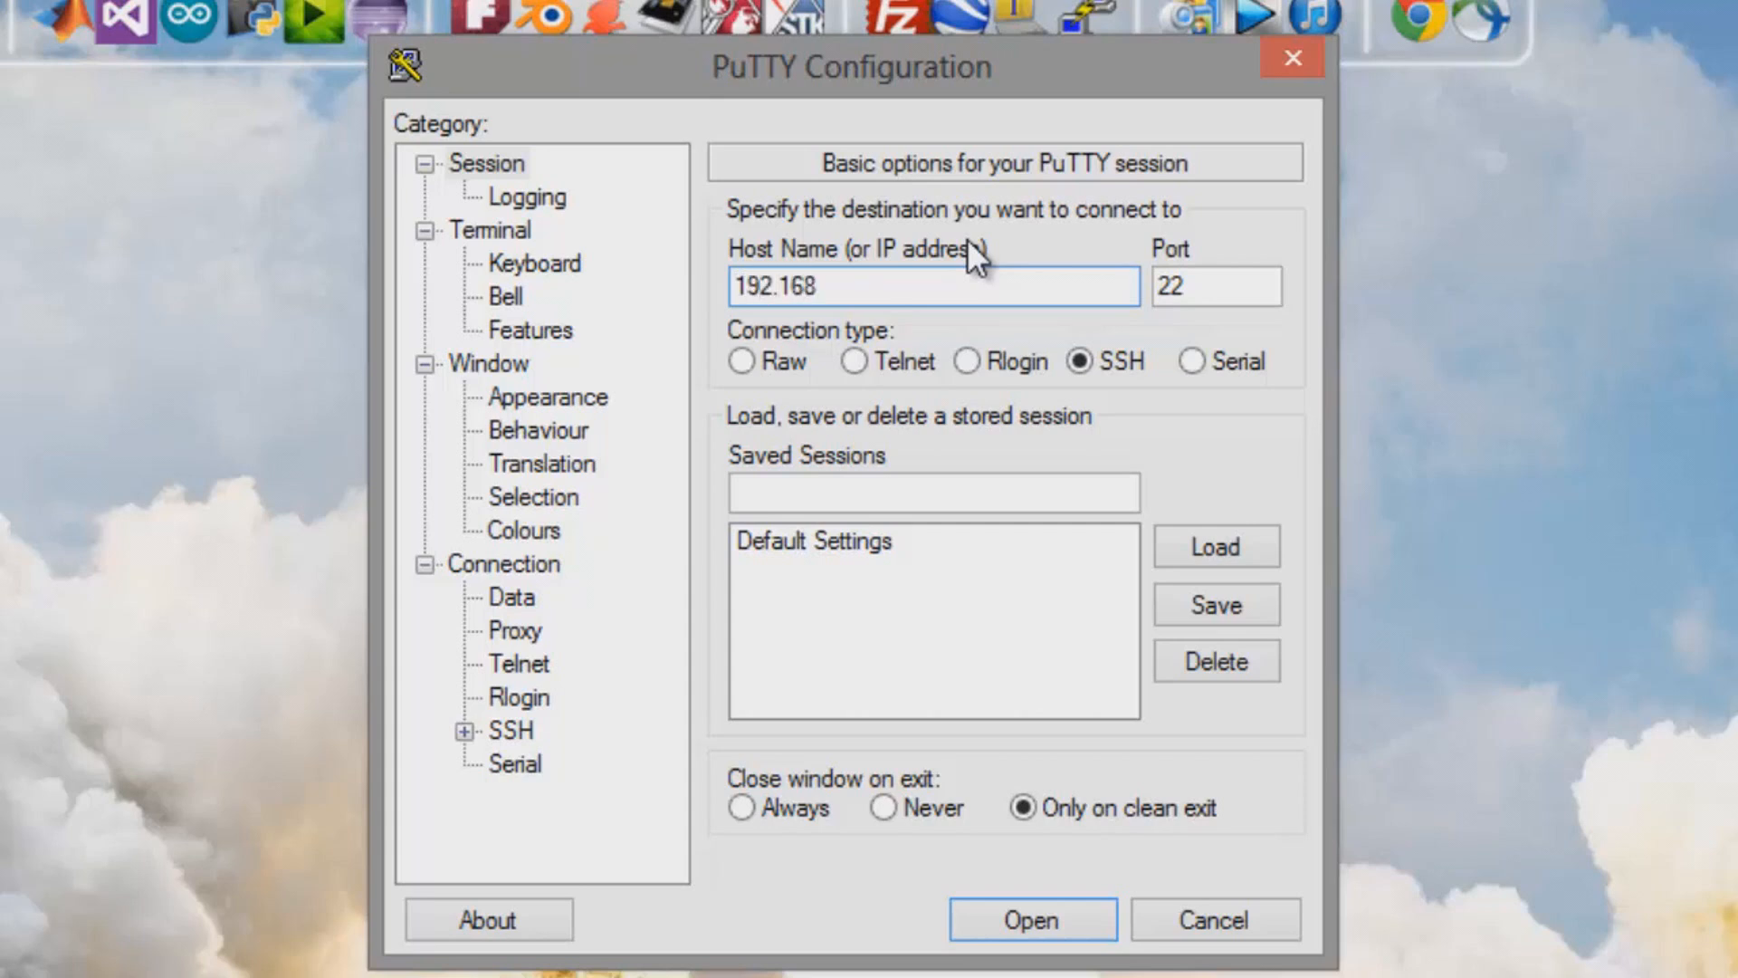
text(.0)
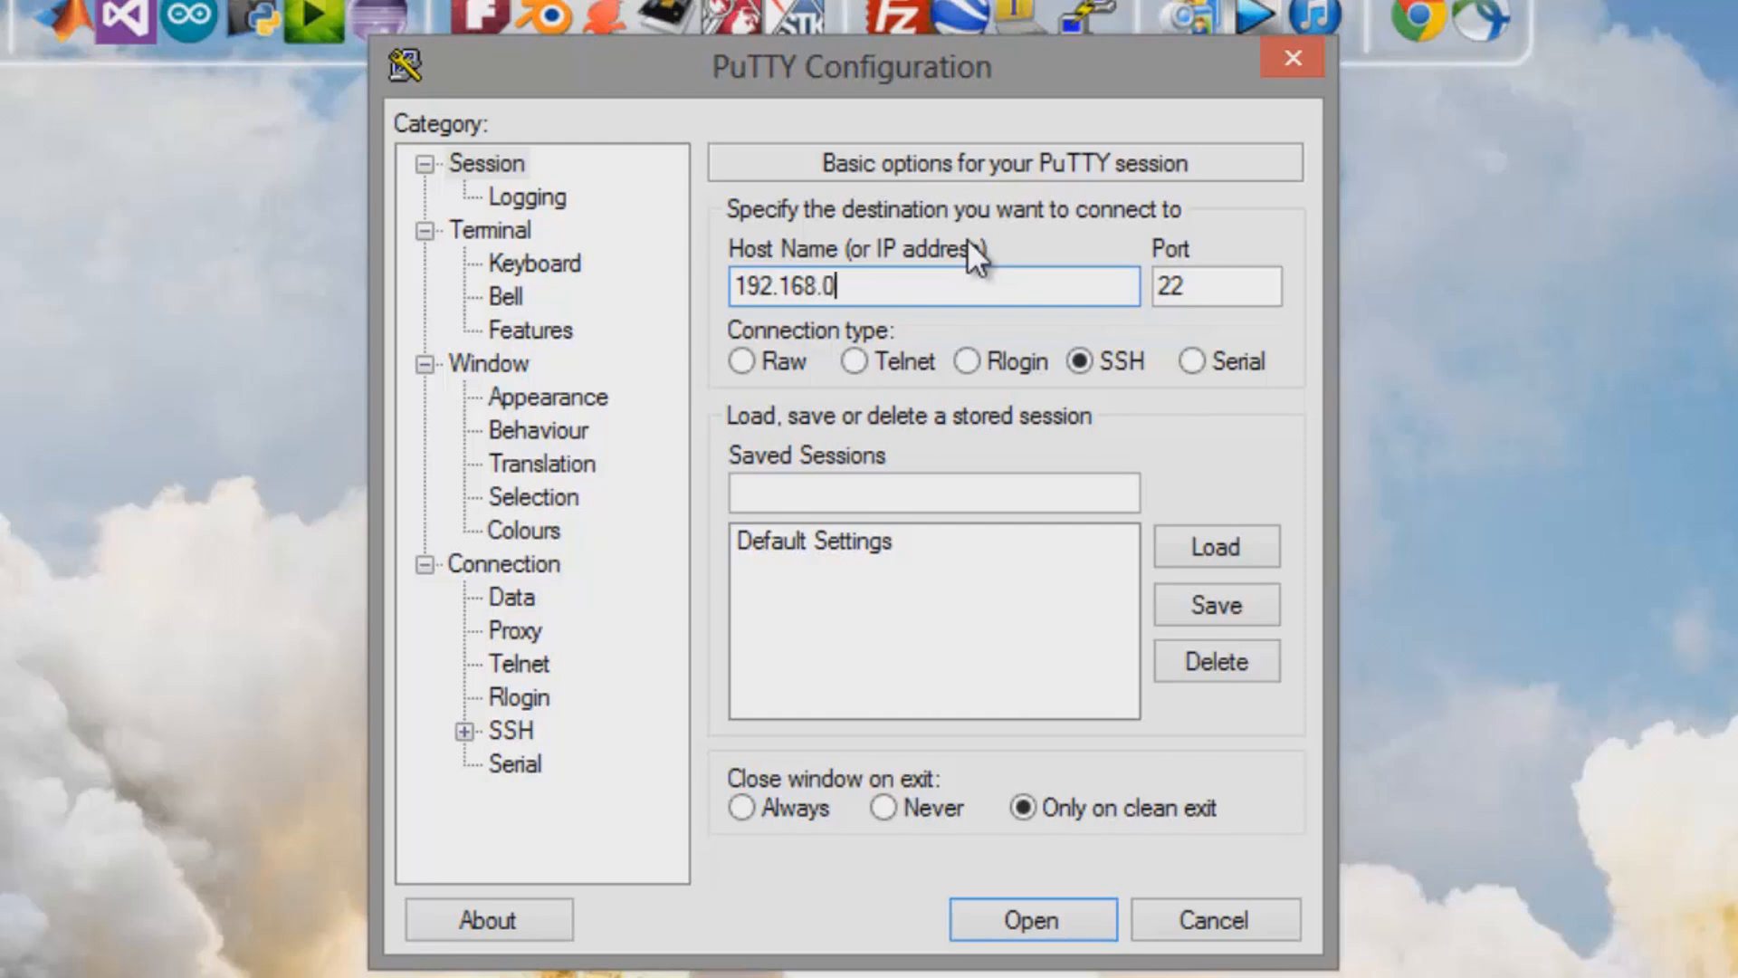
text(107)
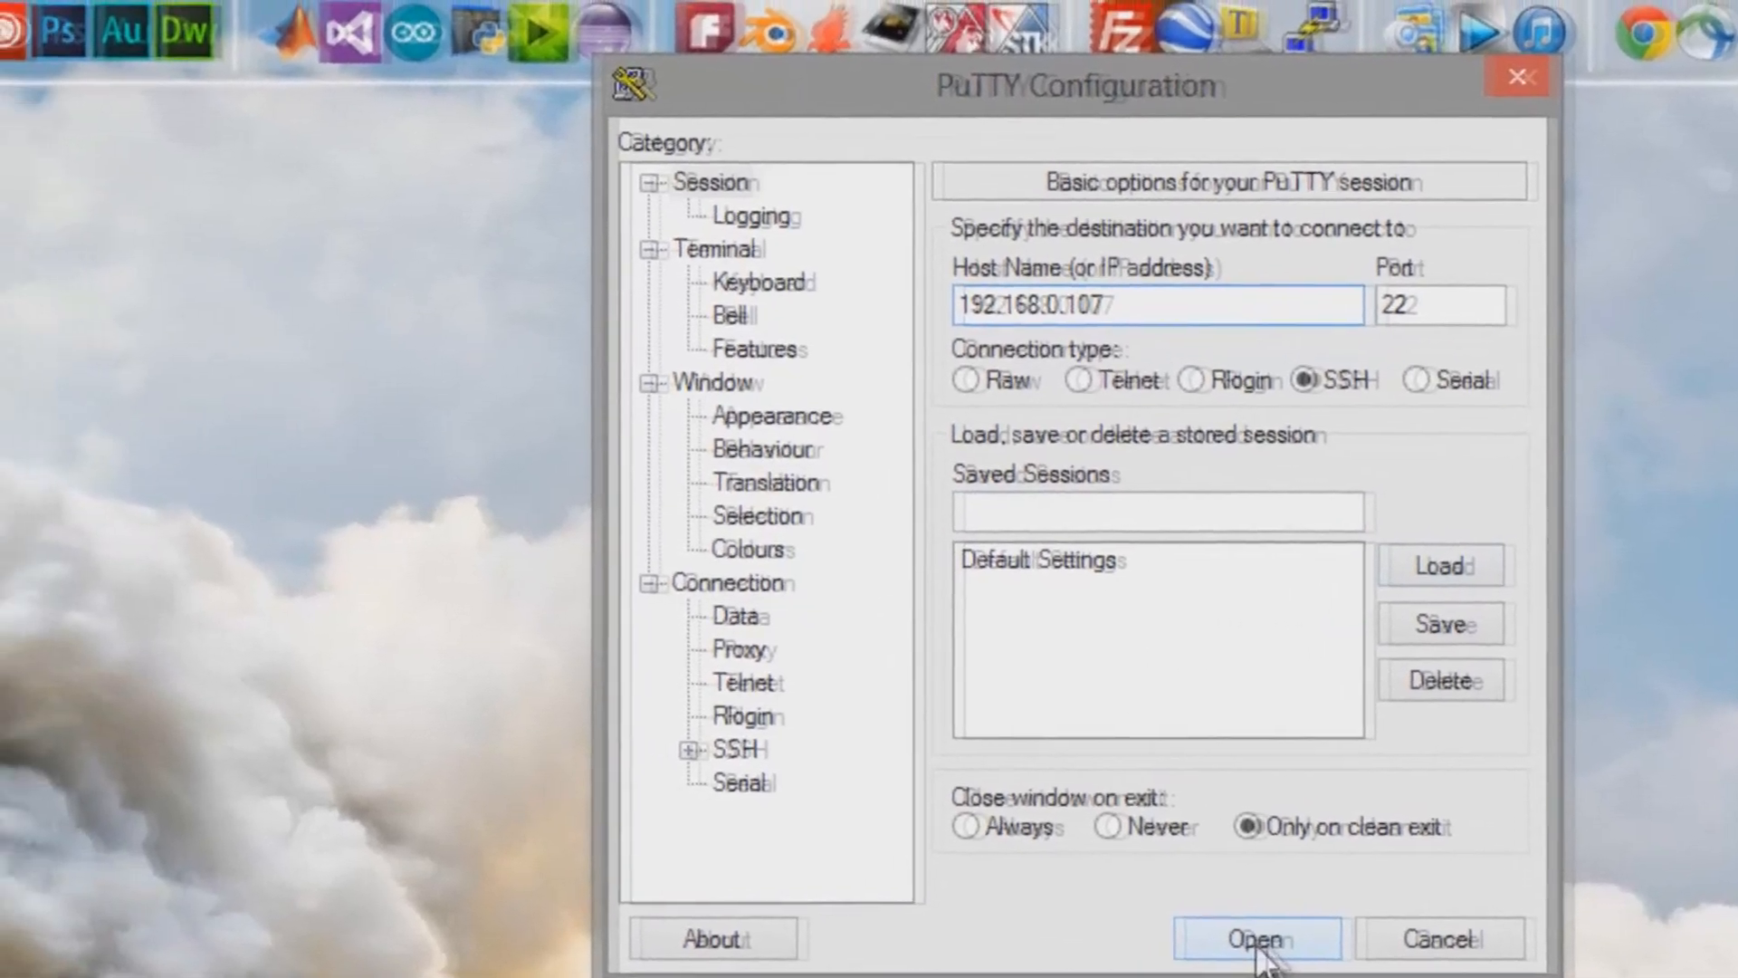
Log in to the Pi's SSH session as user pi
click(1257, 938)
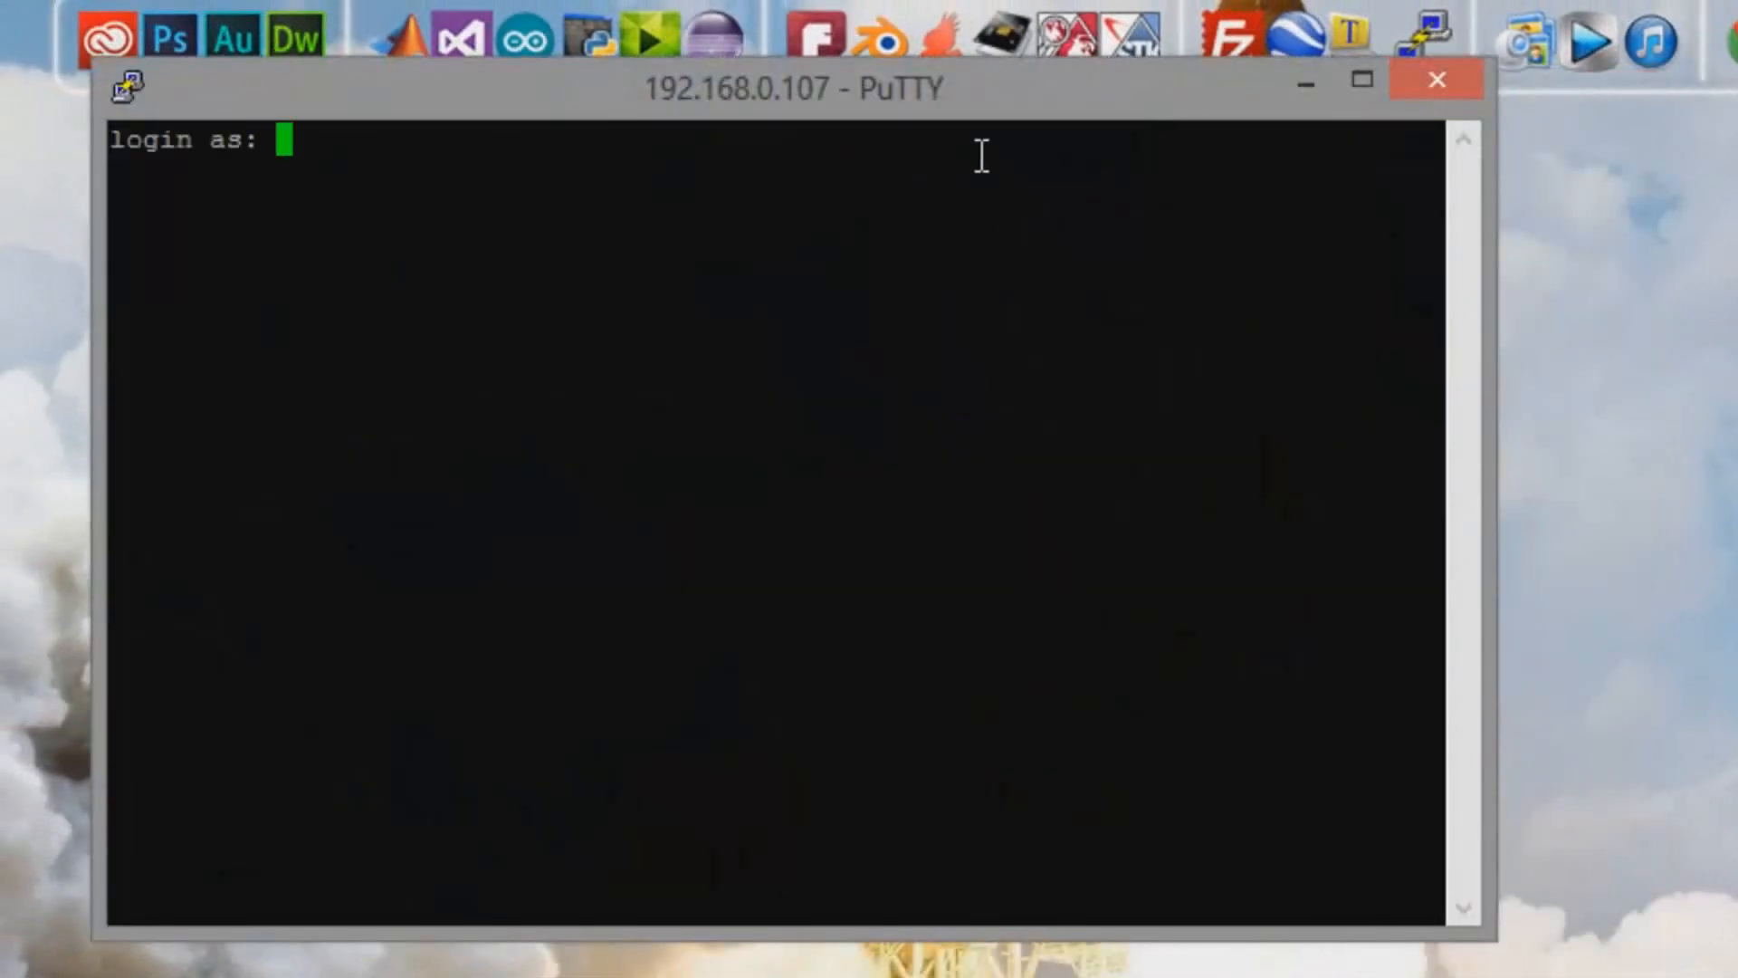
text(pi)
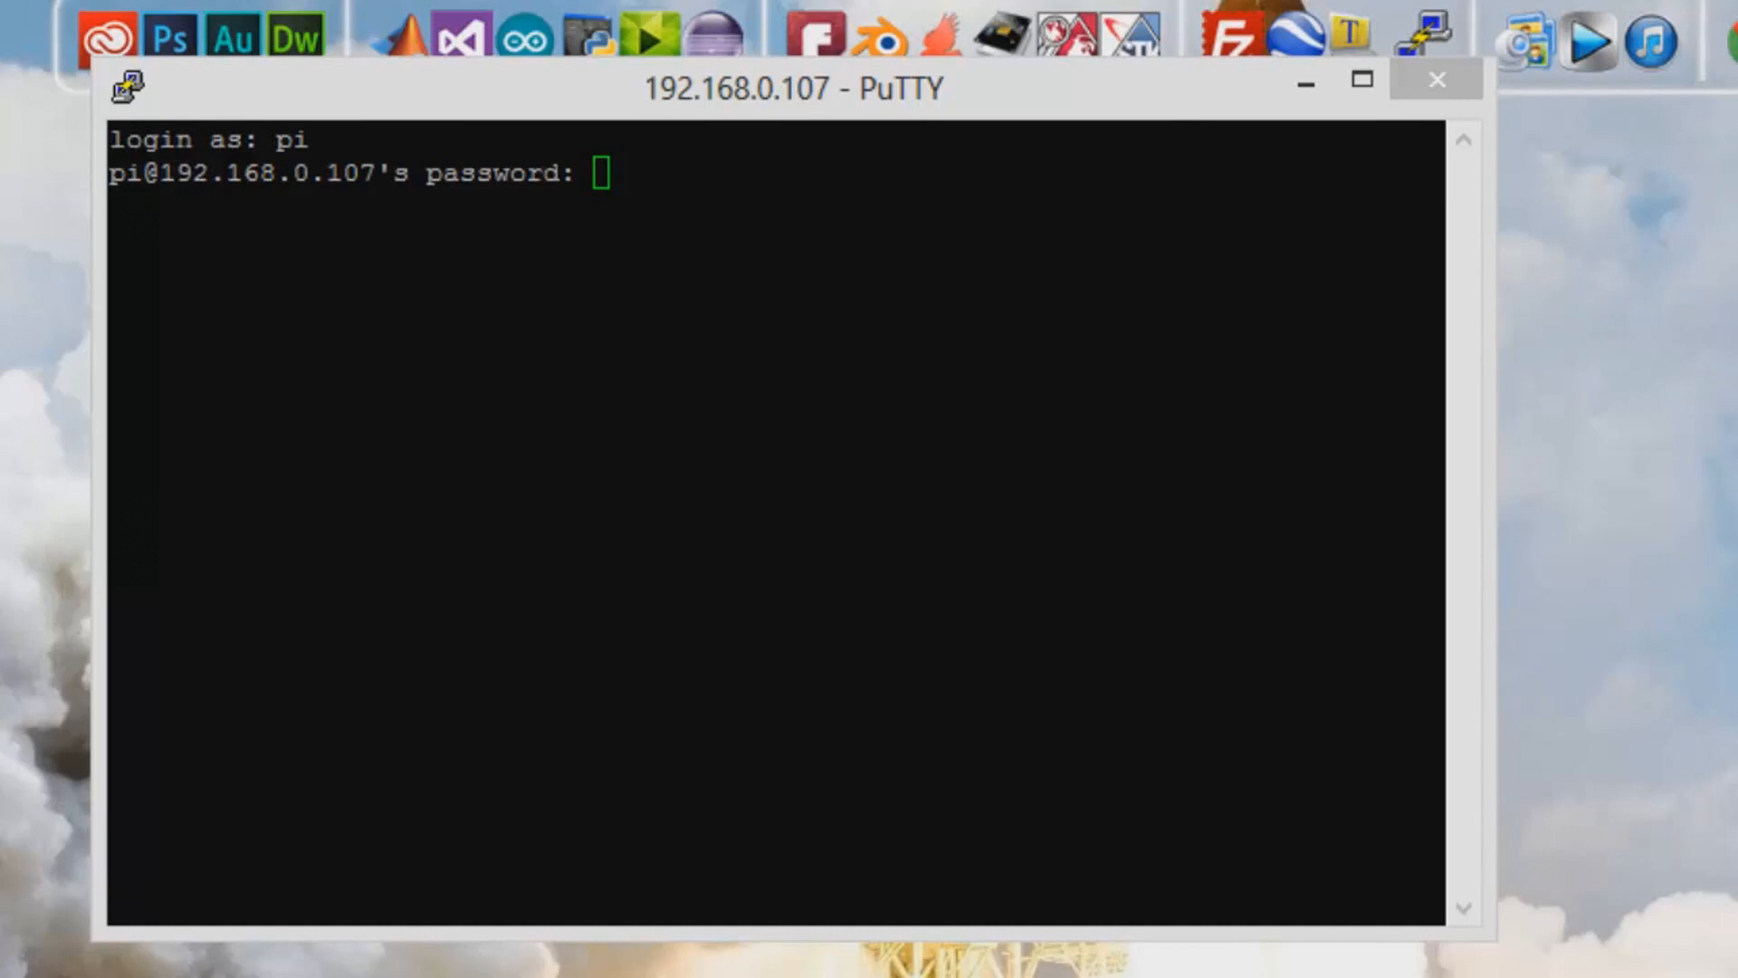
mouse_move(599, 172)
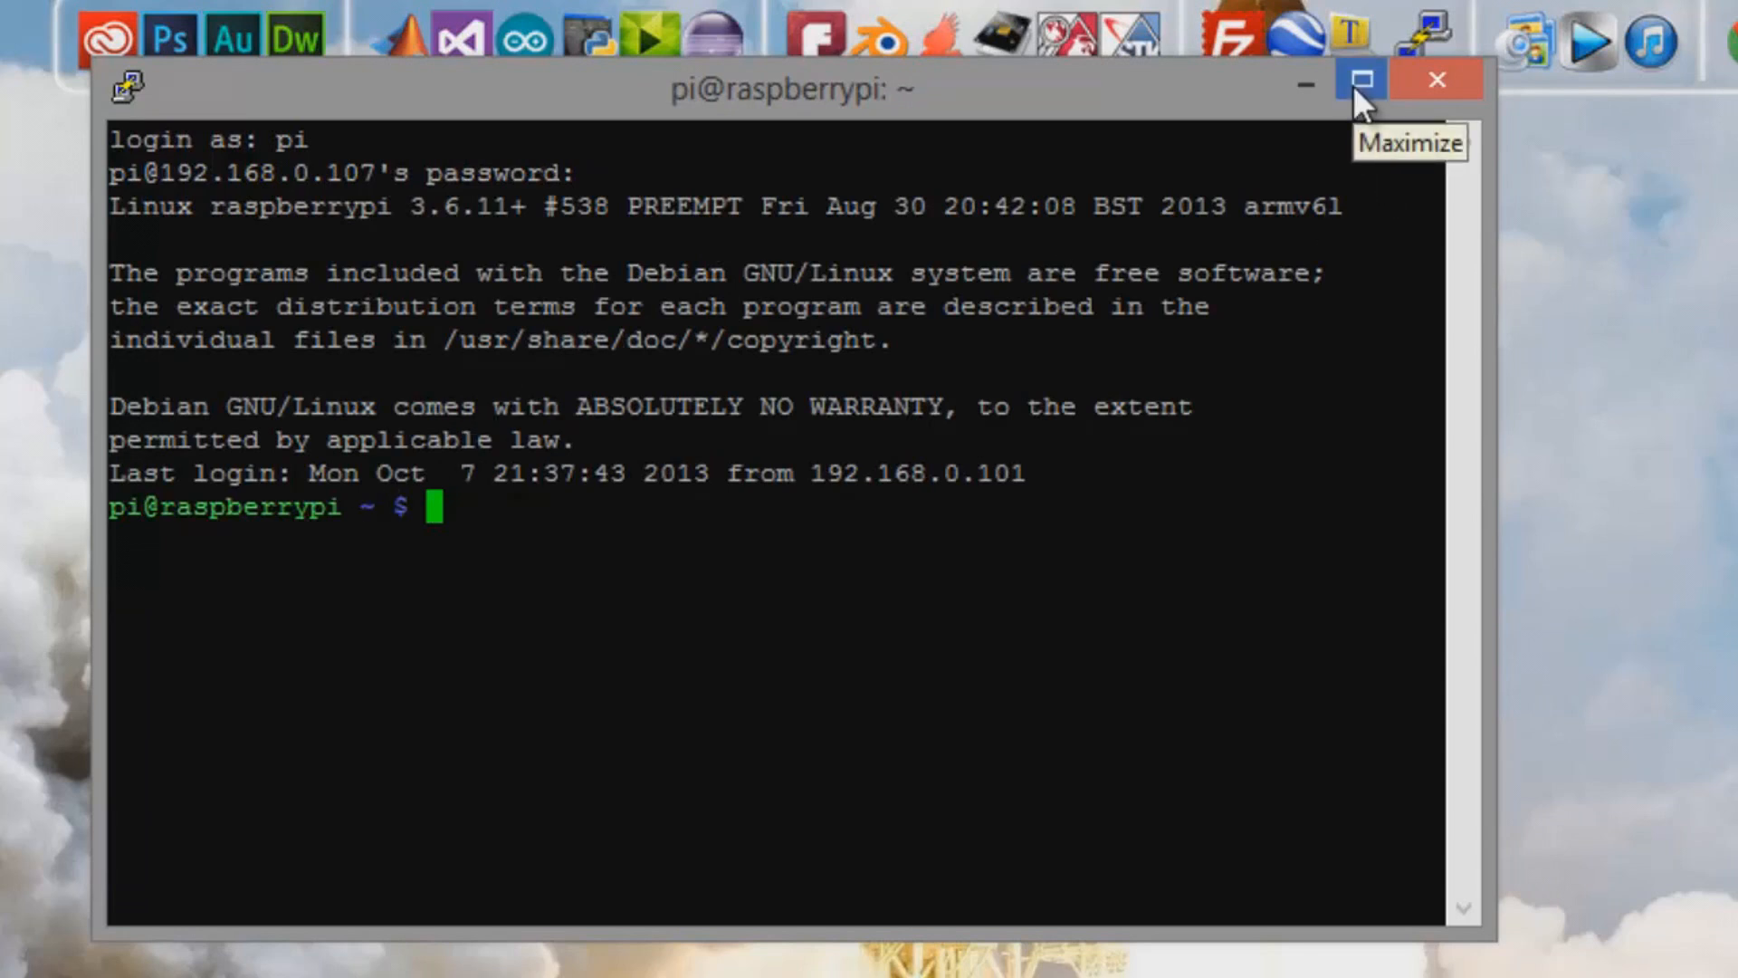
mouse_move(1307, 83)
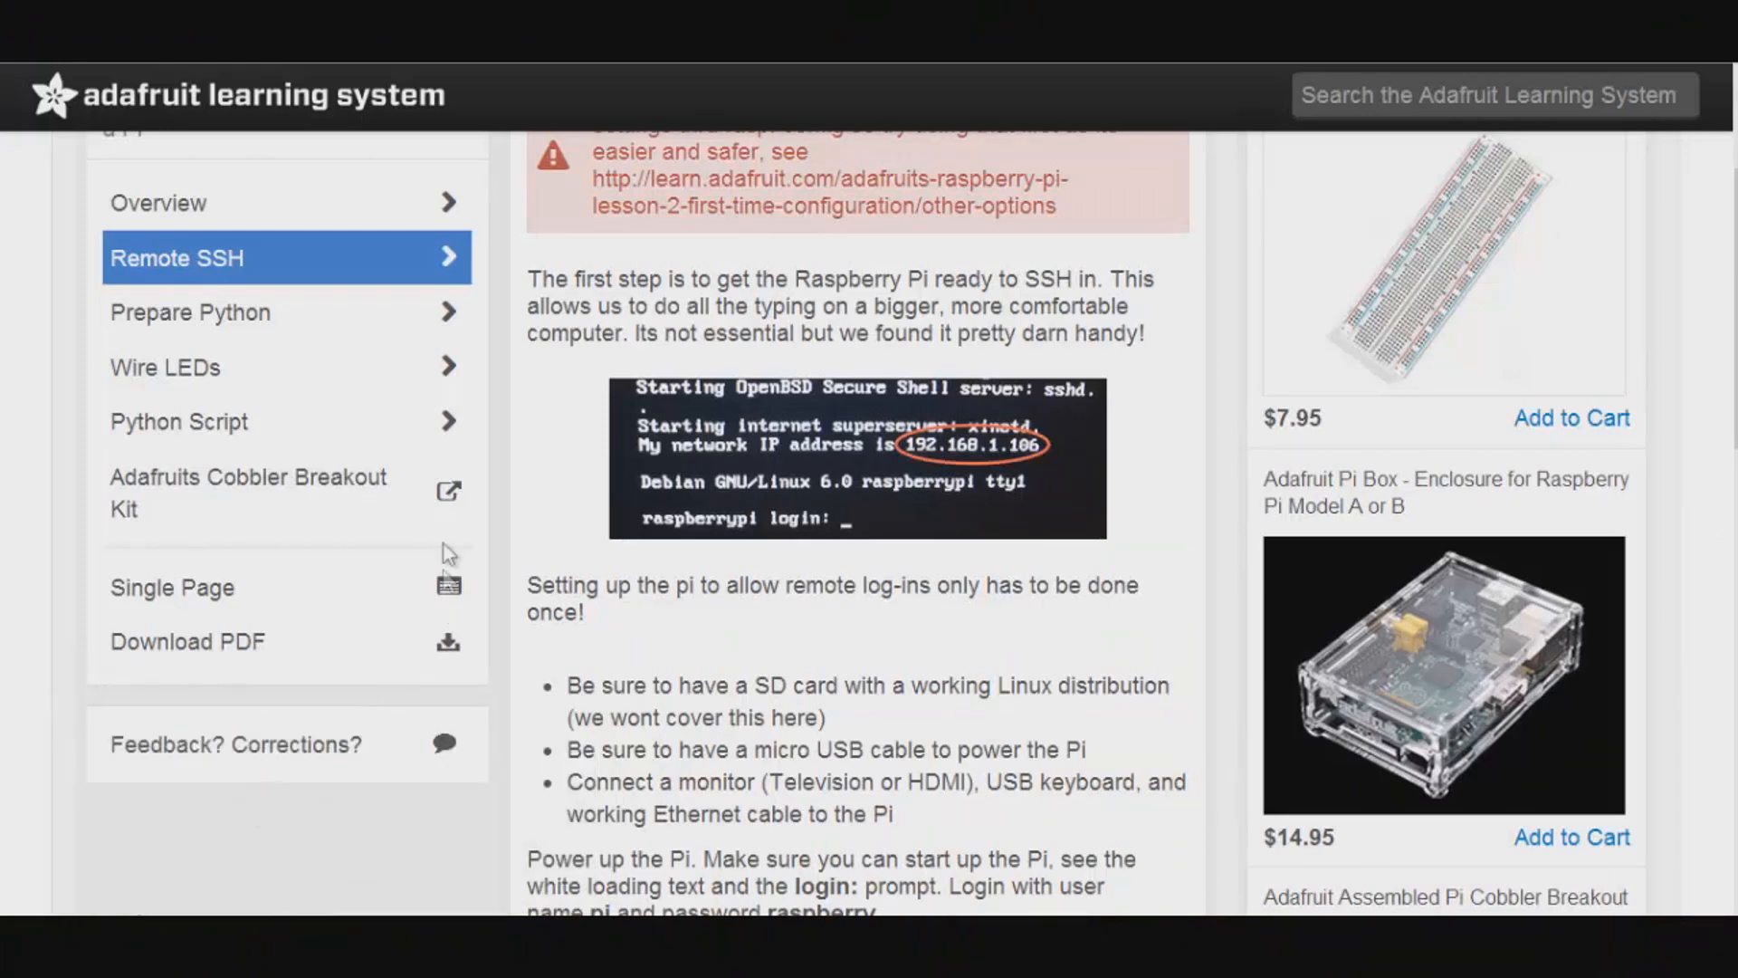
mouse_move(216, 322)
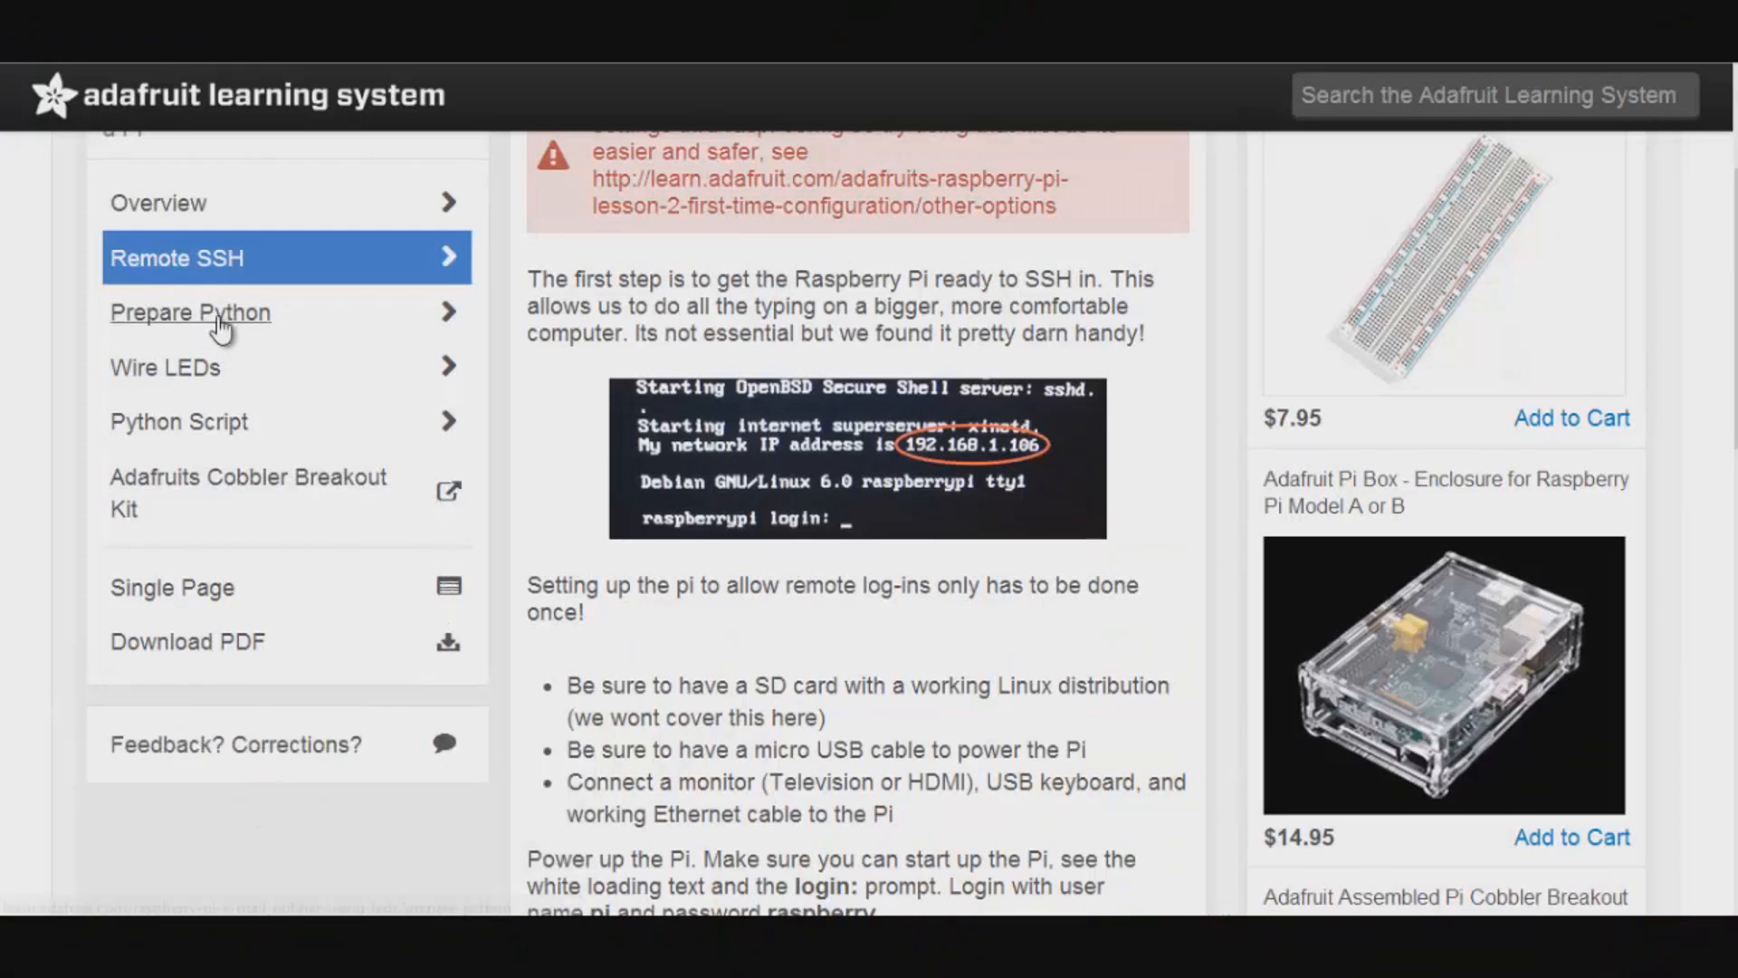
Read the Prepare Python page's apt-get, pip and easy_install commands
click(190, 311)
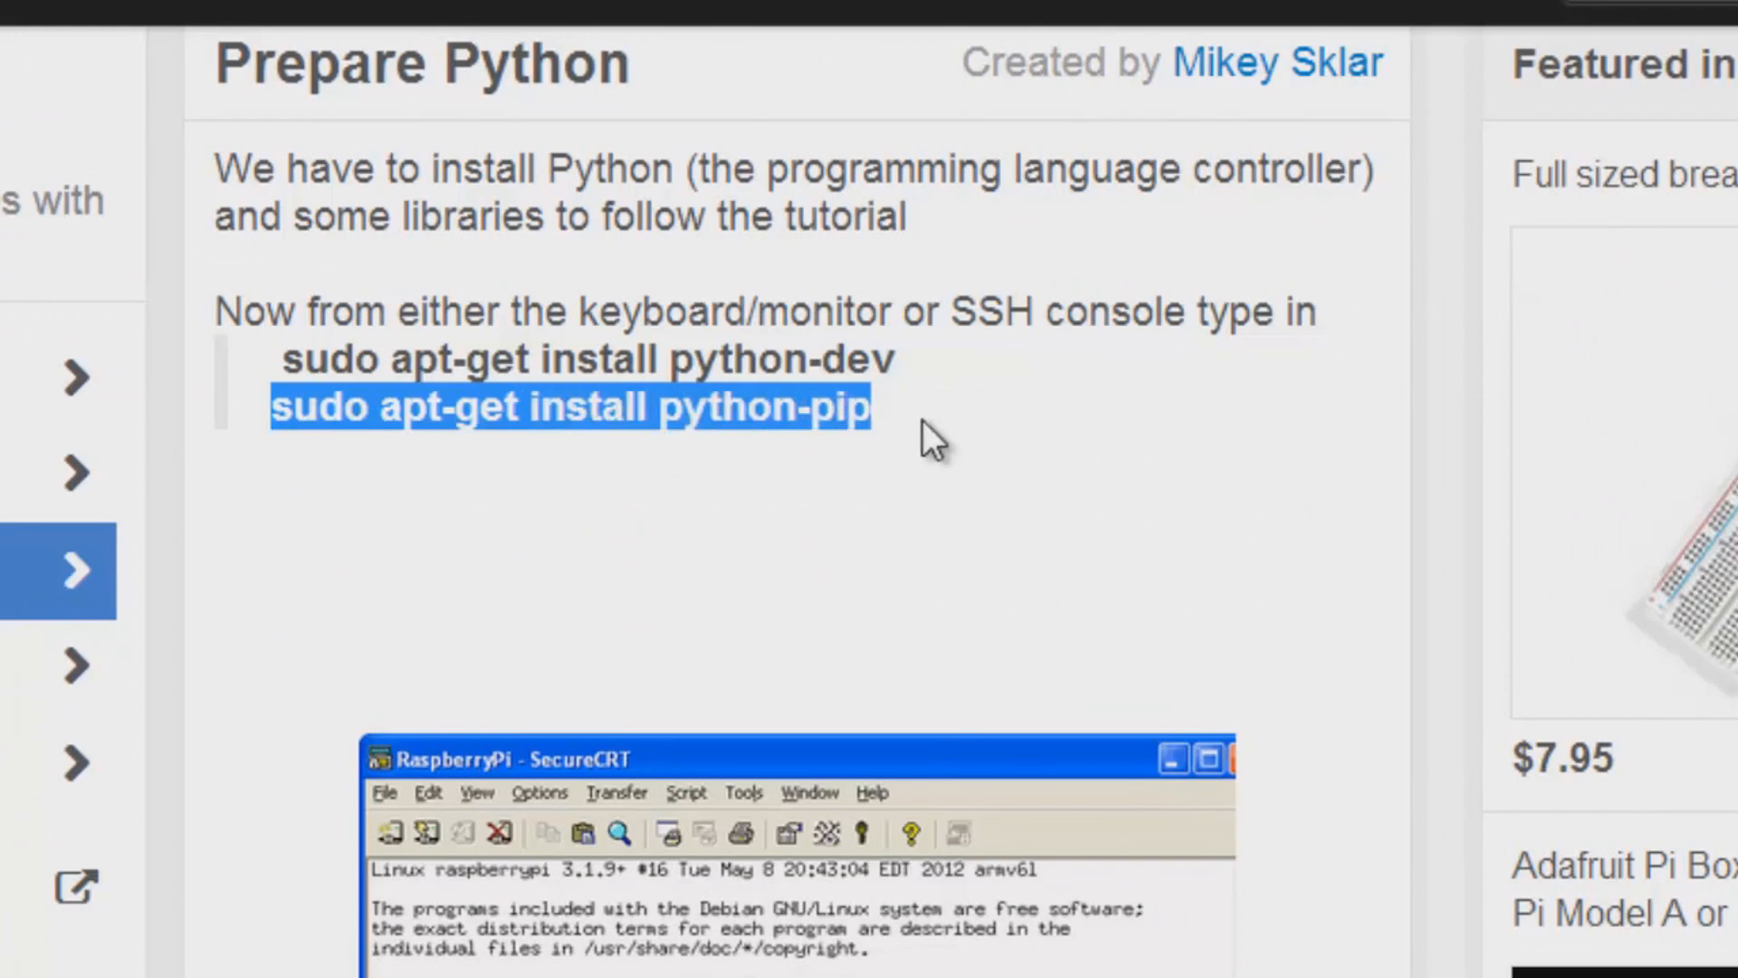
scroll(down, 3)
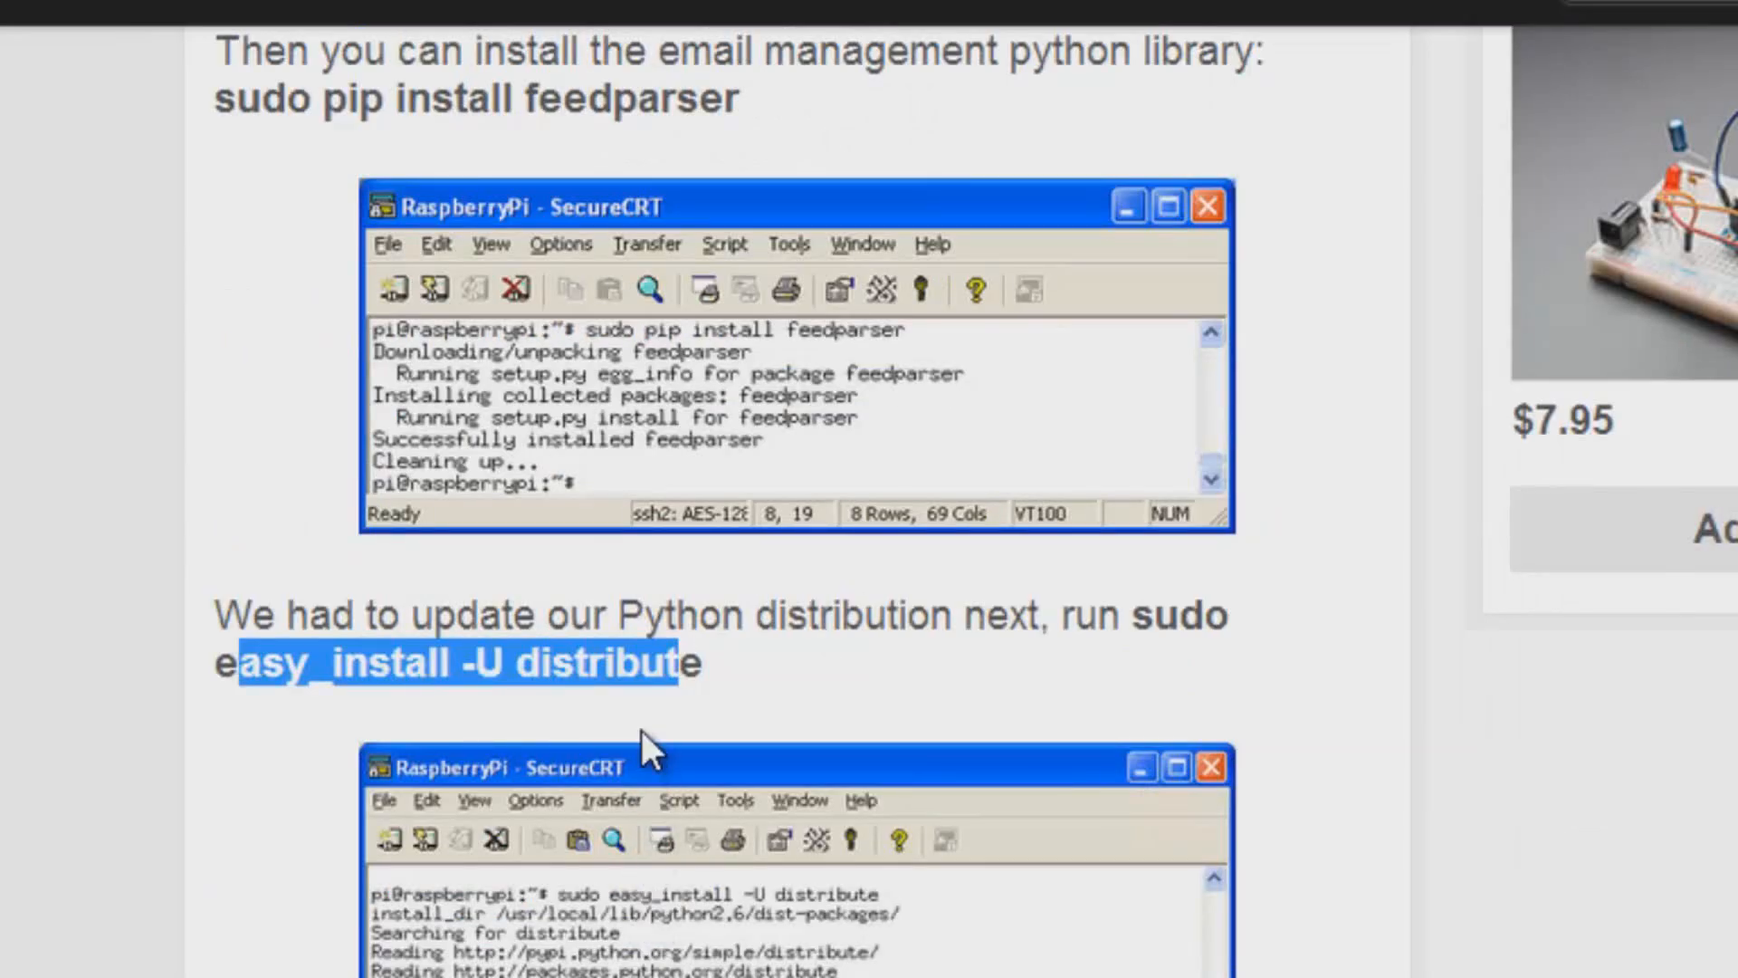
scroll(down, 3)
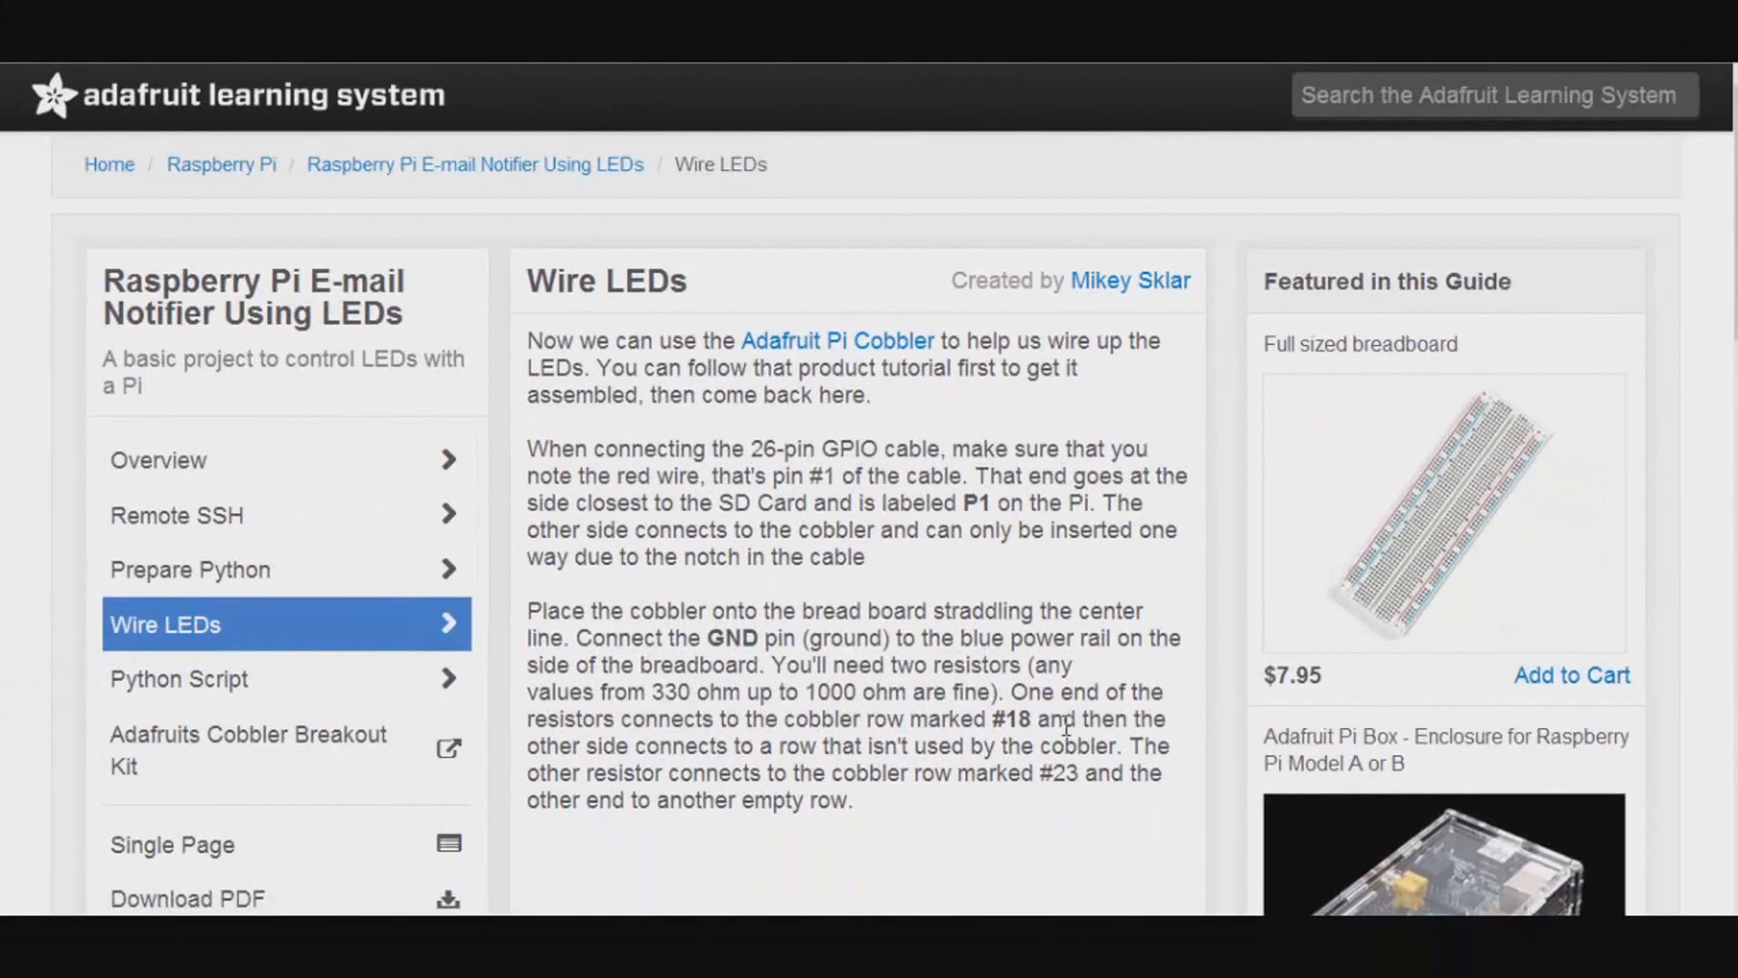
View the Wire LEDs page describing the LED and resistor connections to the cobbler
click(179, 678)
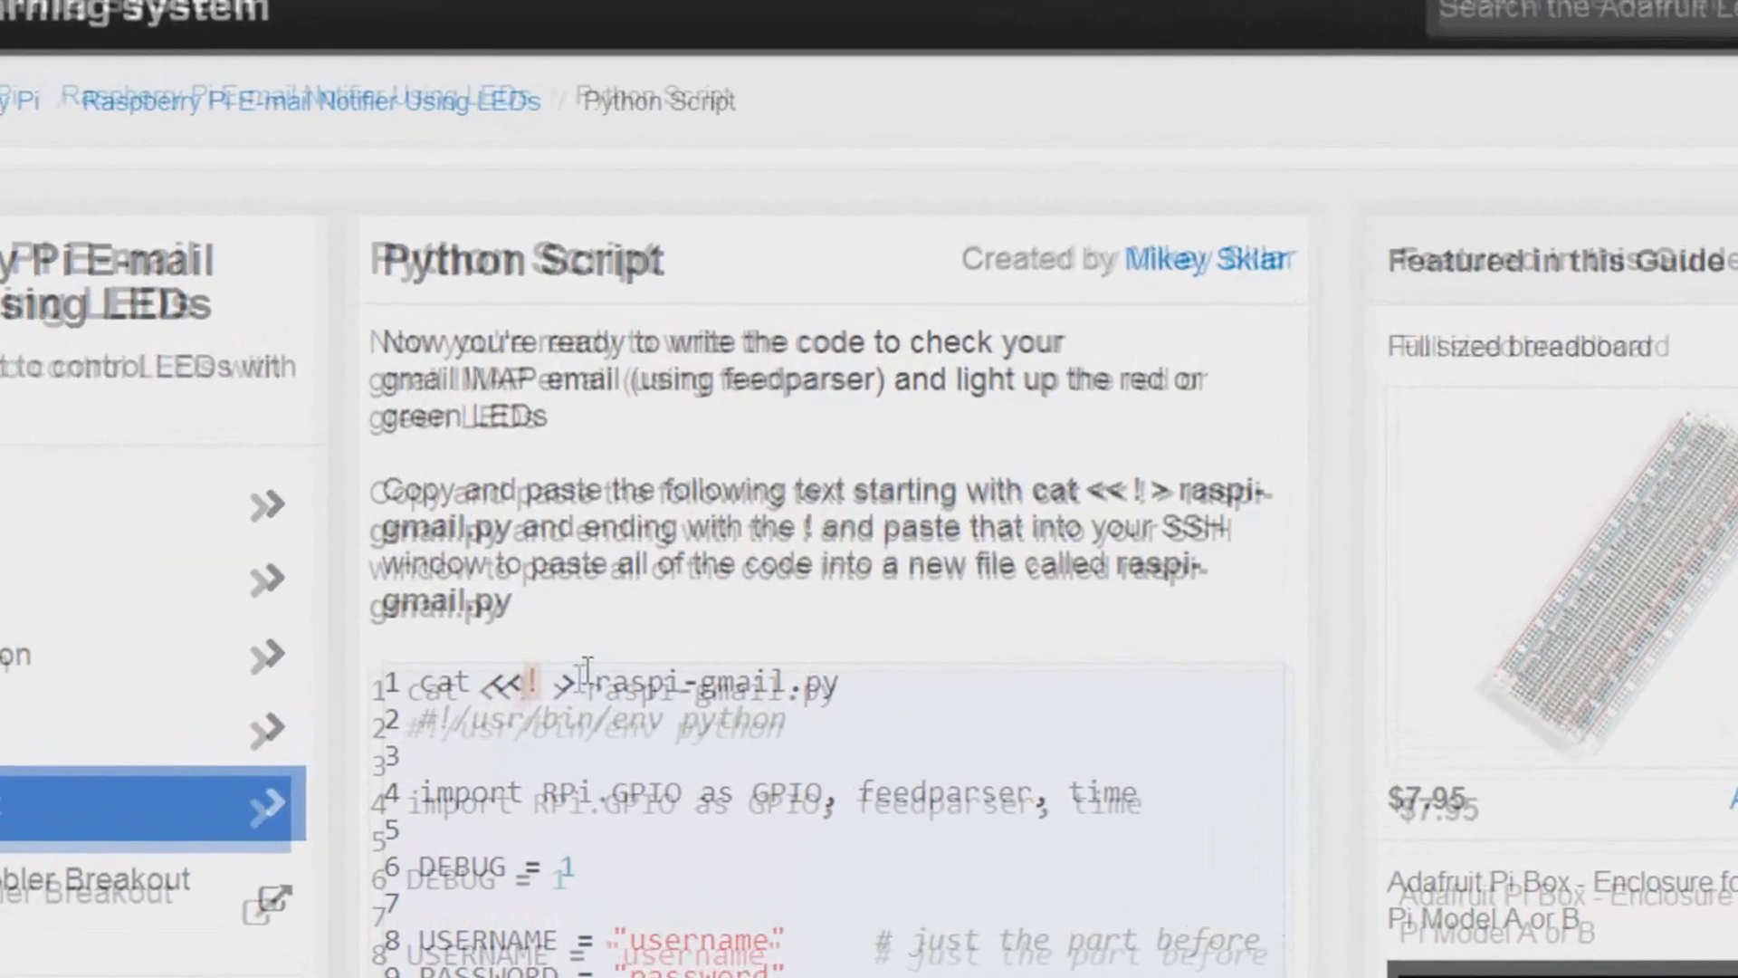
Highlight the script's USERNAME and password placeholder values in the code listing
scroll(down, 3)
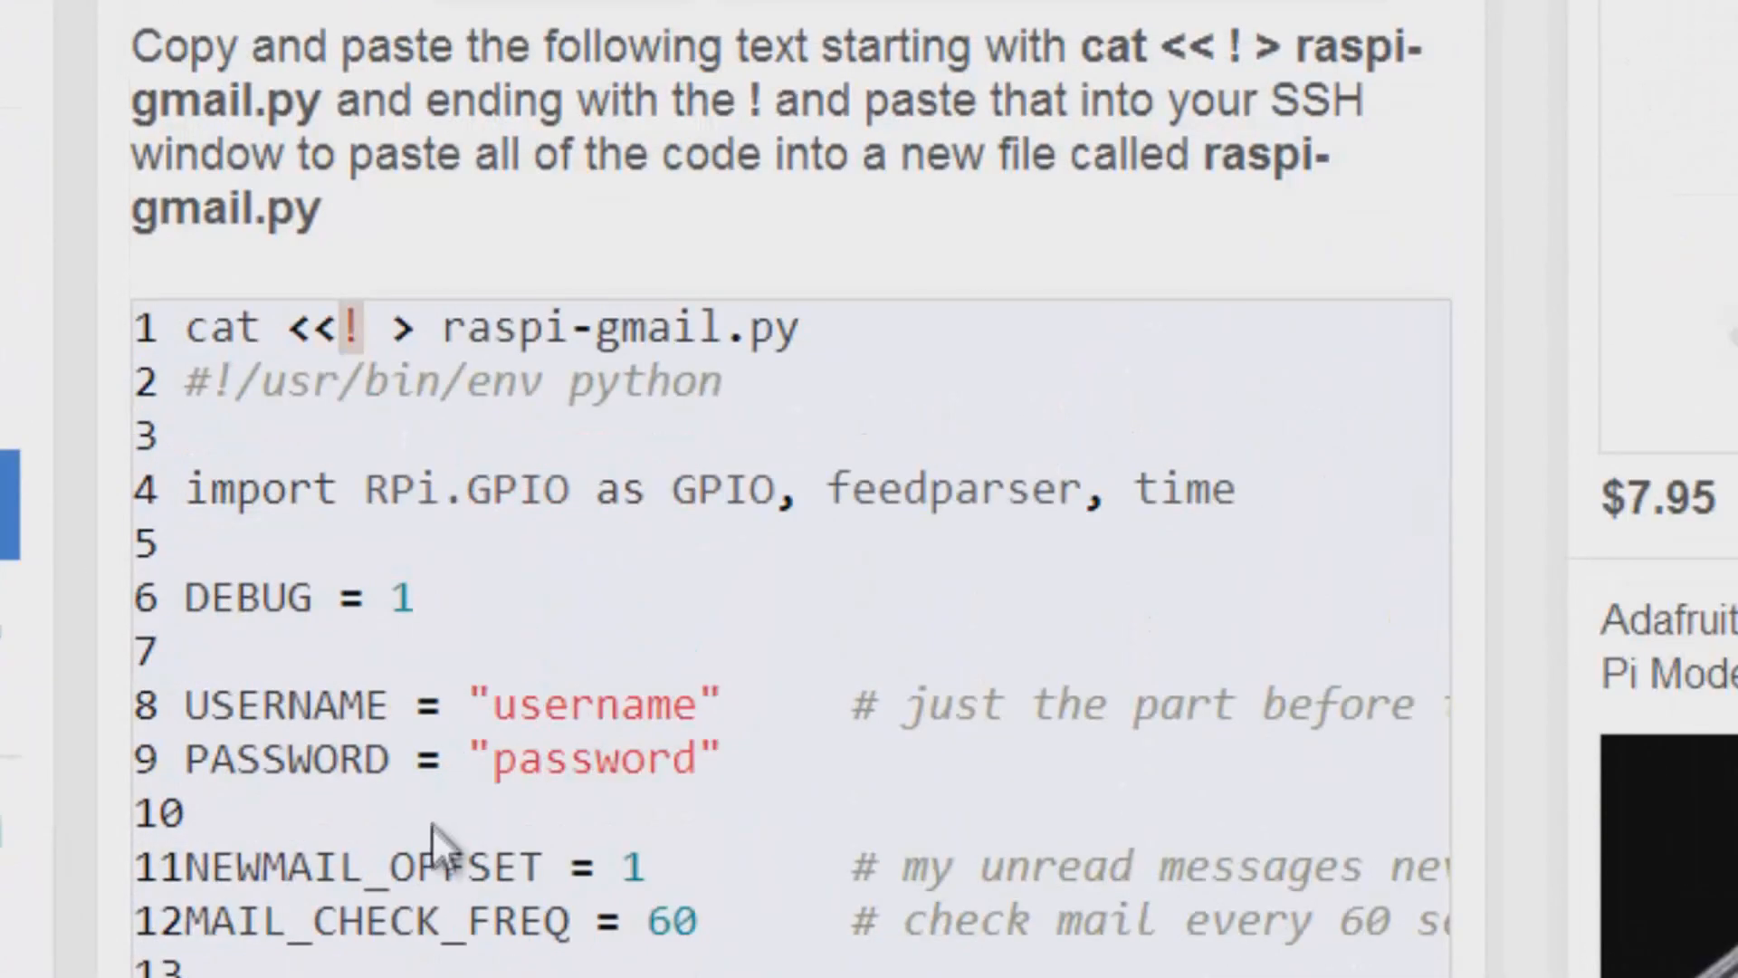
mouse_move(505, 704)
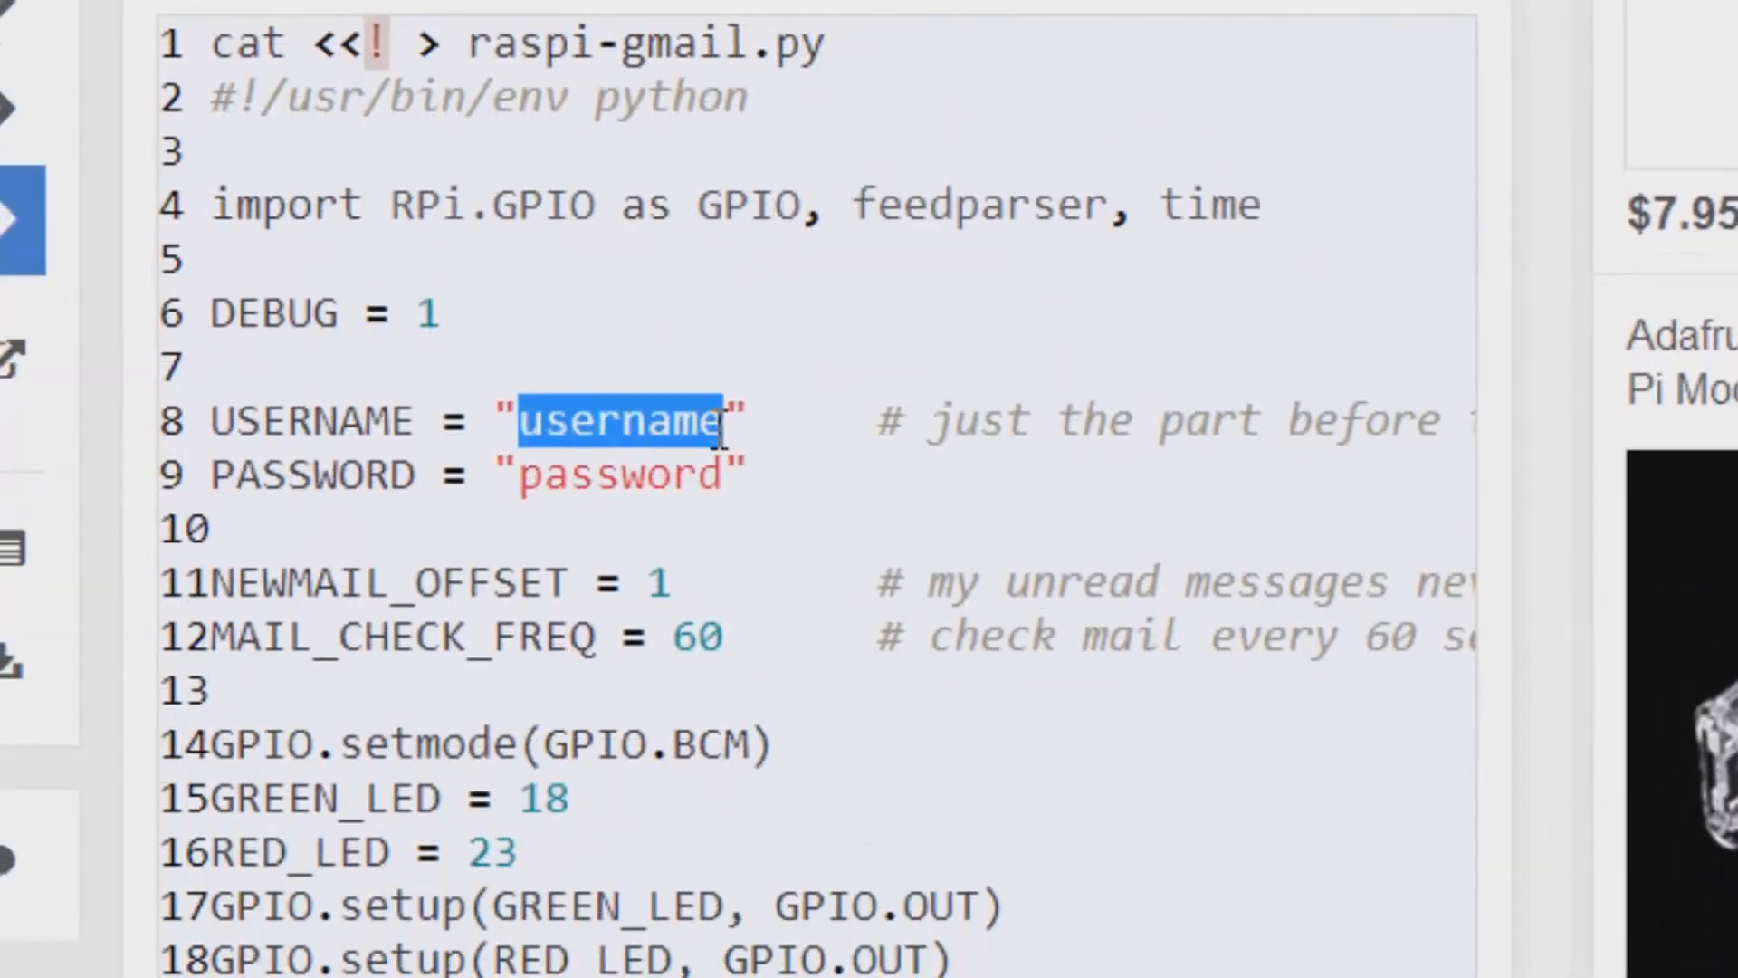
click(753, 444)
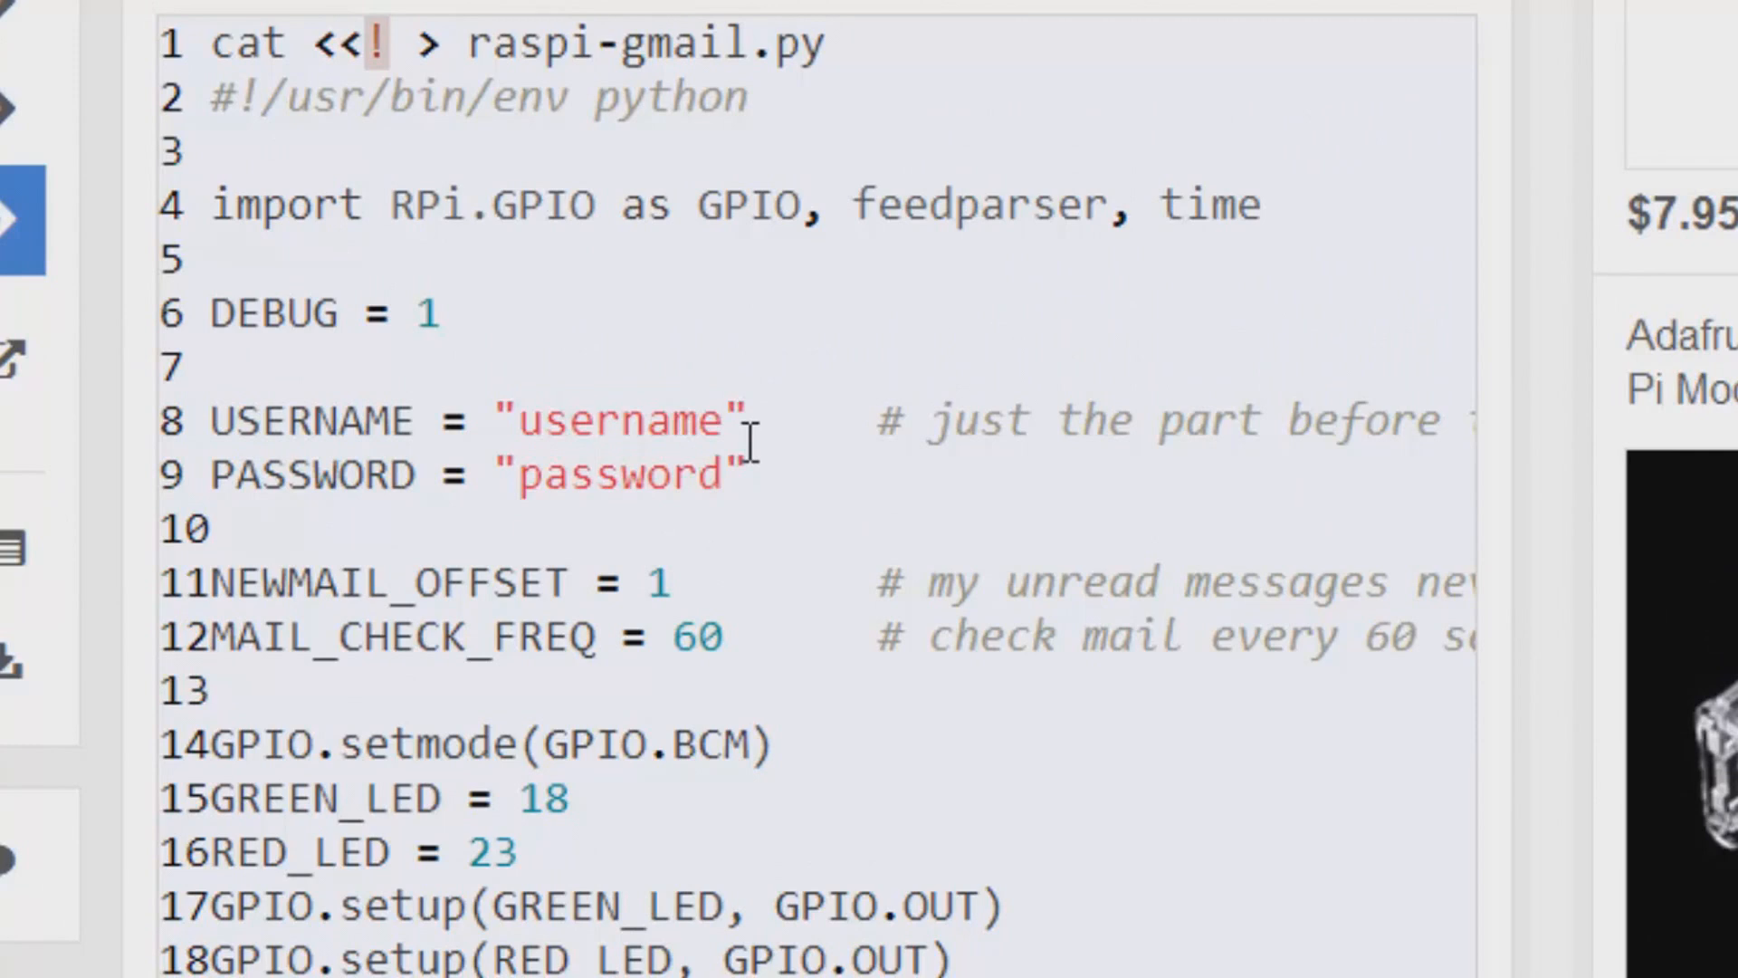
double_click(659, 418)
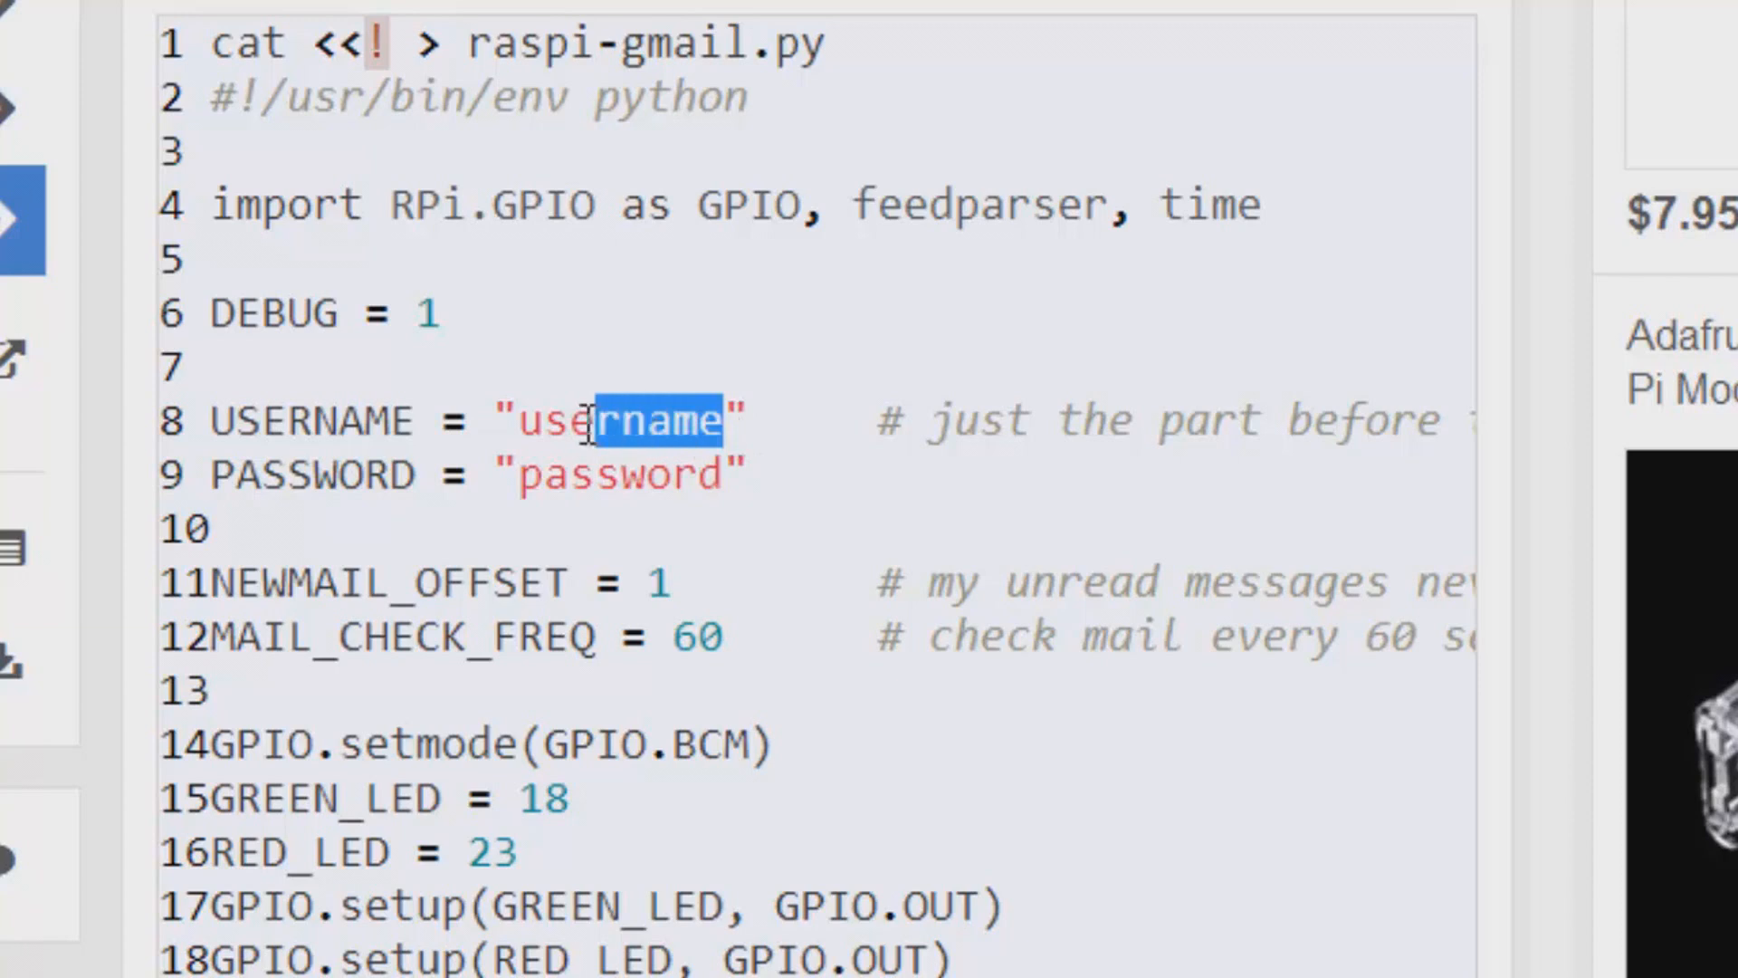
double_click(621, 474)
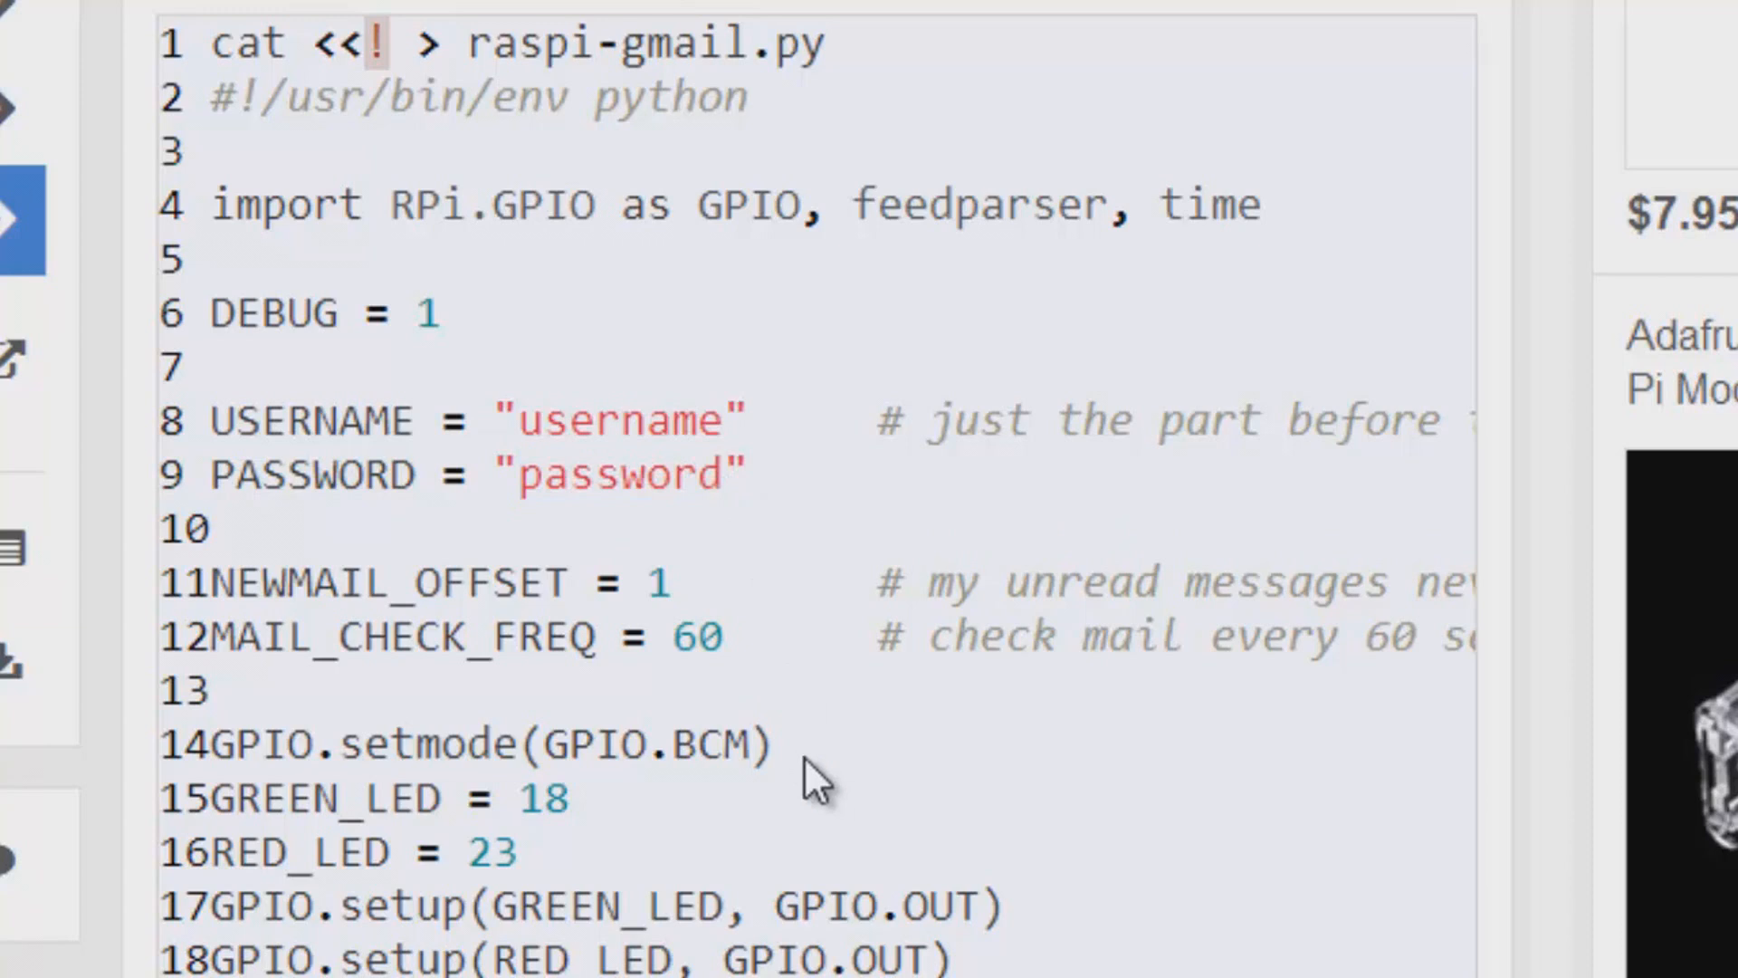
drag(417, 581, 360, 638)
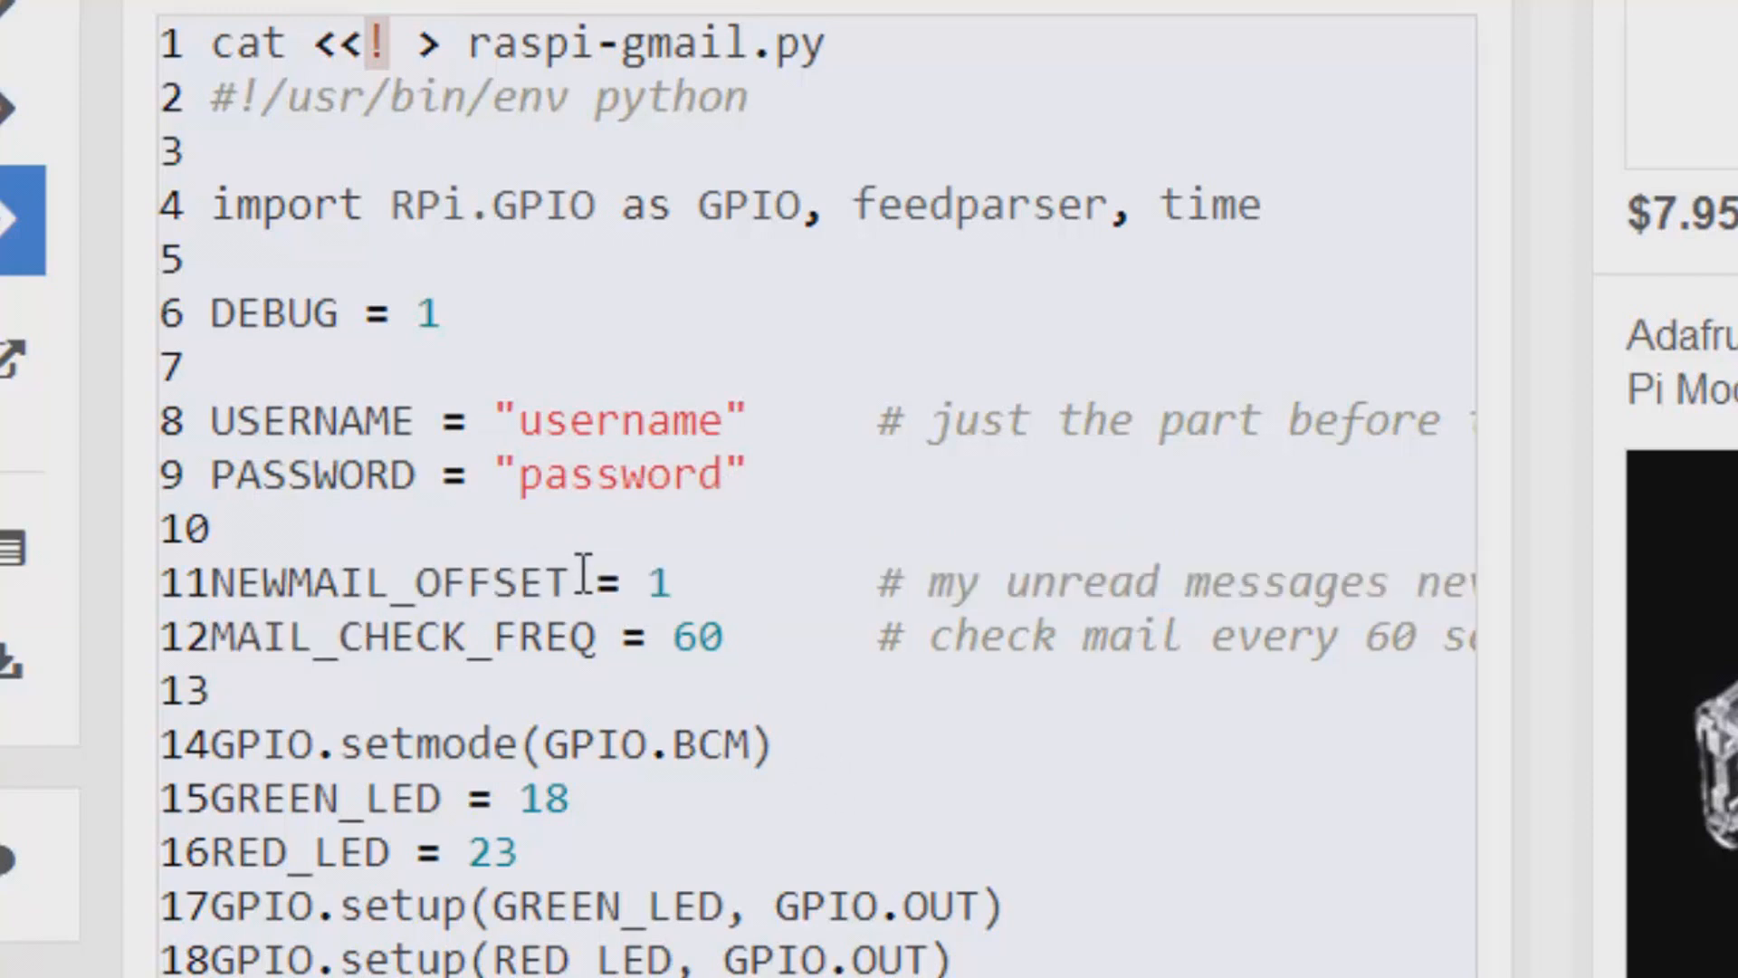
mouse_move(632, 581)
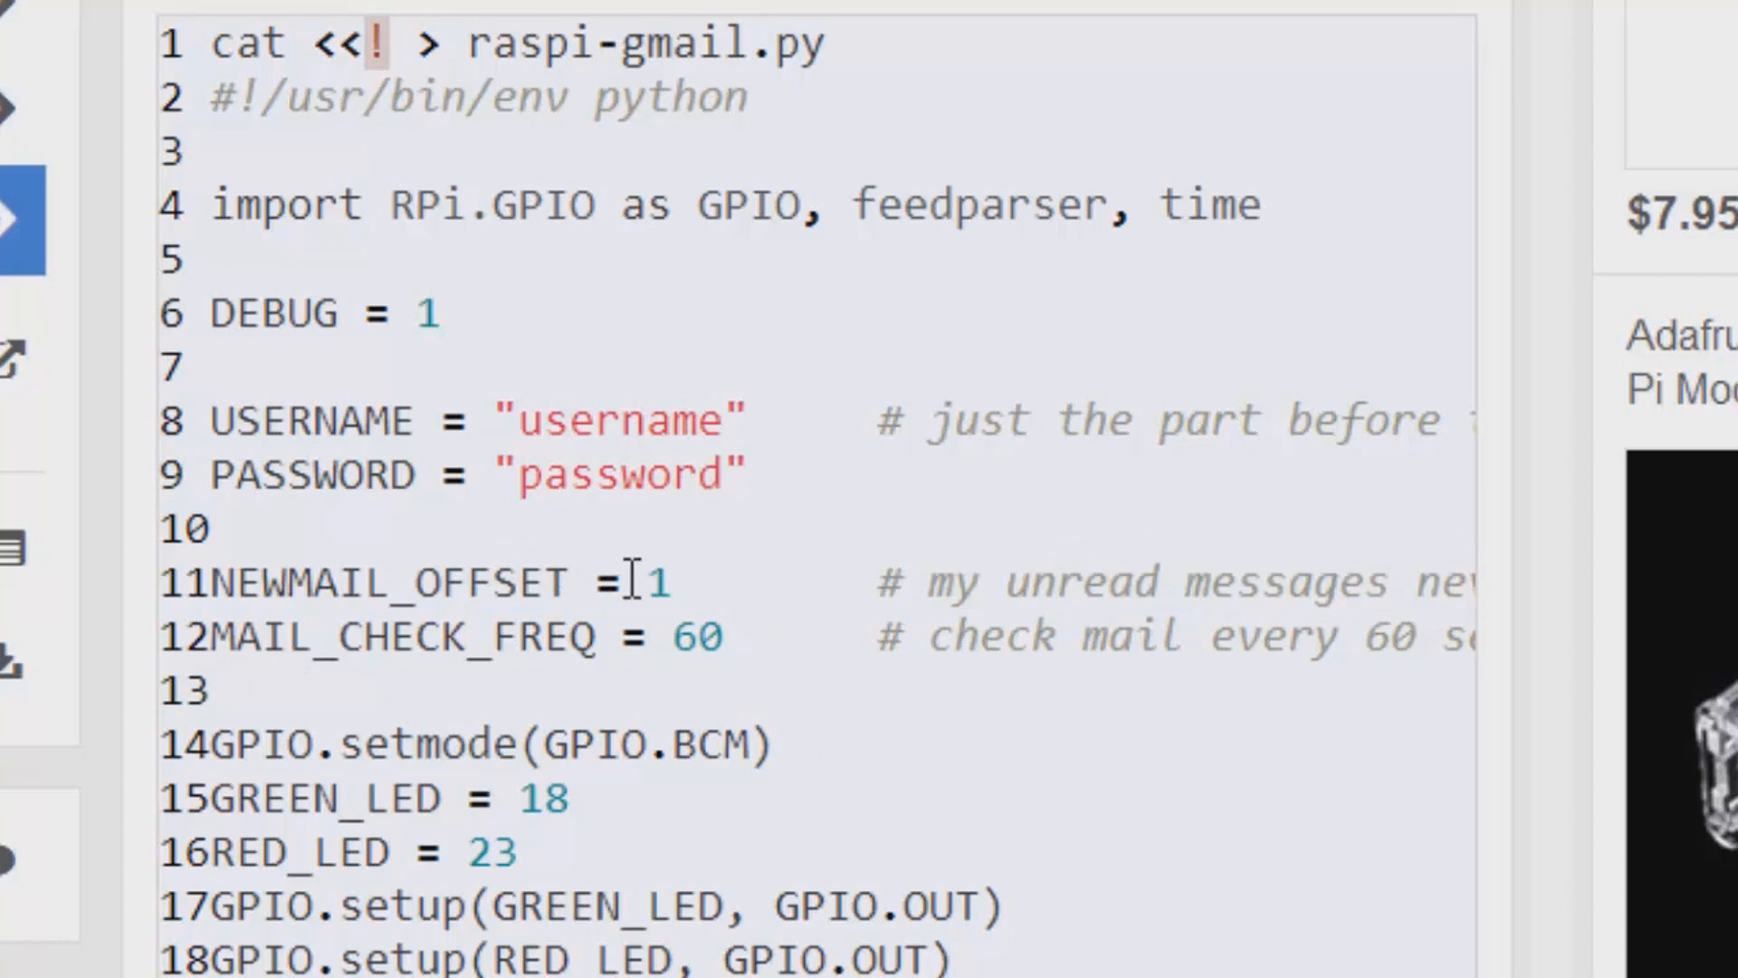
Highlight the NEWMAIL_OFFSET value of 1 and the 60-second MAIL_CHECK_FREQ
double_click(654, 581)
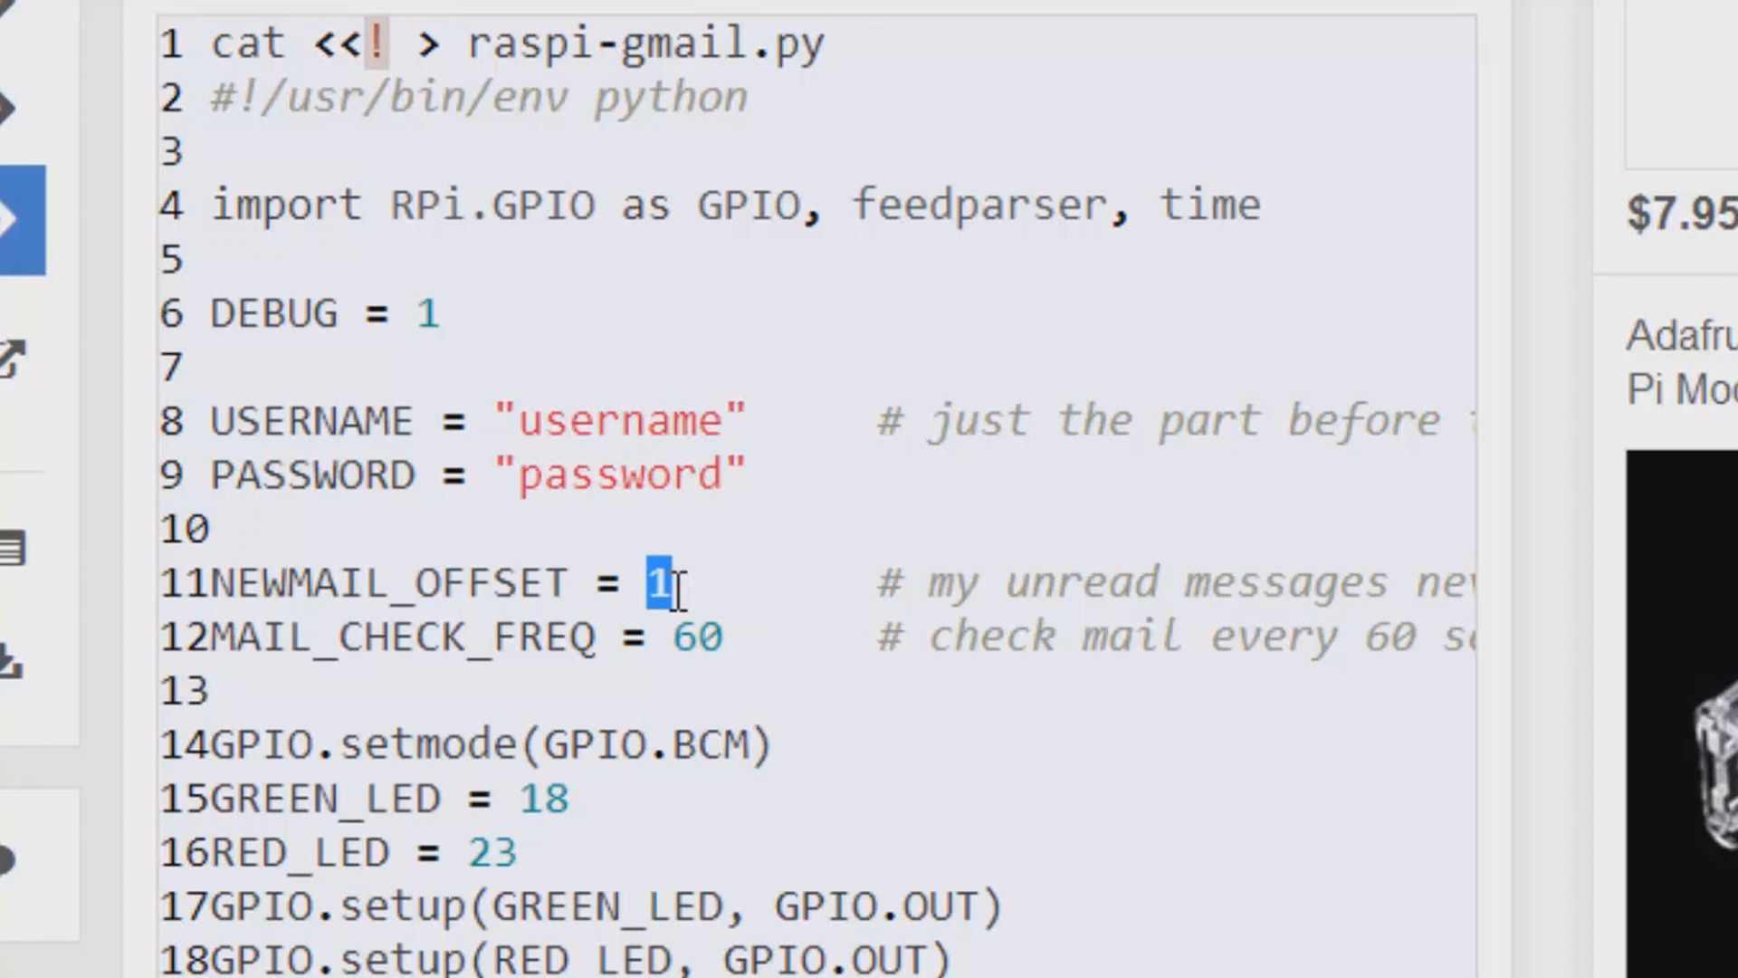
click(664, 582)
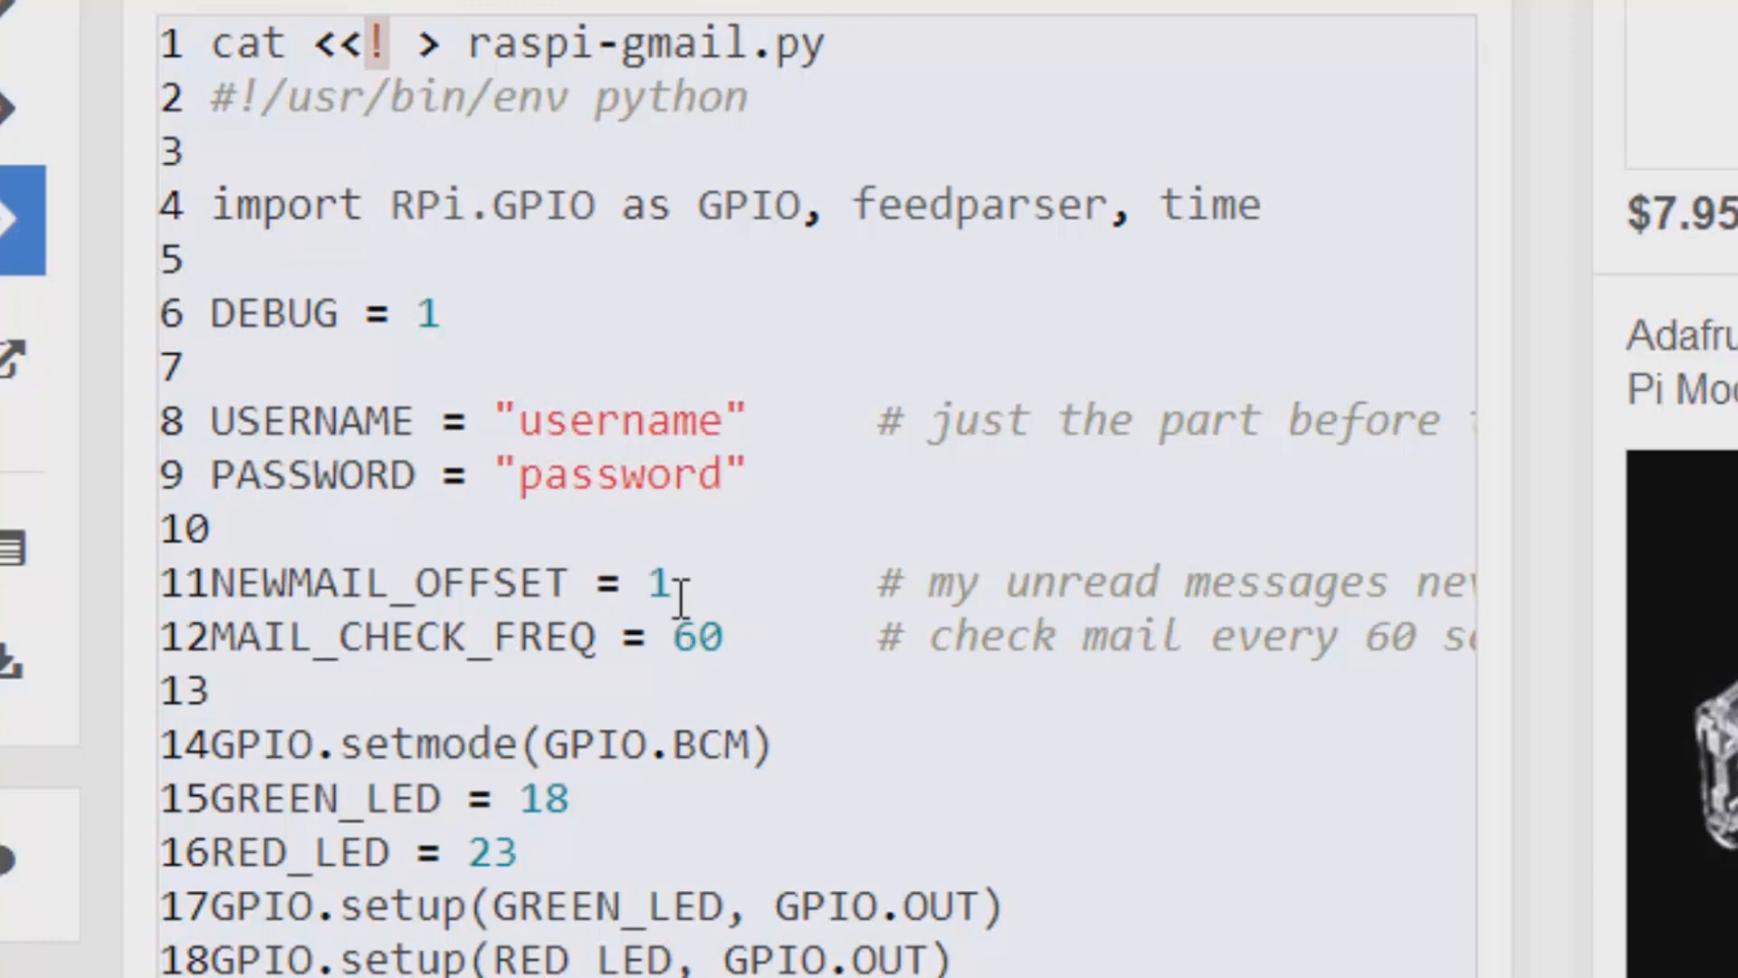
double_click(657, 581)
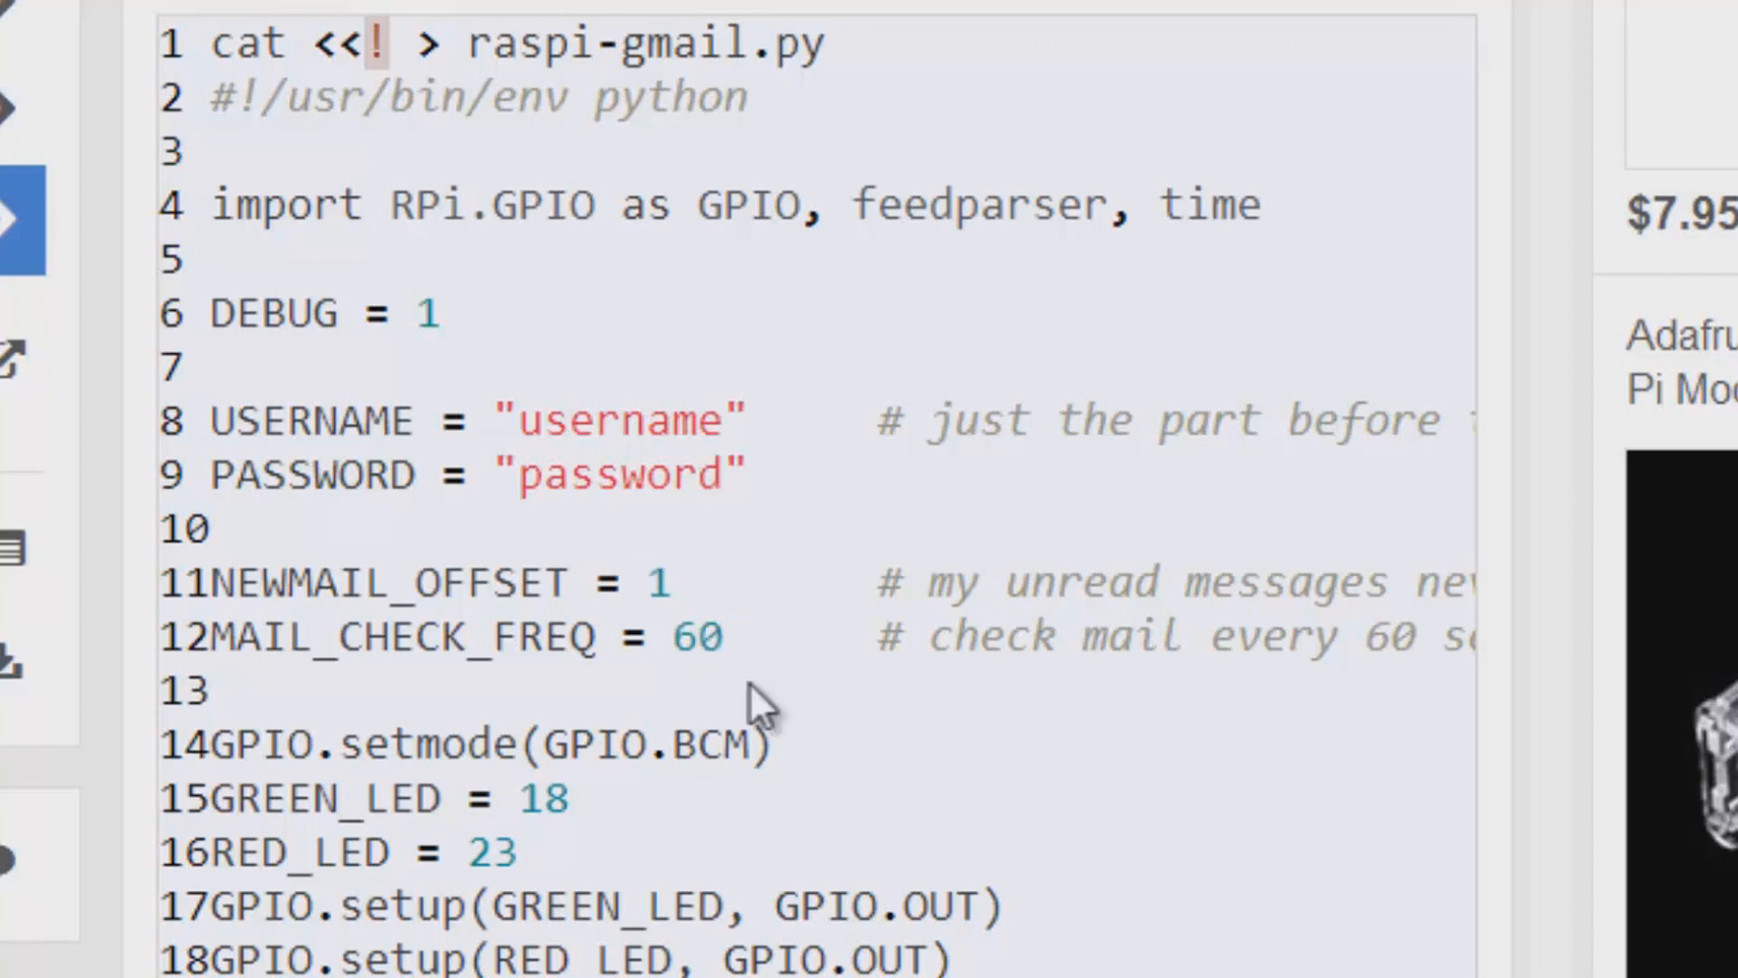
mouse_move(695, 688)
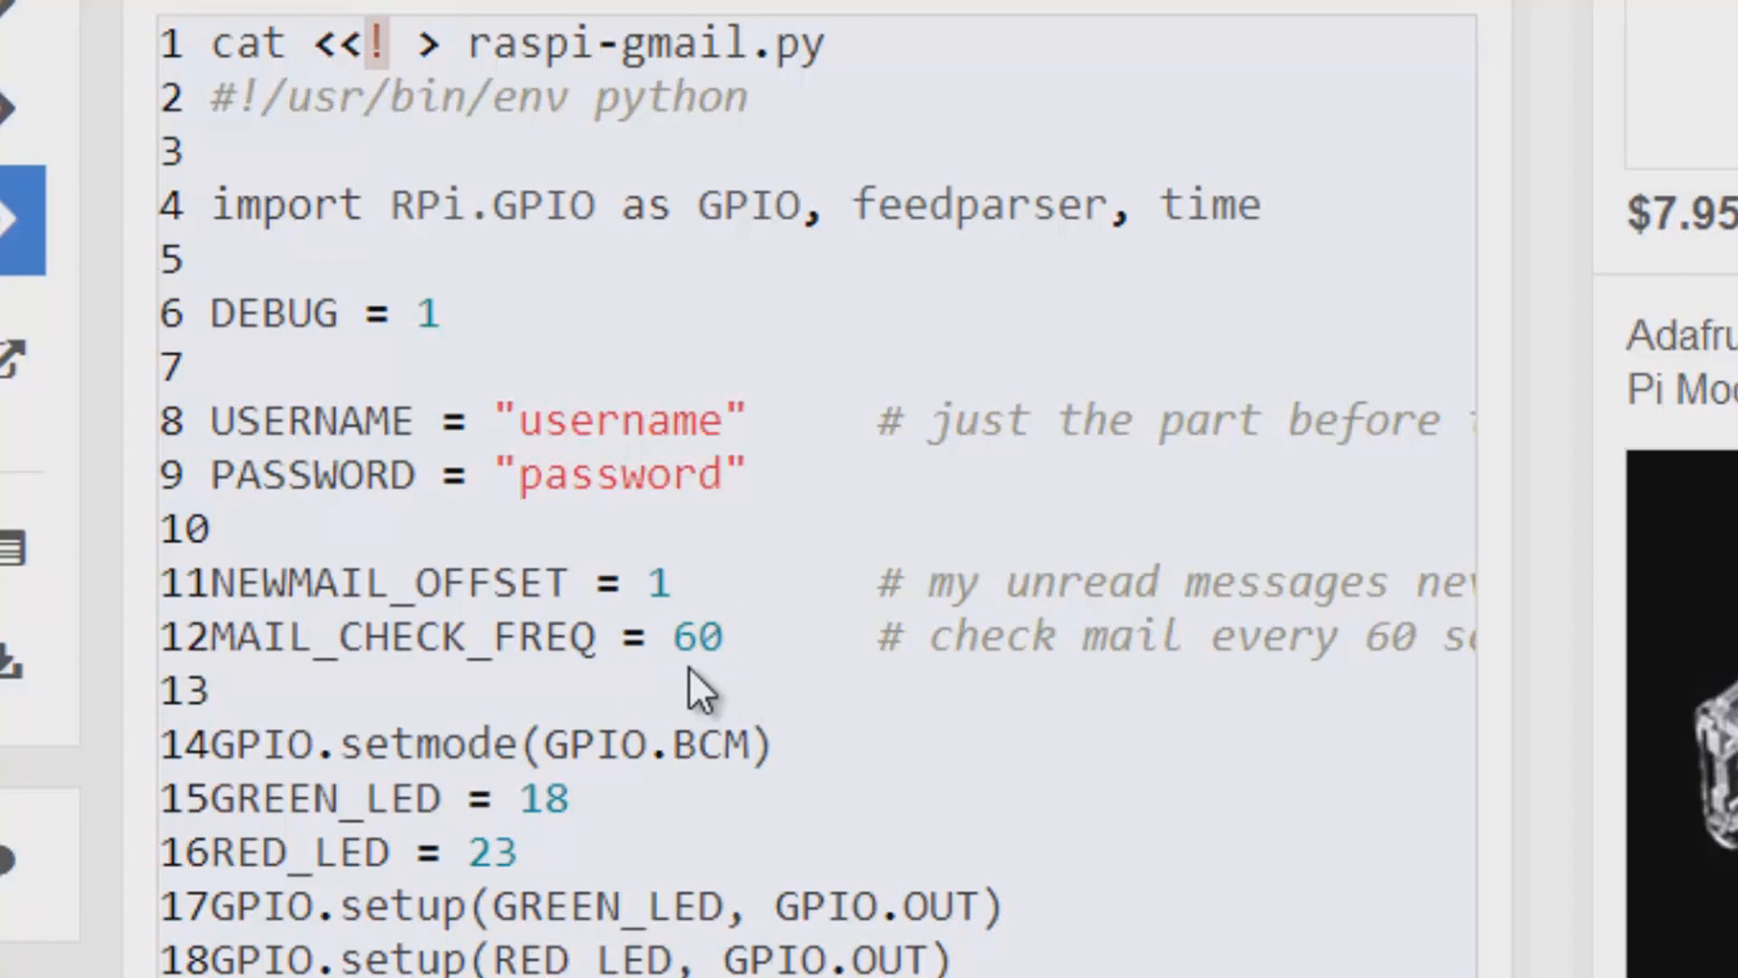
double_click(683, 637)
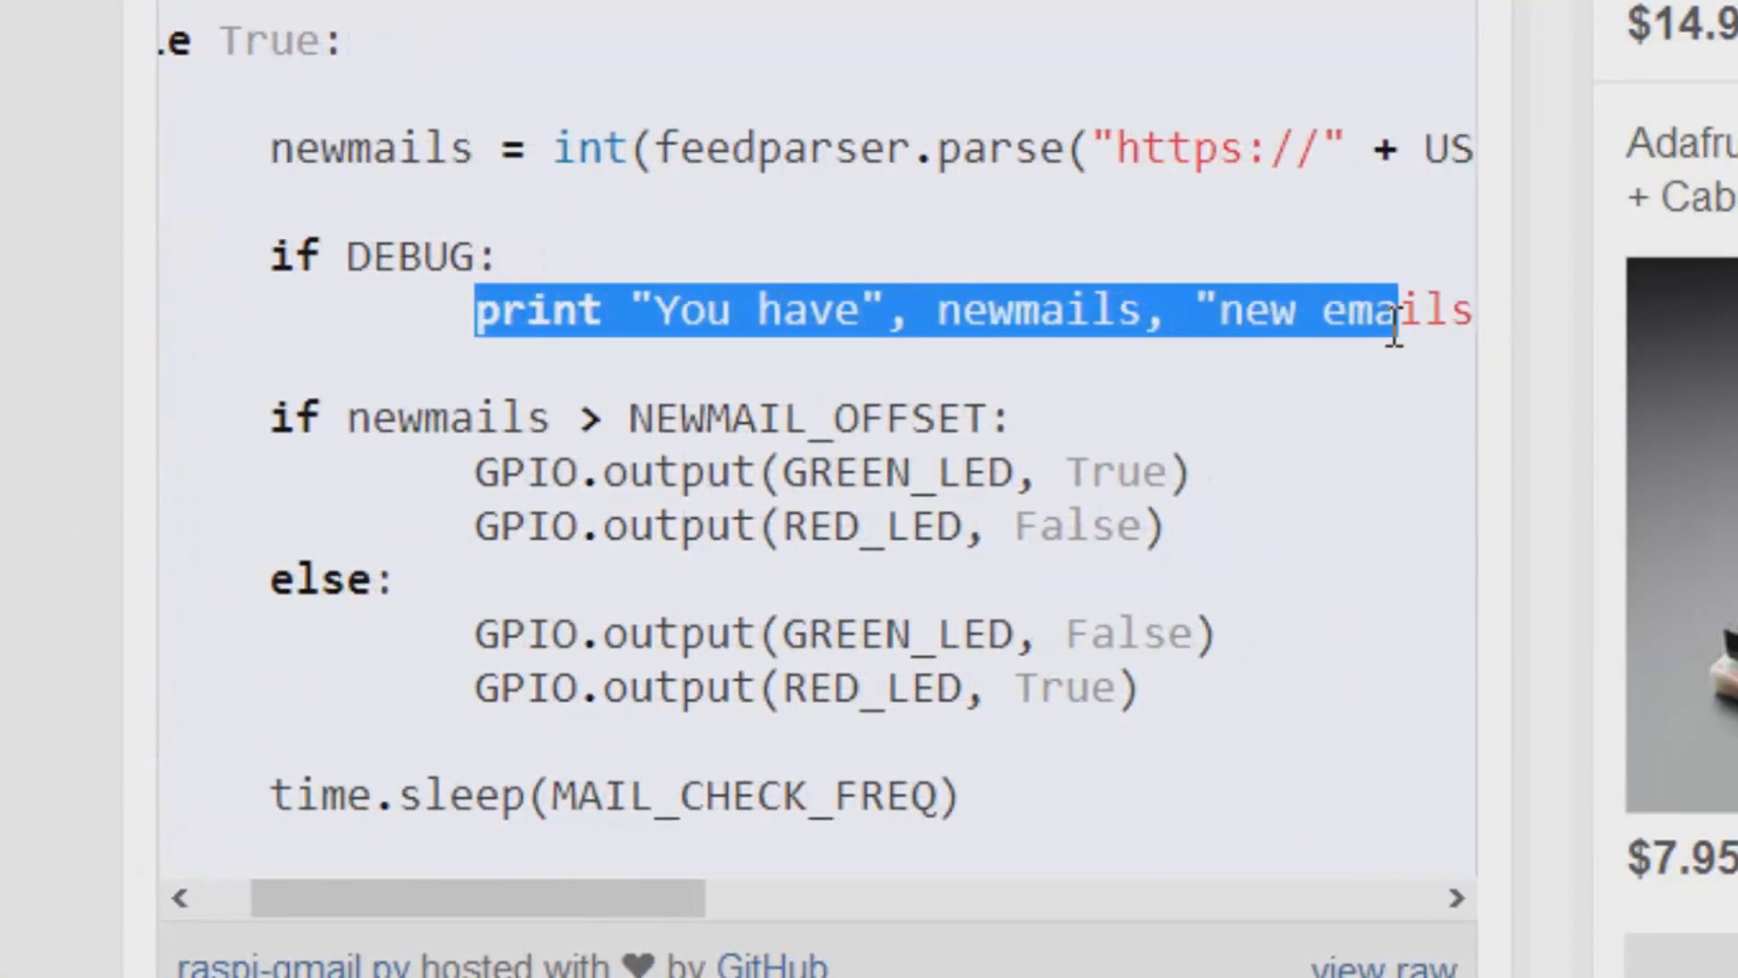
double_click(1014, 308)
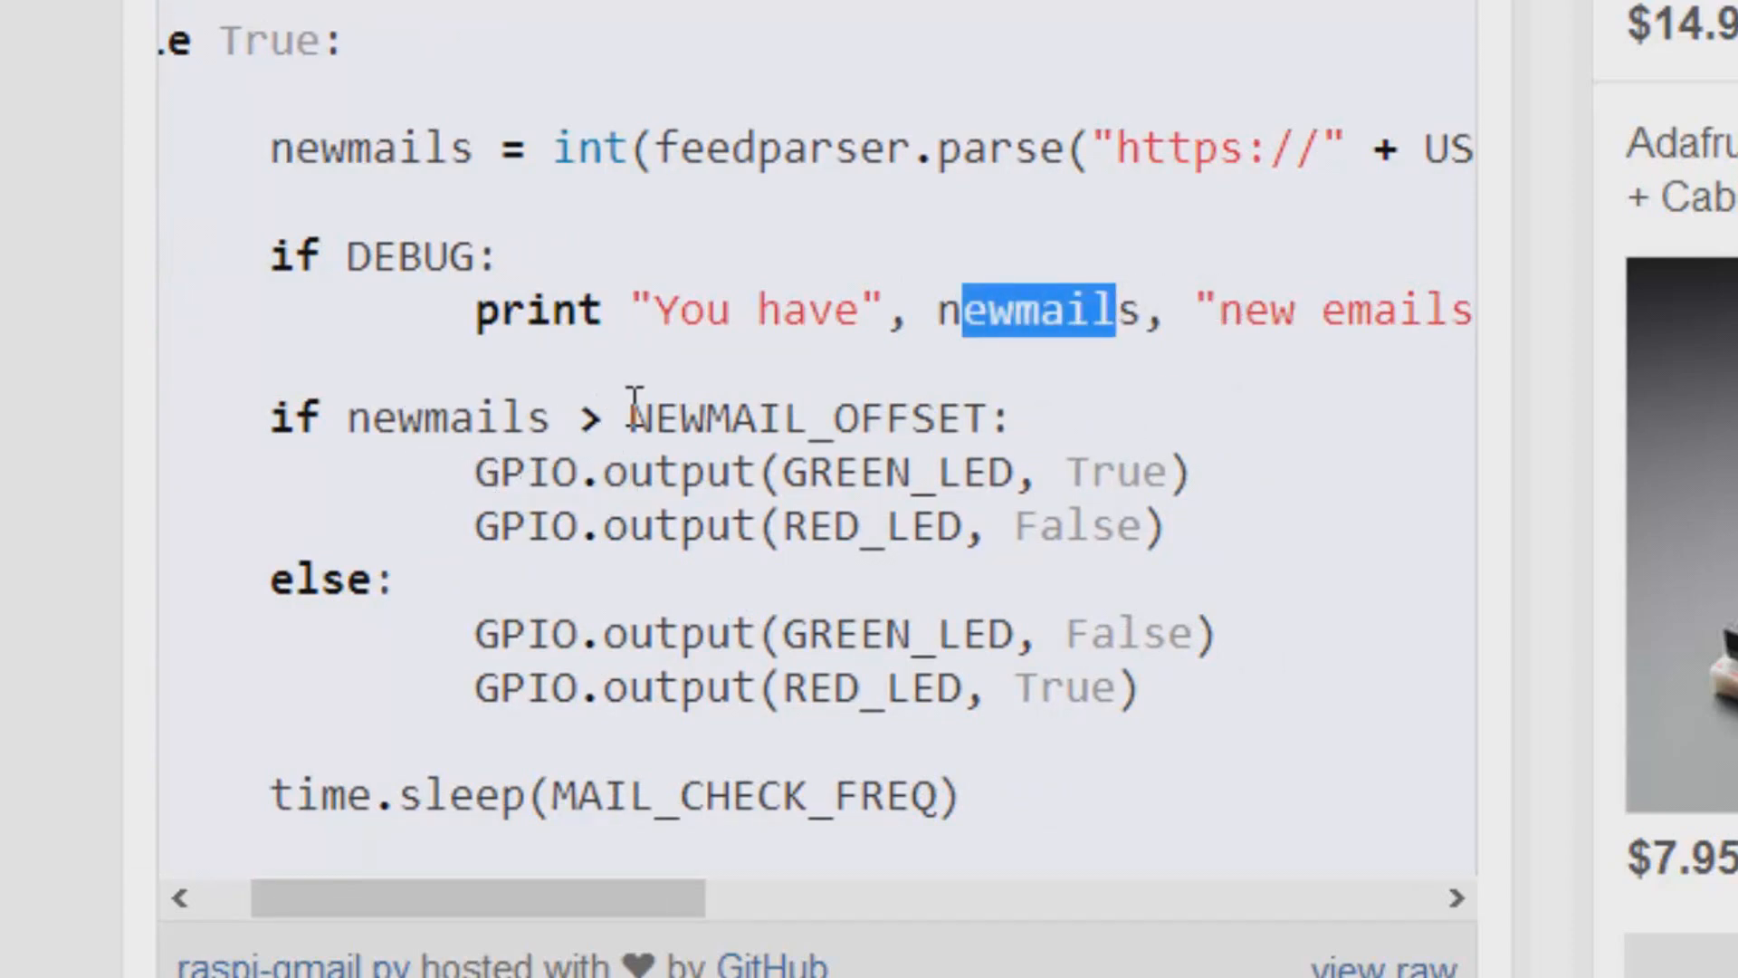
double_click(804, 417)
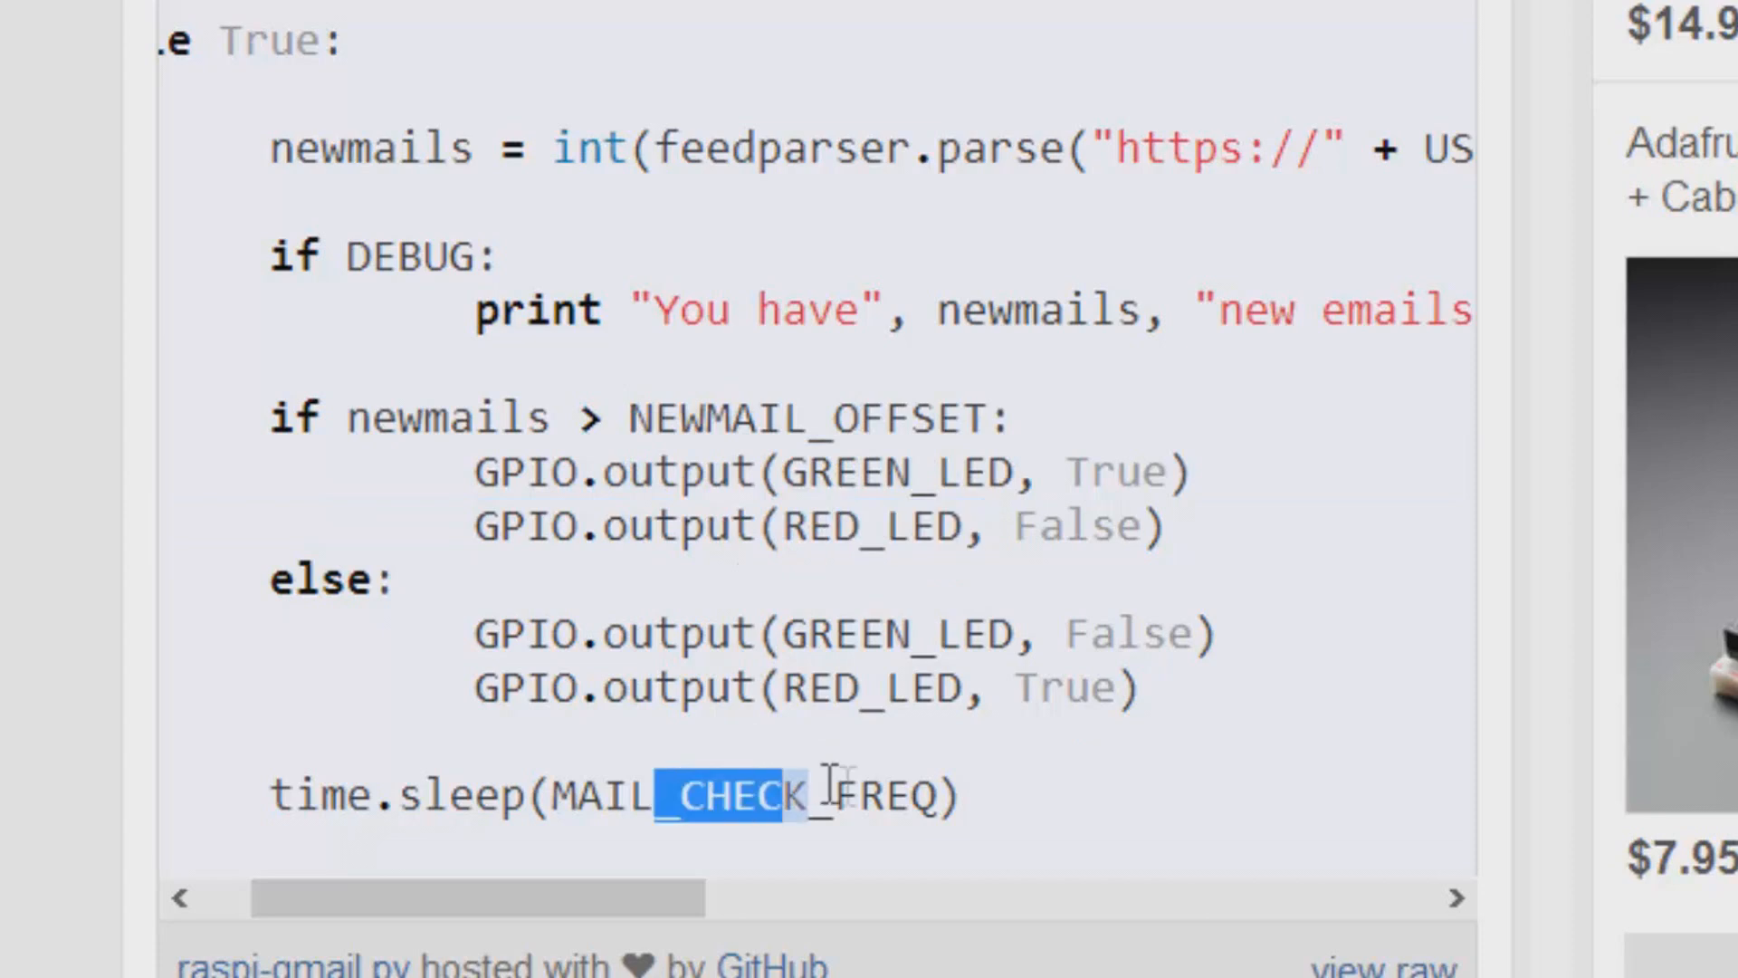
scroll(up, 3)
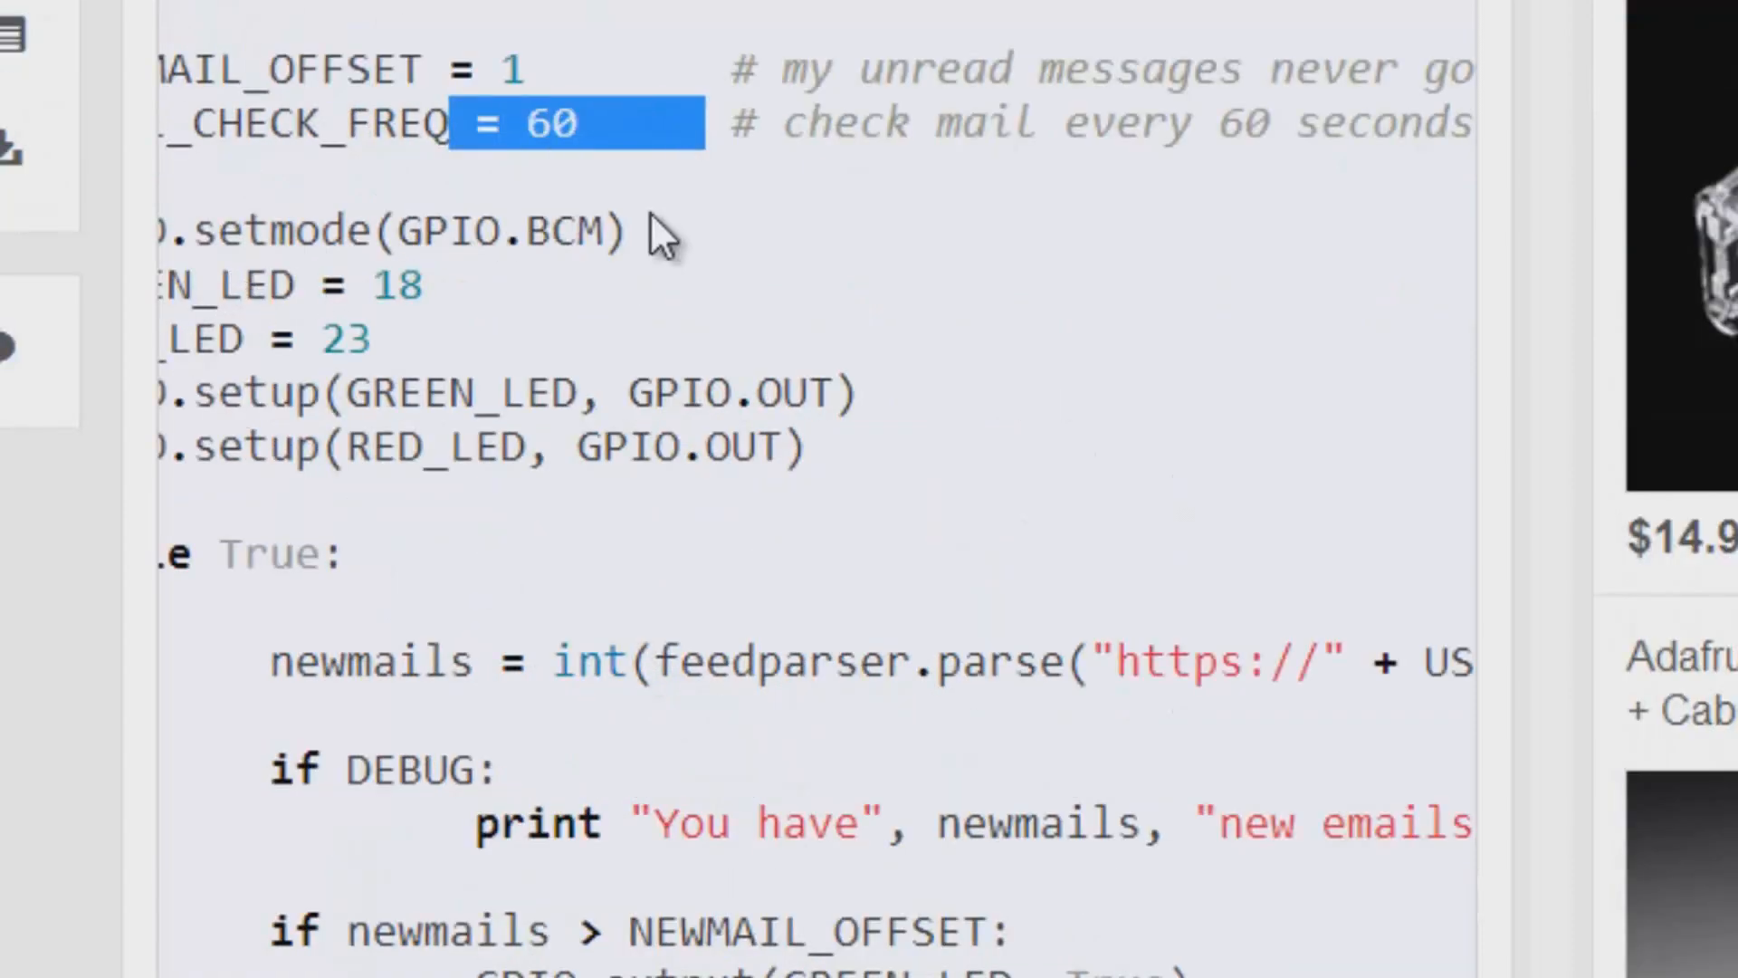
scroll(down, 3)
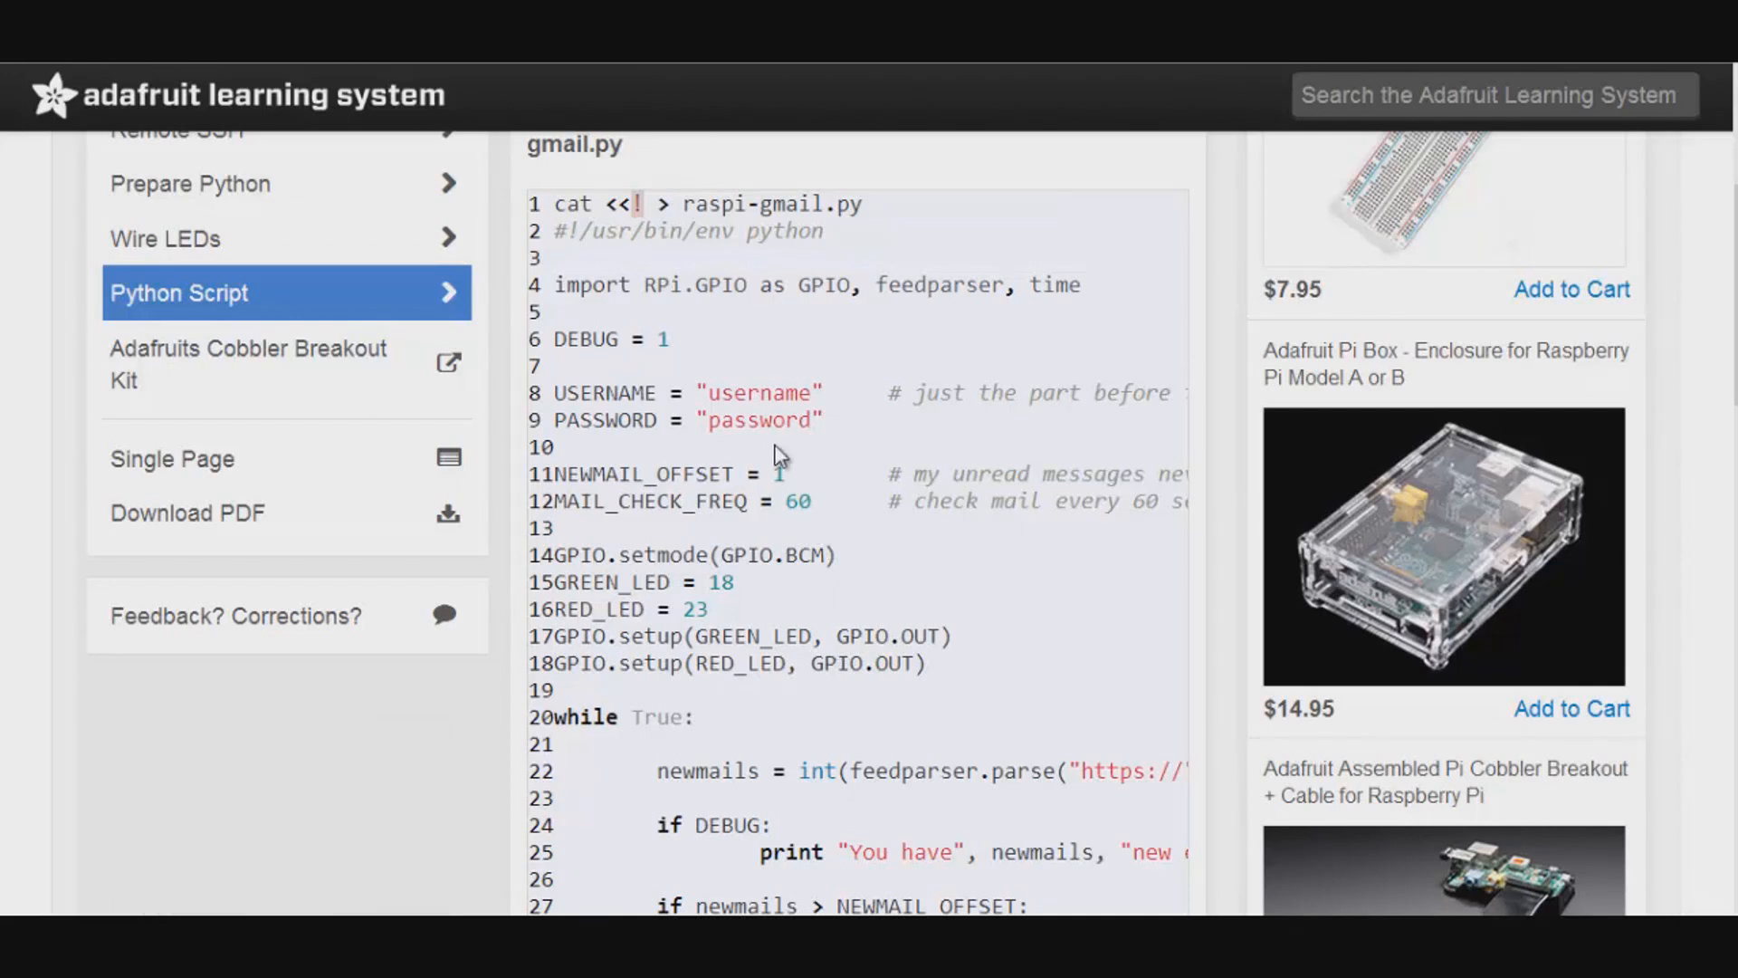
mouse_move(773, 435)
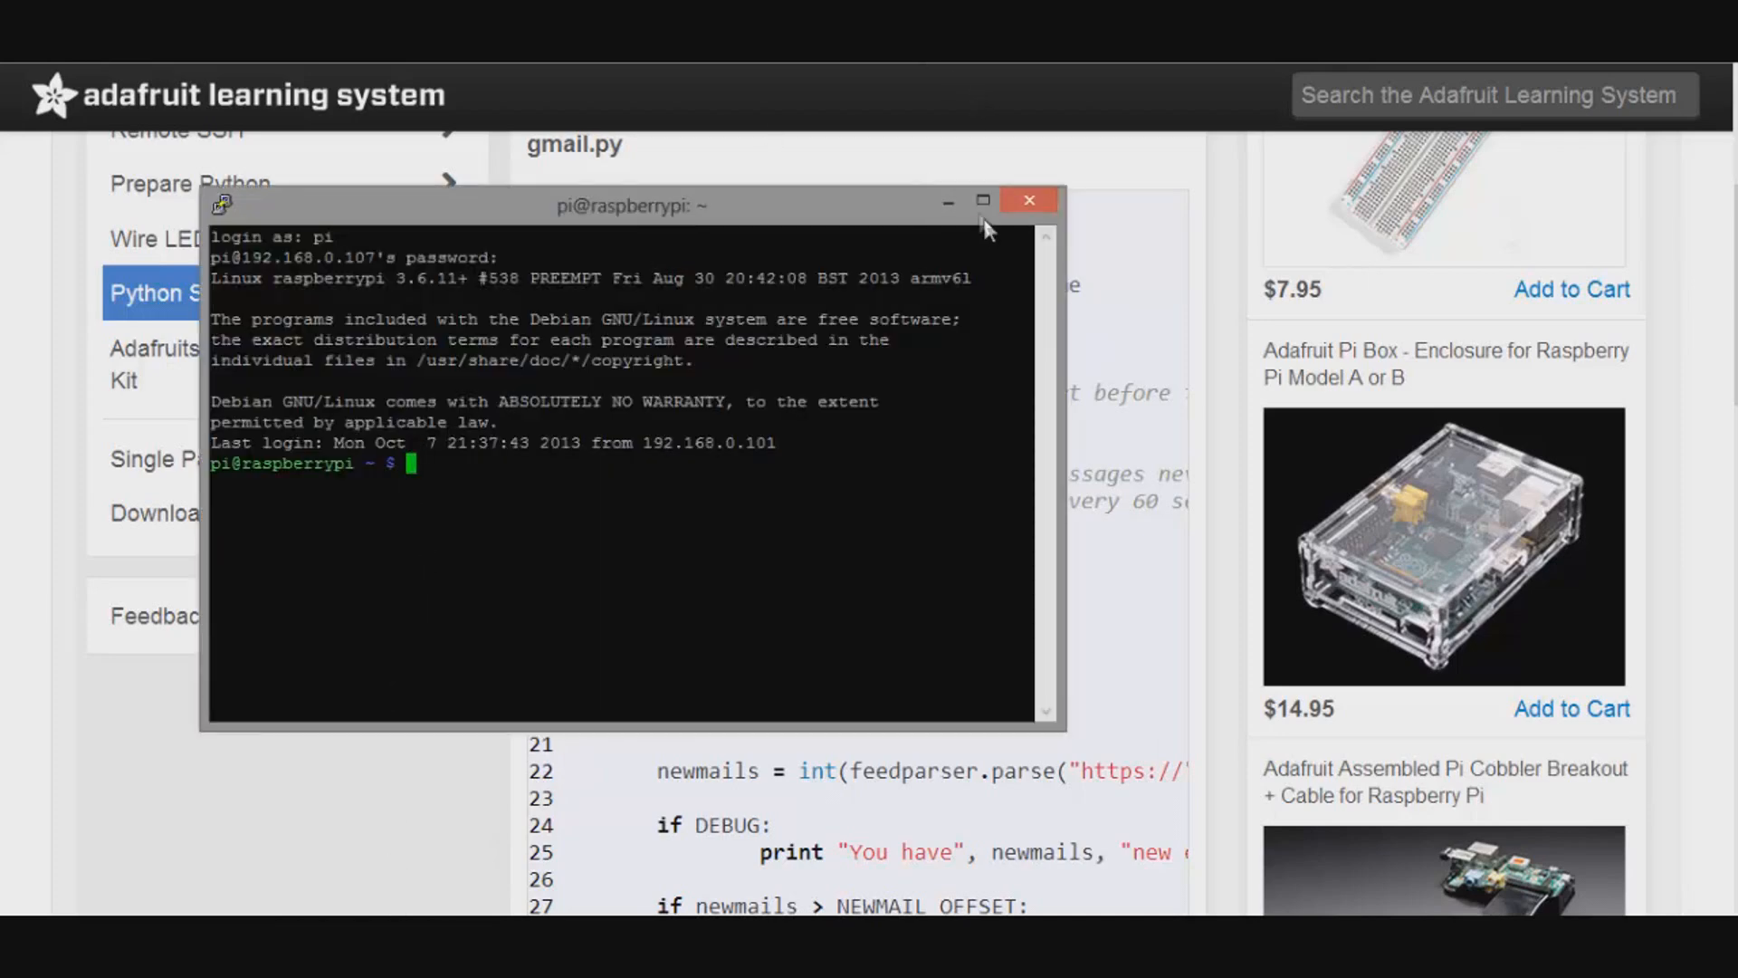
Paste the cat <<! > raspi-gmail.py heredoc into the Pi shell to write the script
click(980, 201)
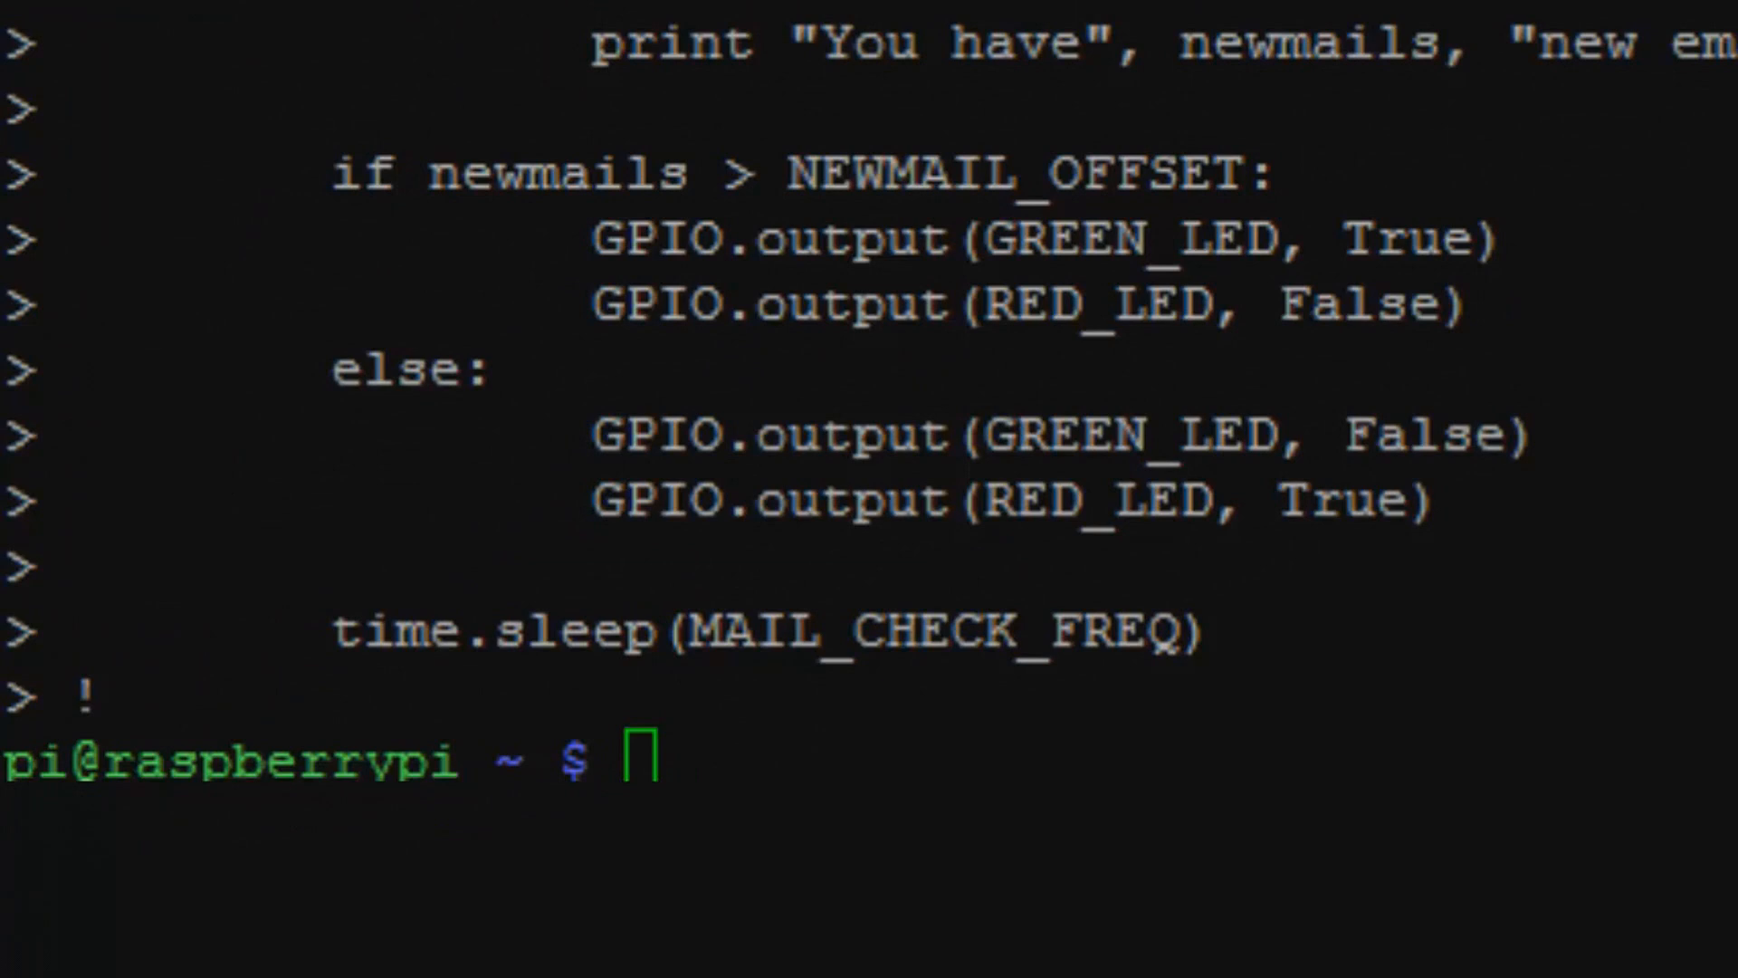
Run chmod +X raspi-gmail.py to make the notifier script executable
text(c)
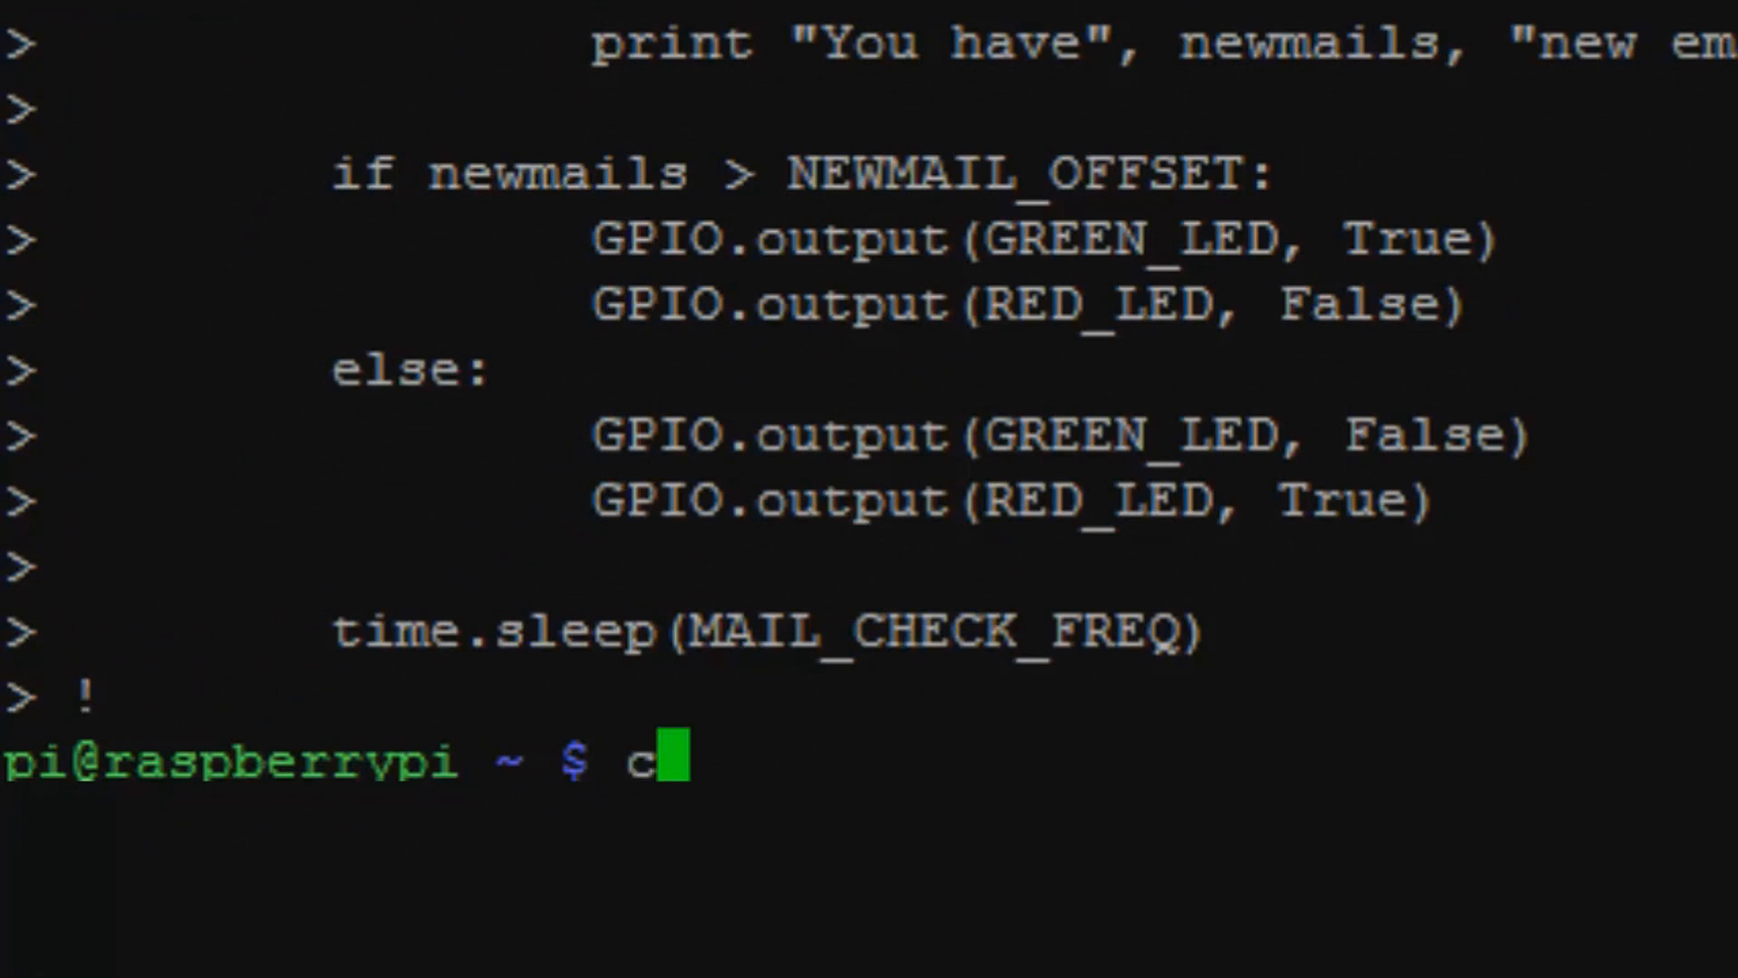
text(hmo)
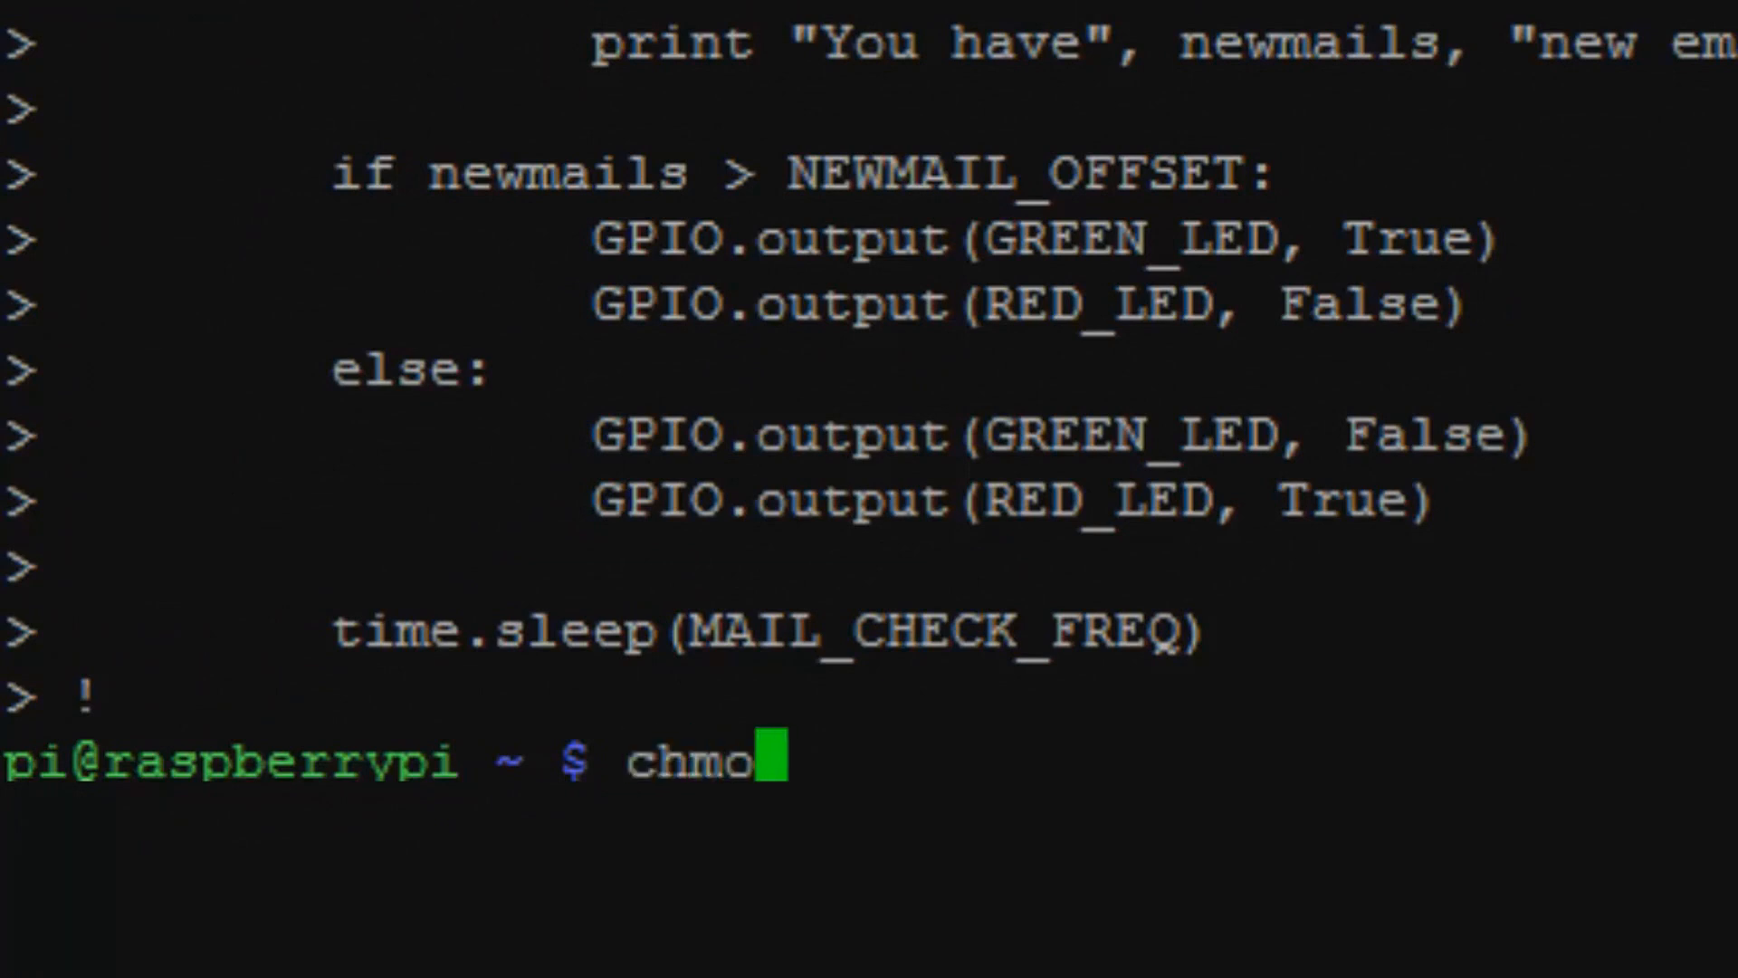
text(d)
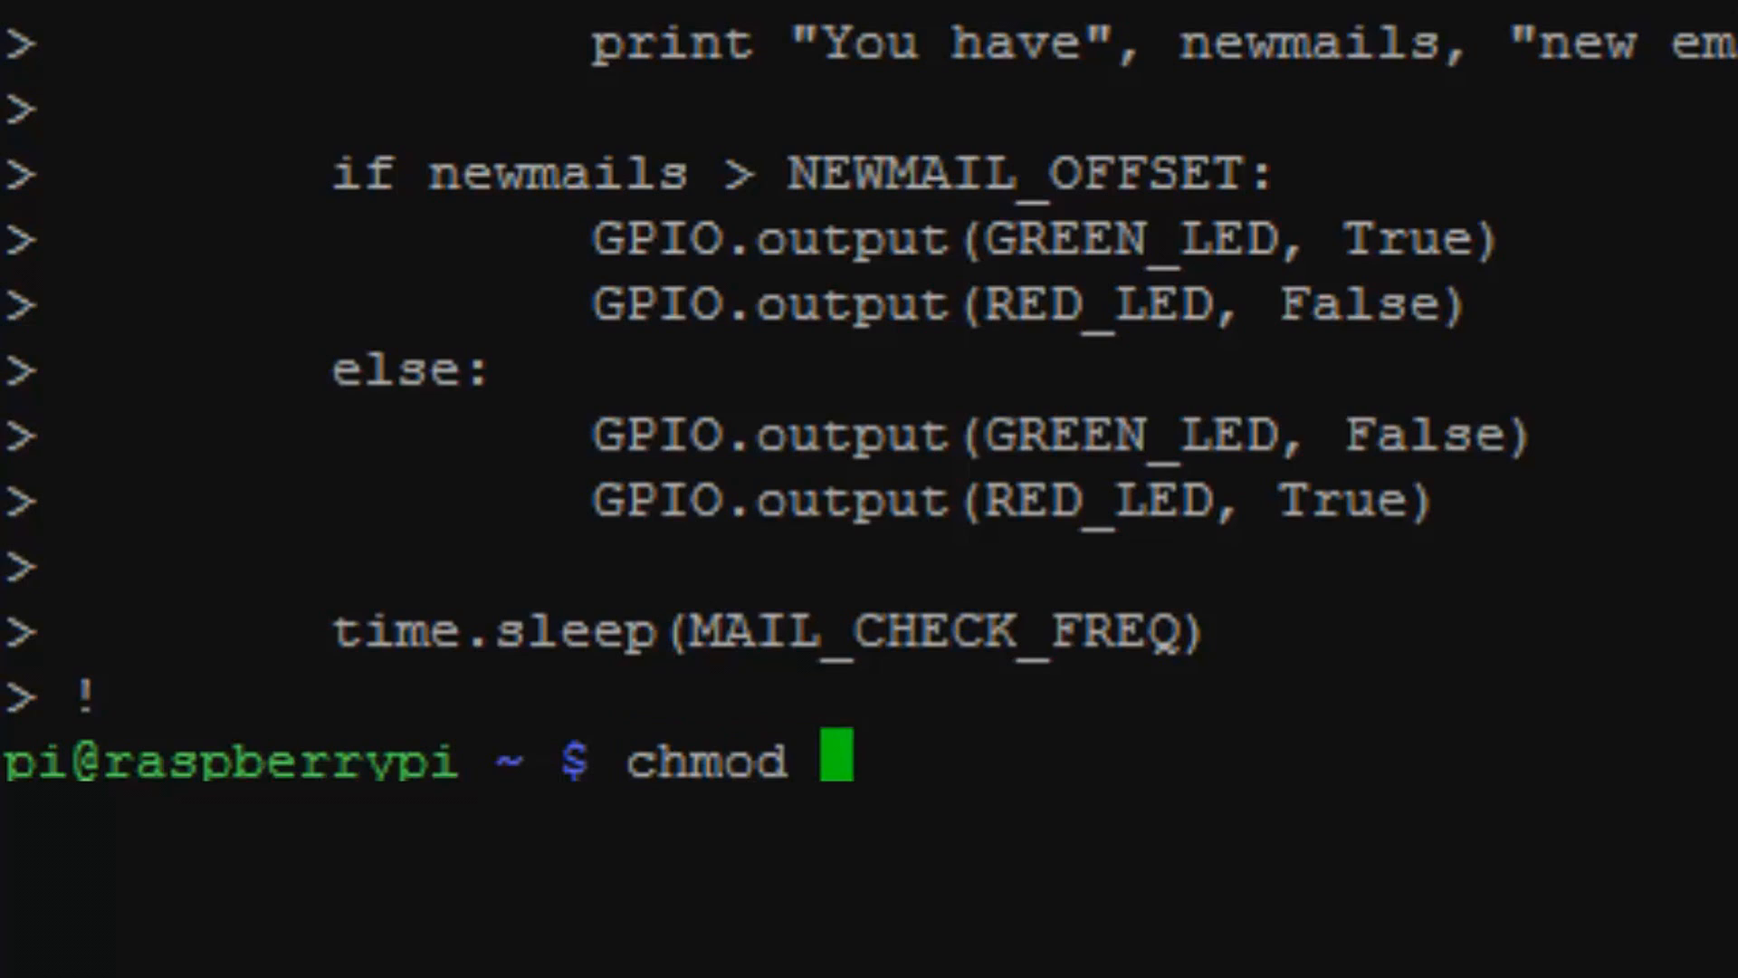
text(+)
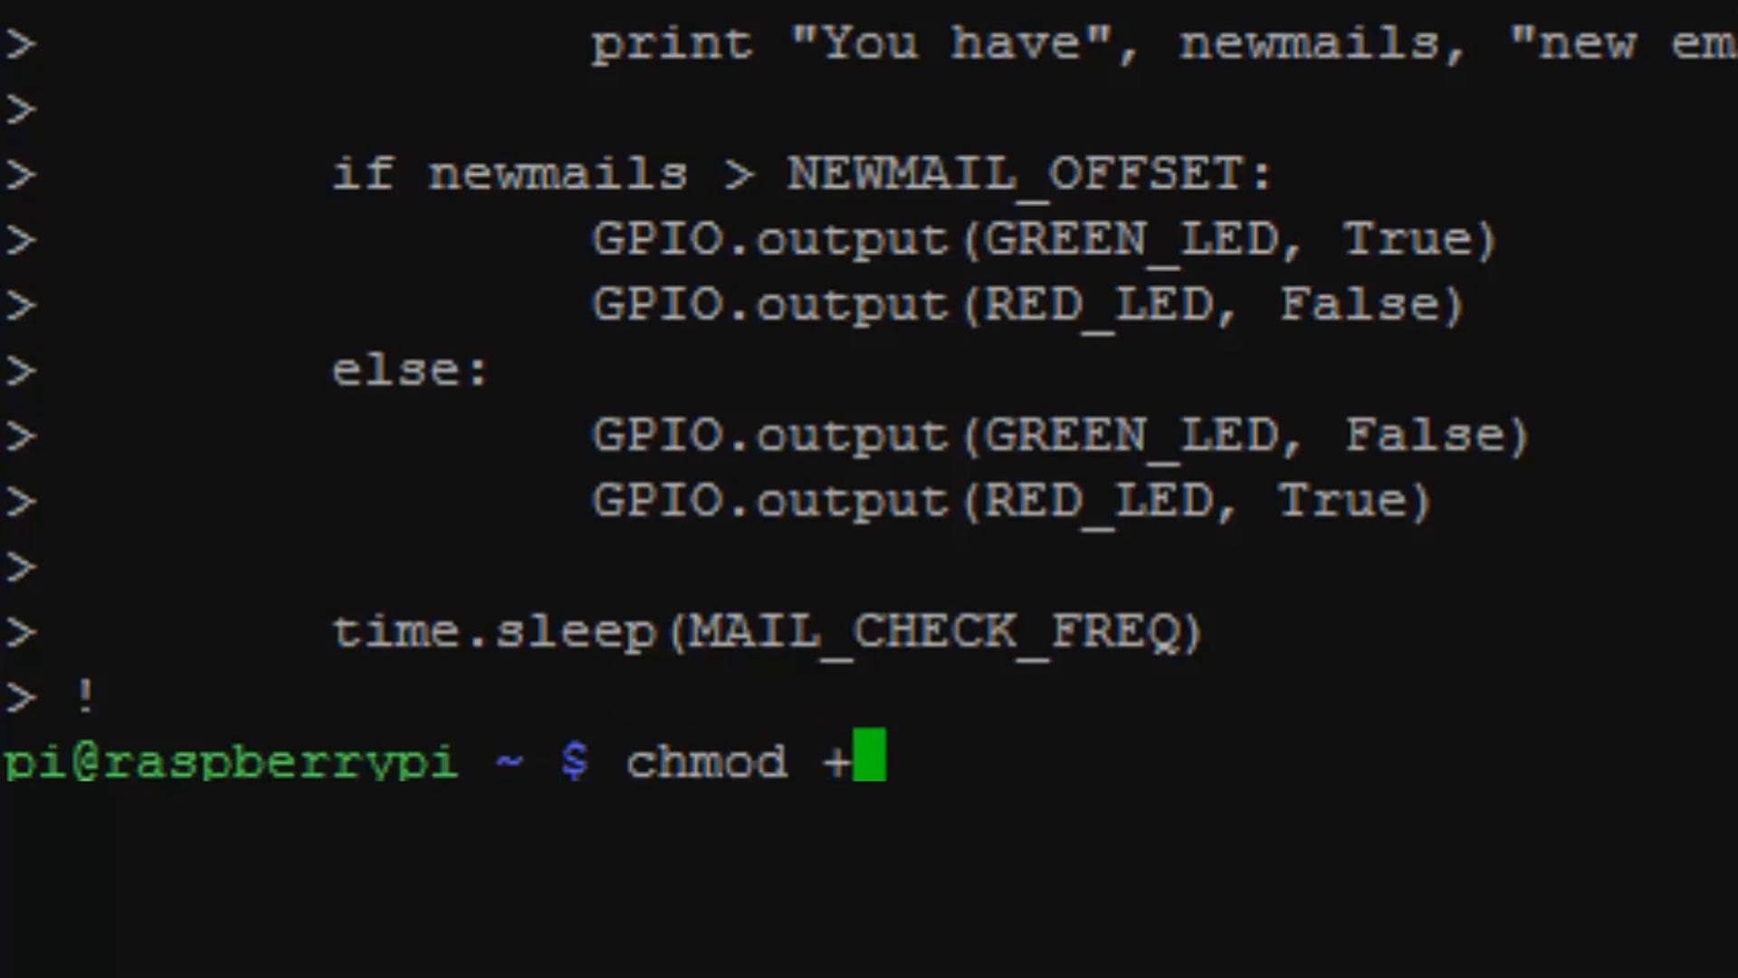
text(X)
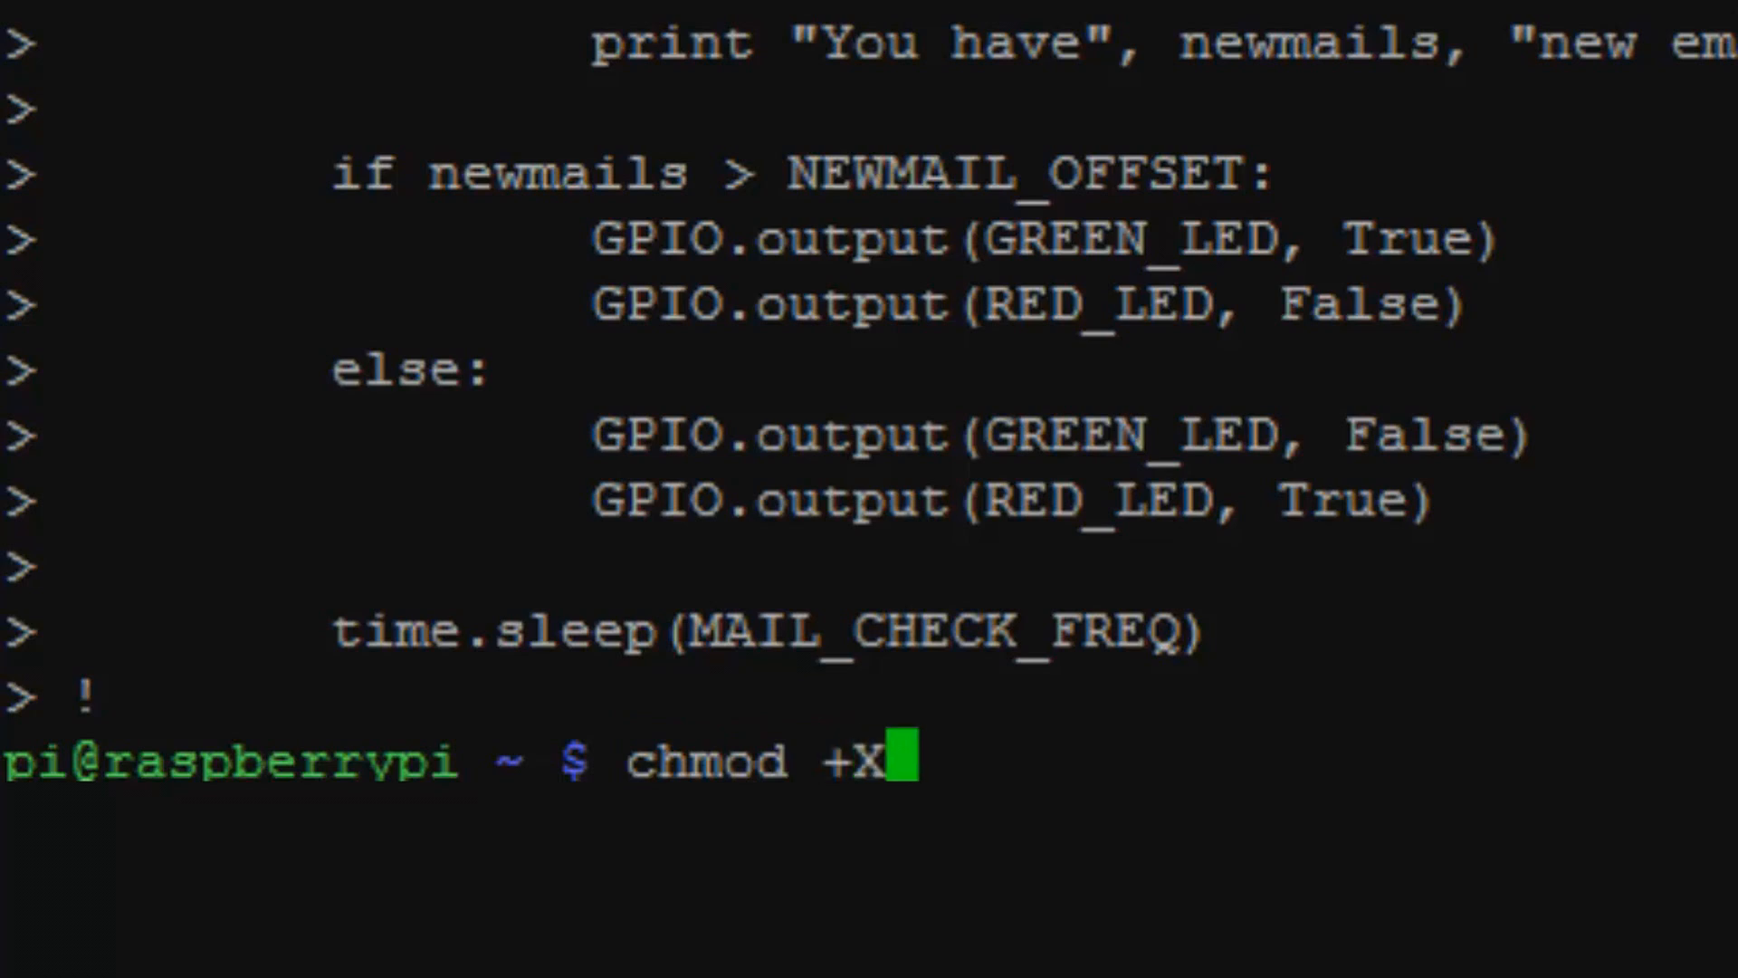
text(r)
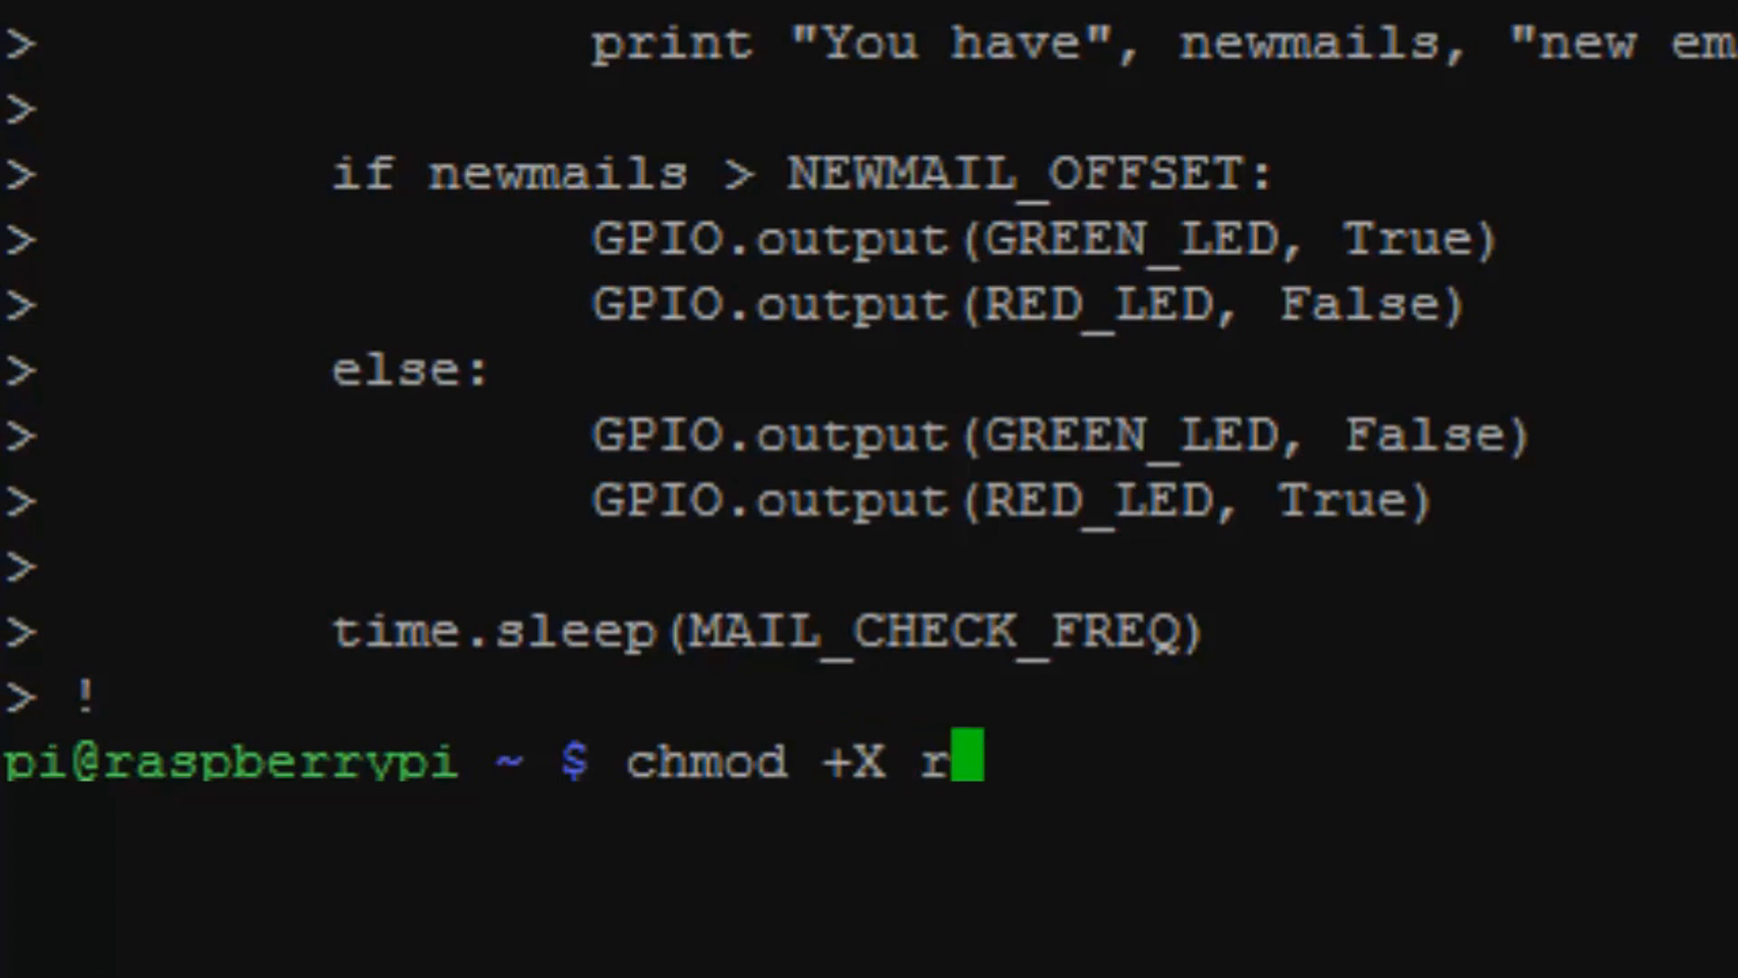
text(asp)
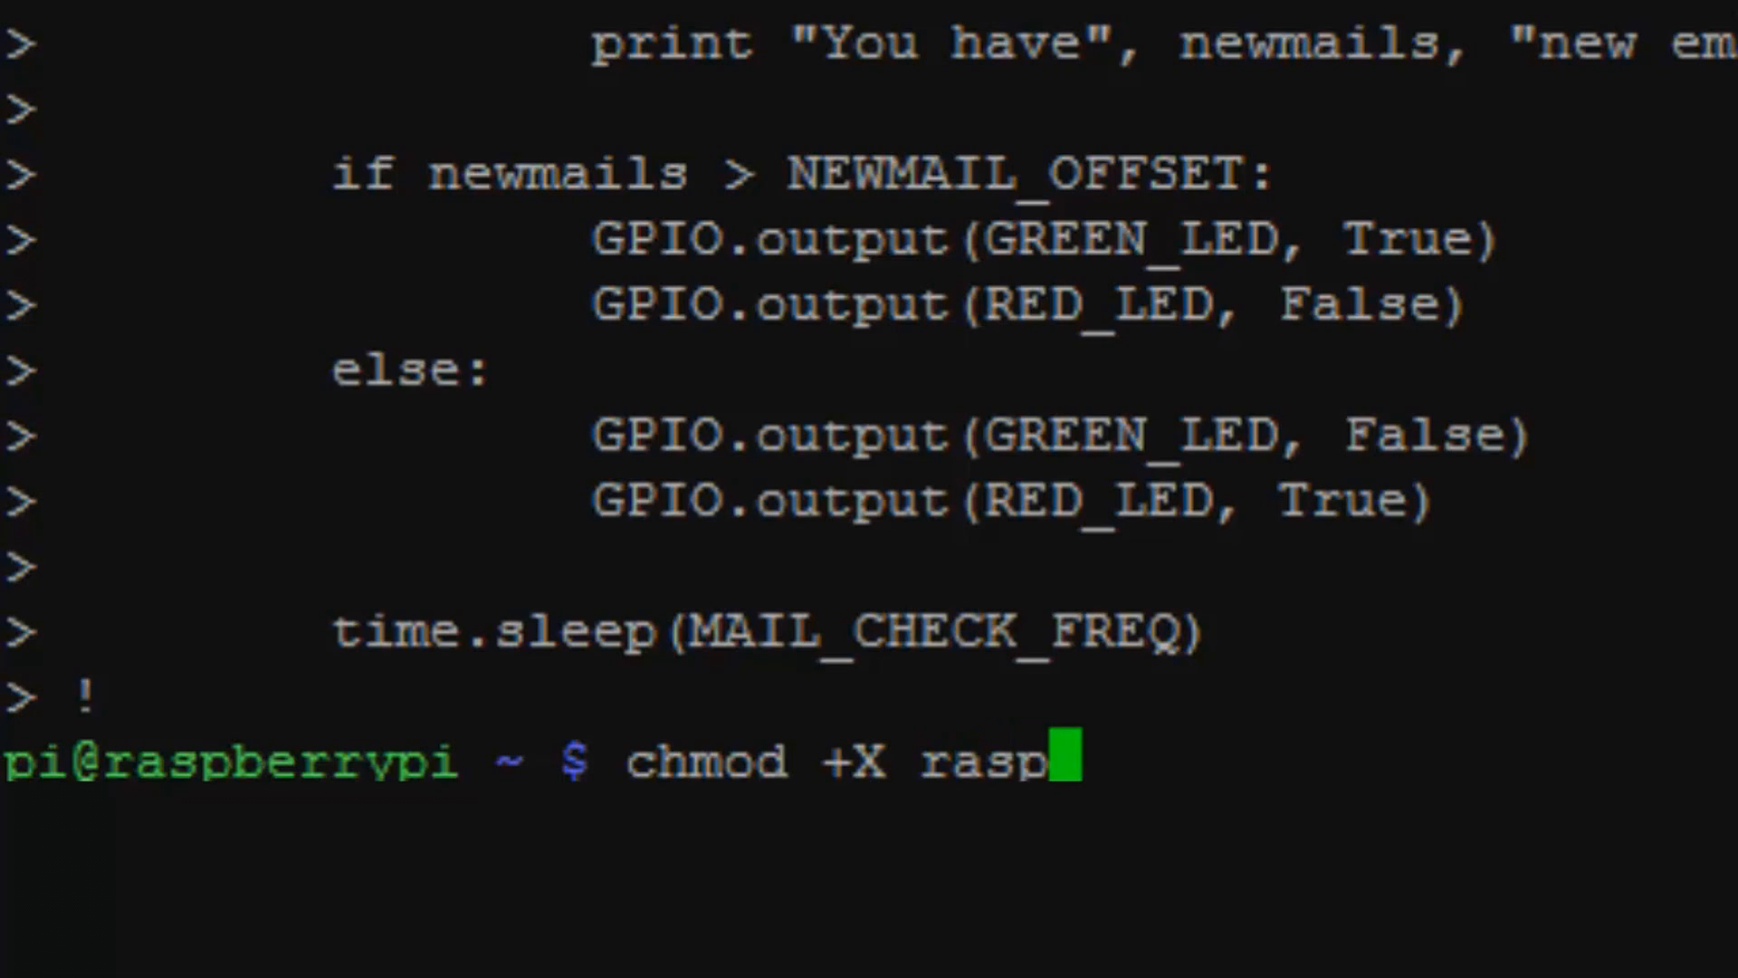
text(i-)
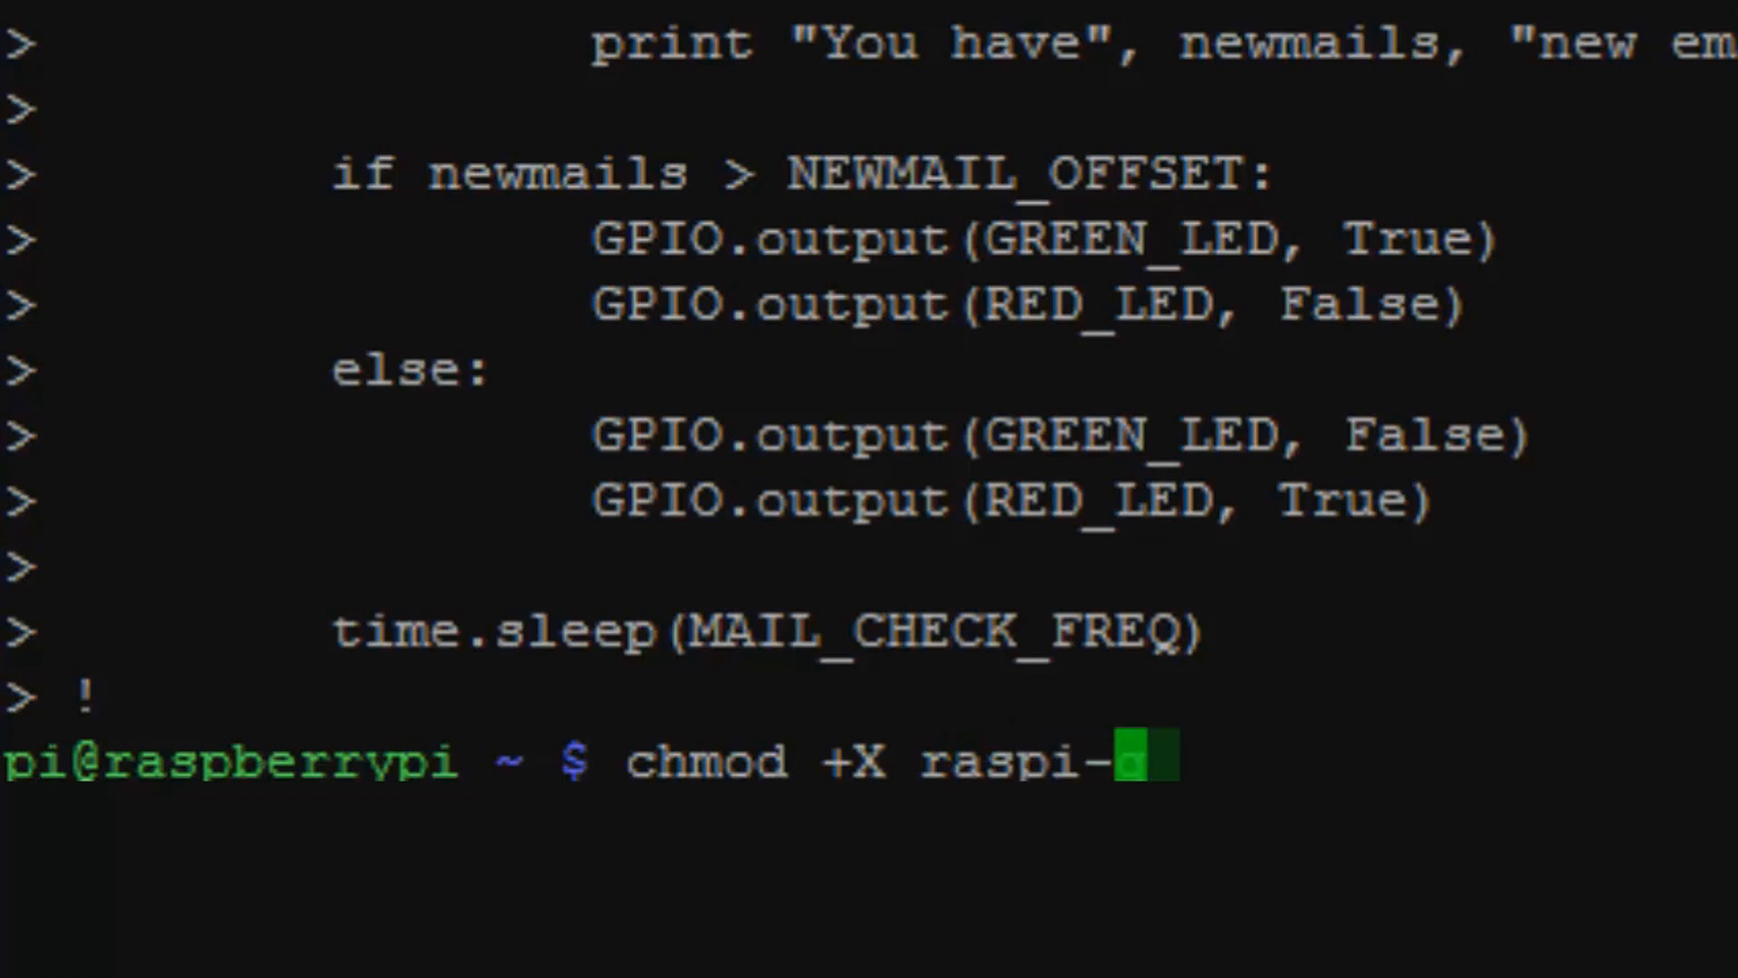
text(mail.p)
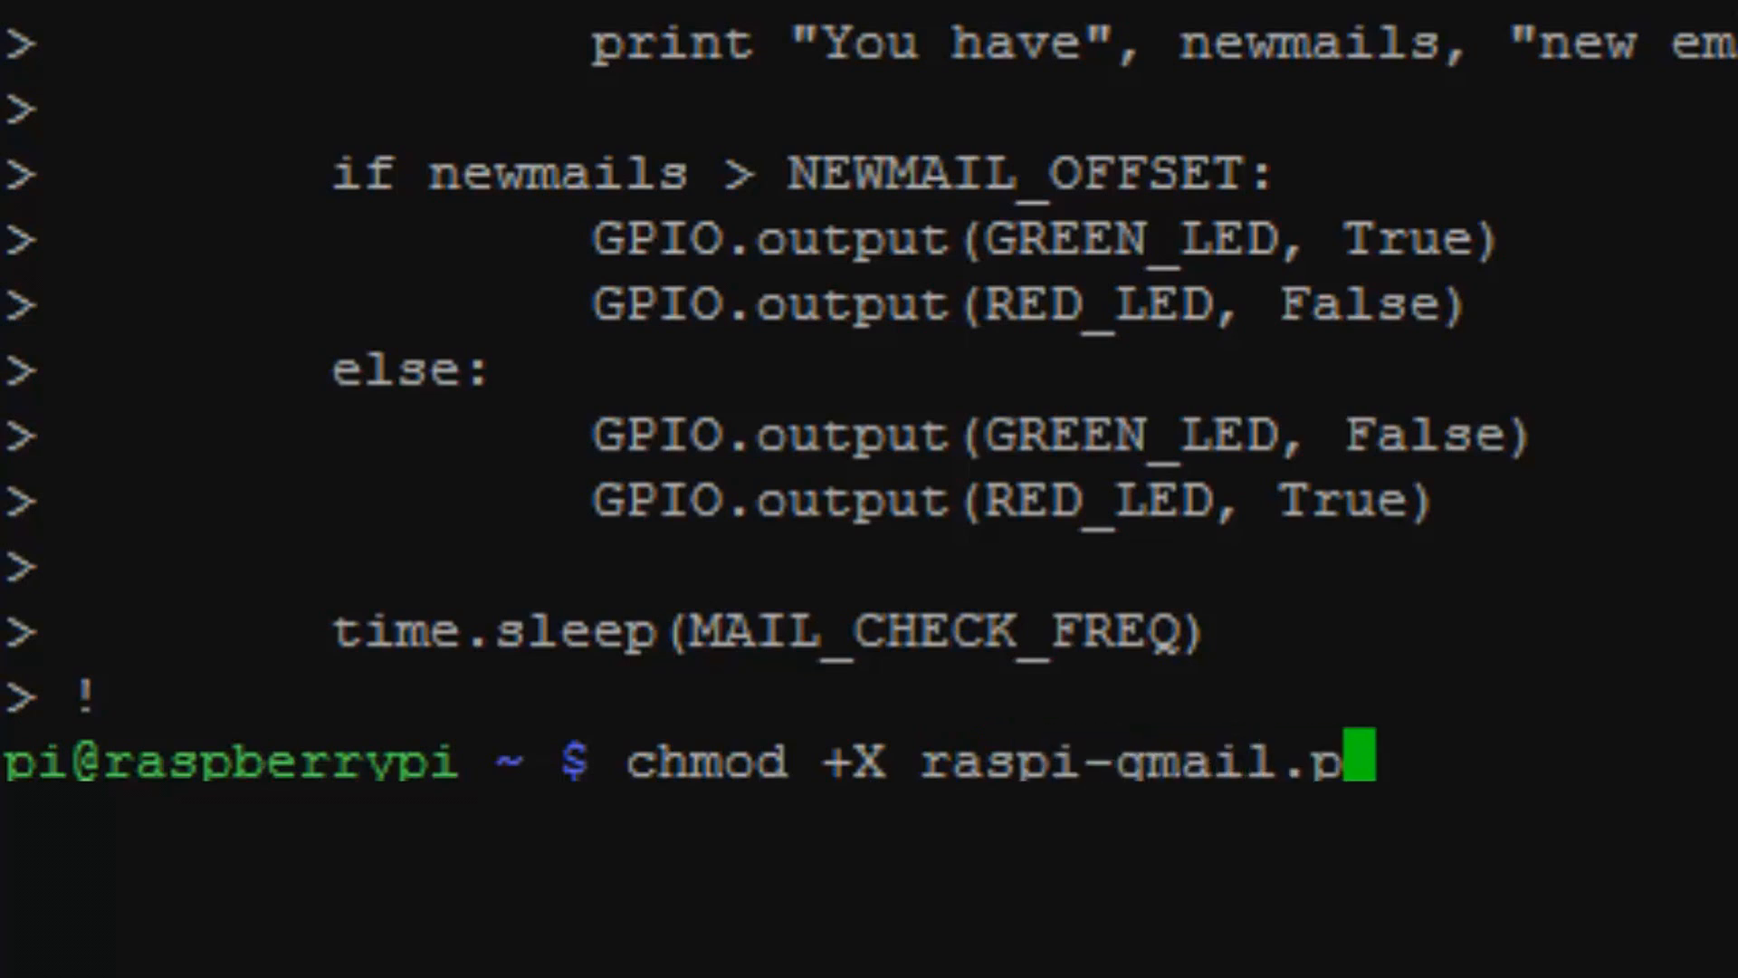
text(y)
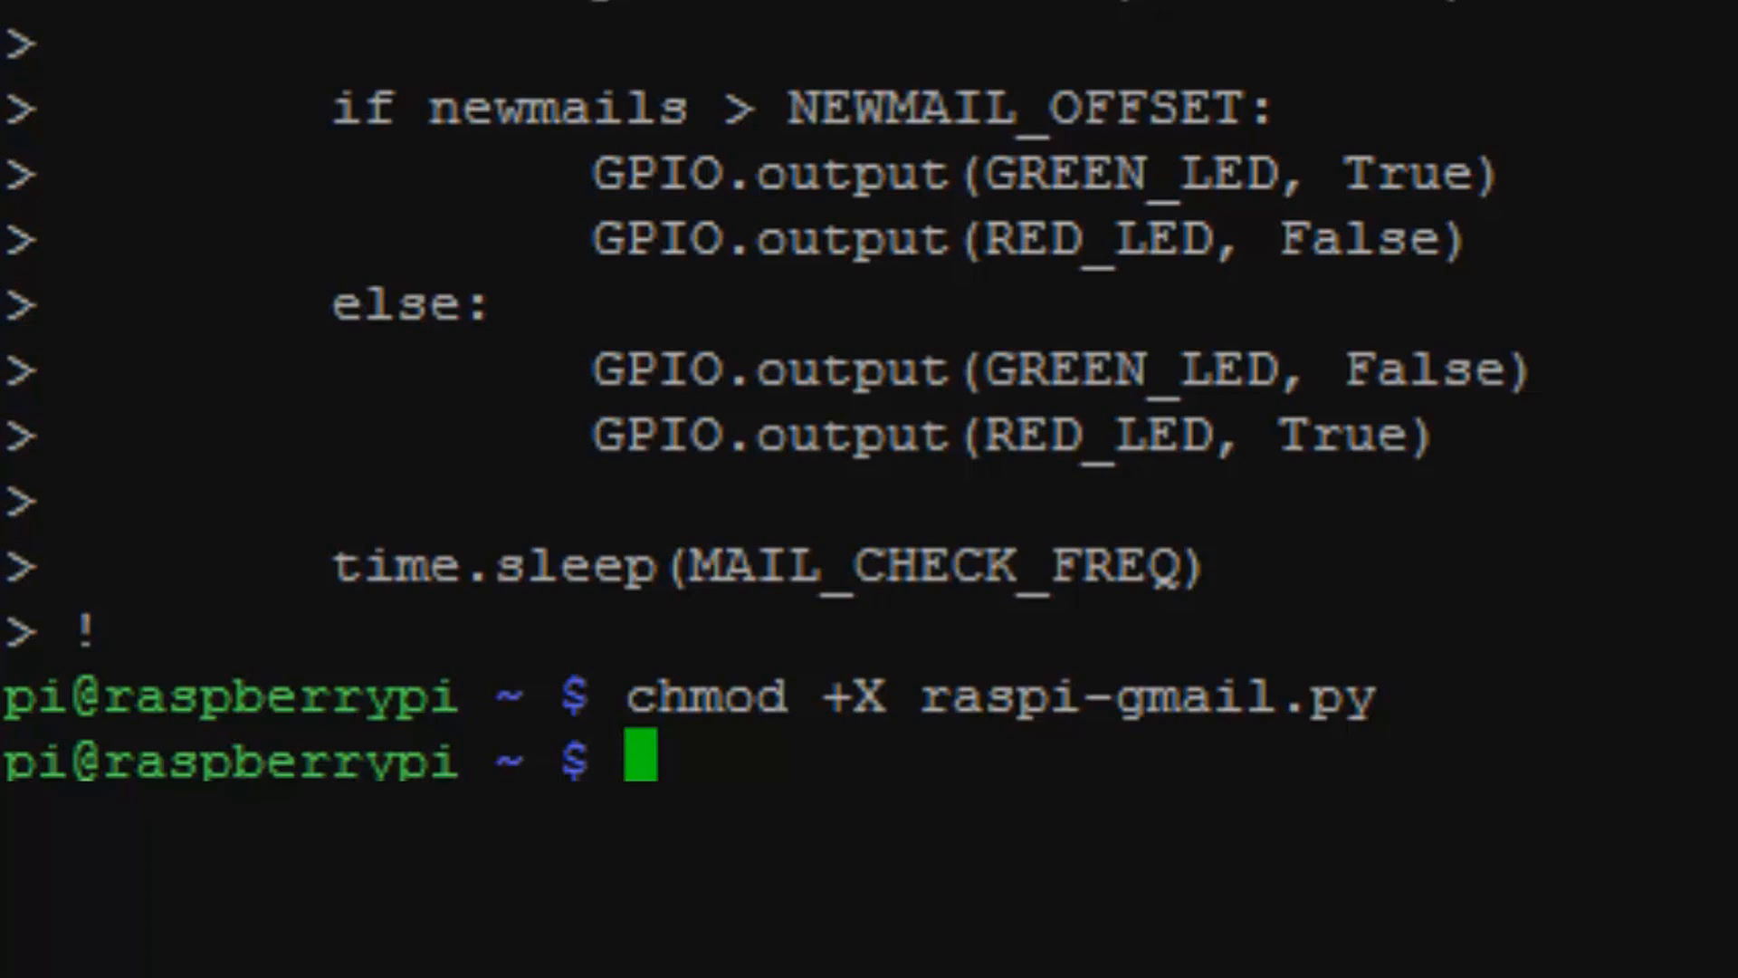
Run the notifier with sudo ./raspi-gmail.py so it starts polling Gmail and printing email counts
text(sudo)
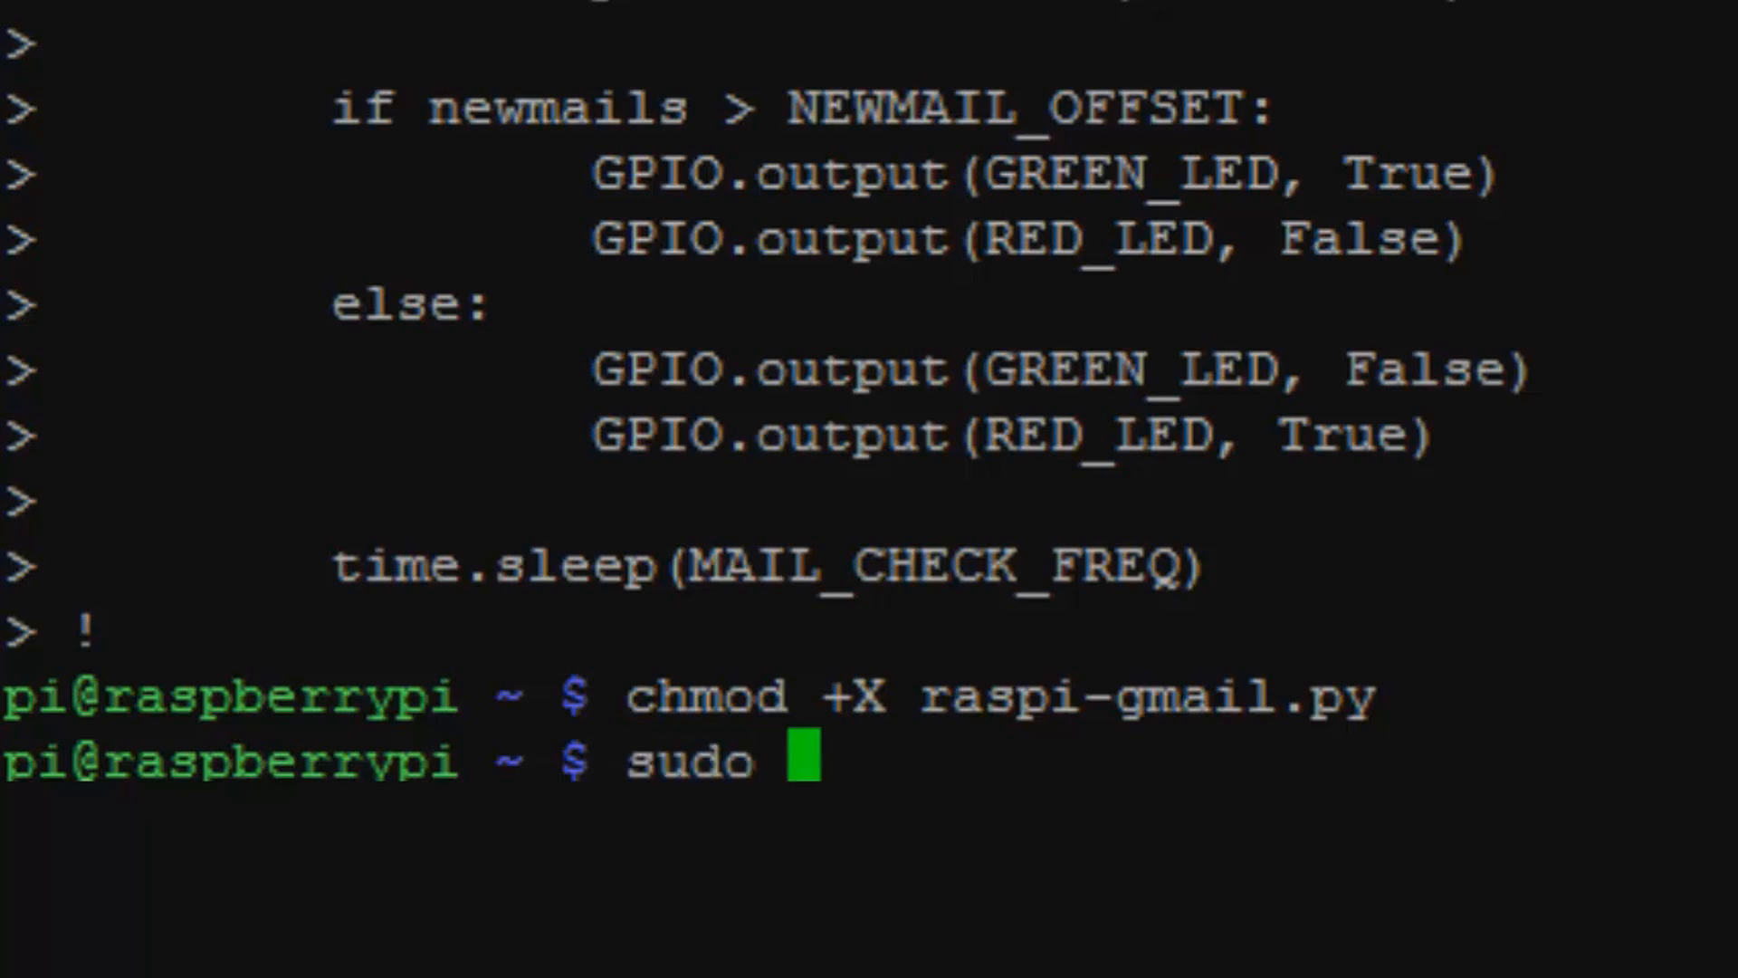
text(.)
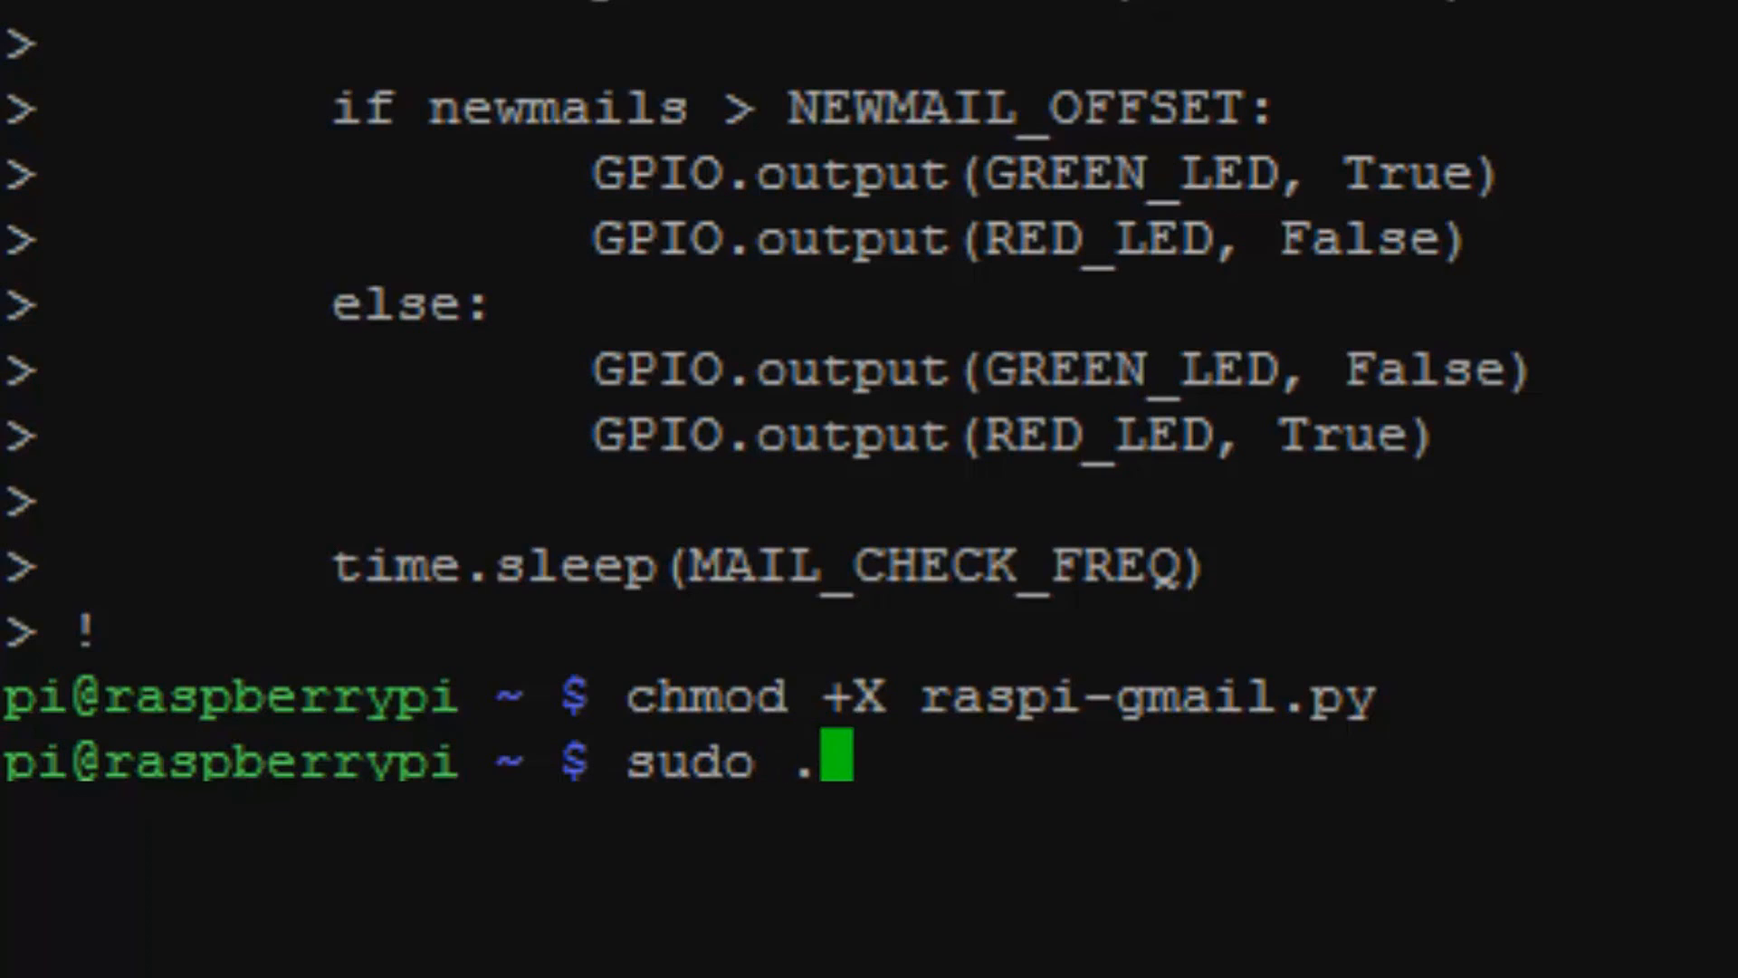
text(/)
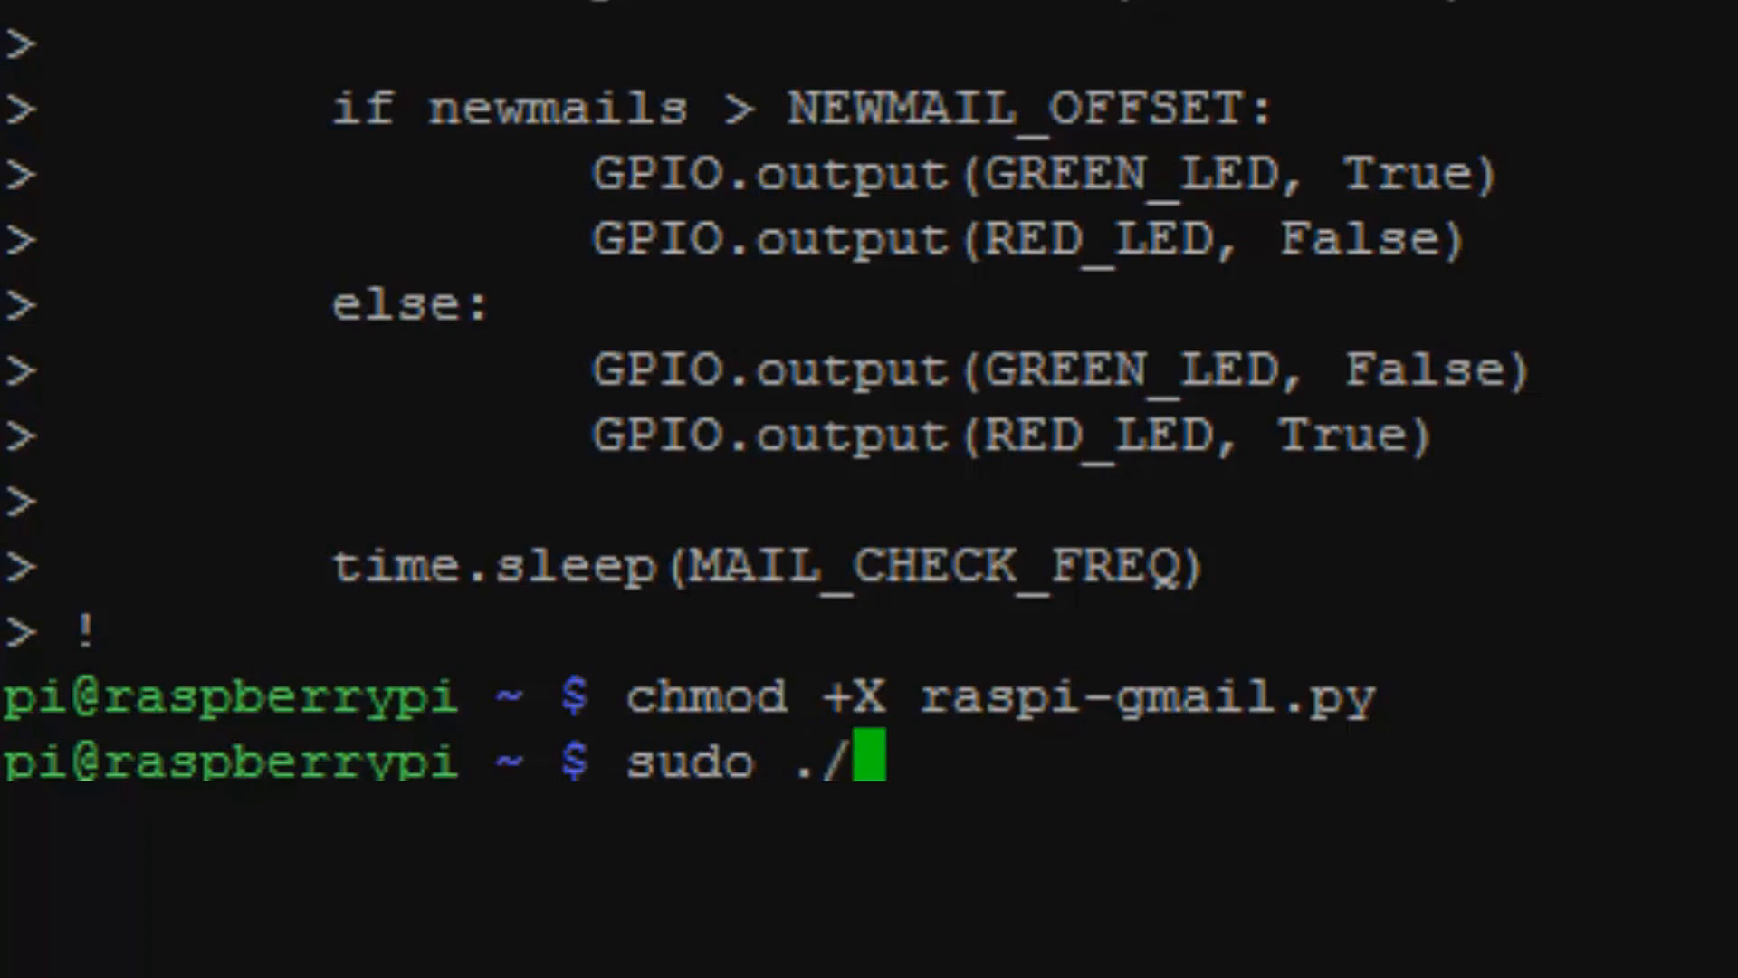
text(rasp)
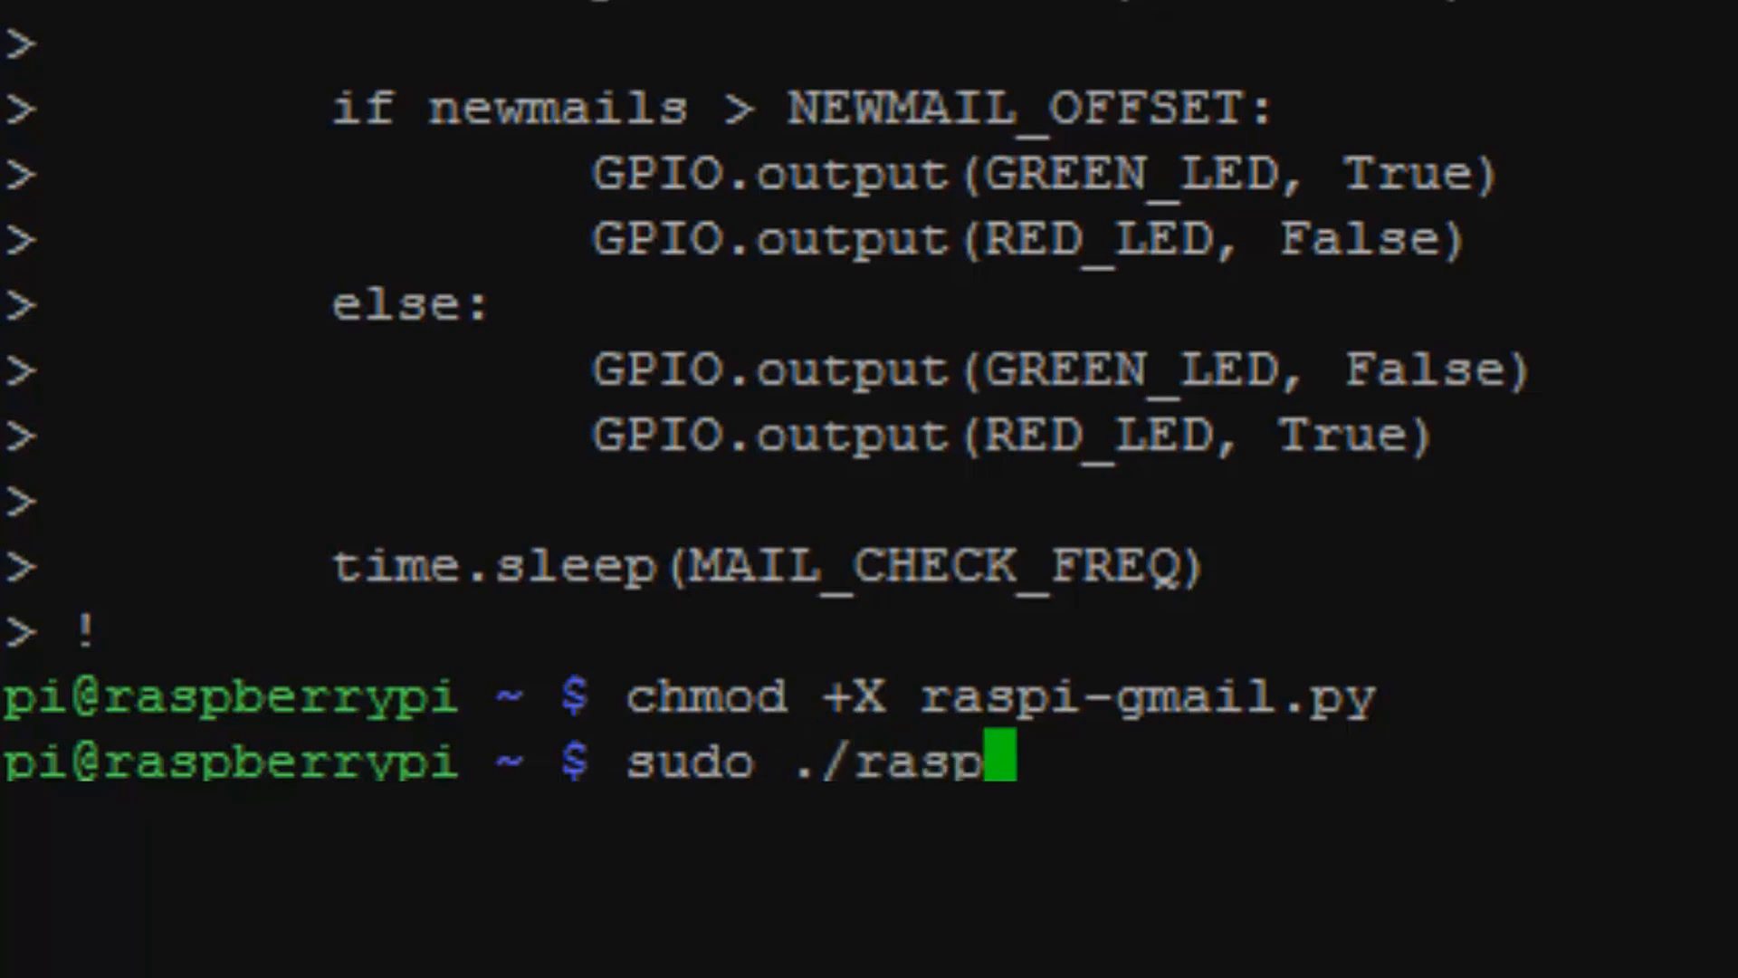
text(i-)
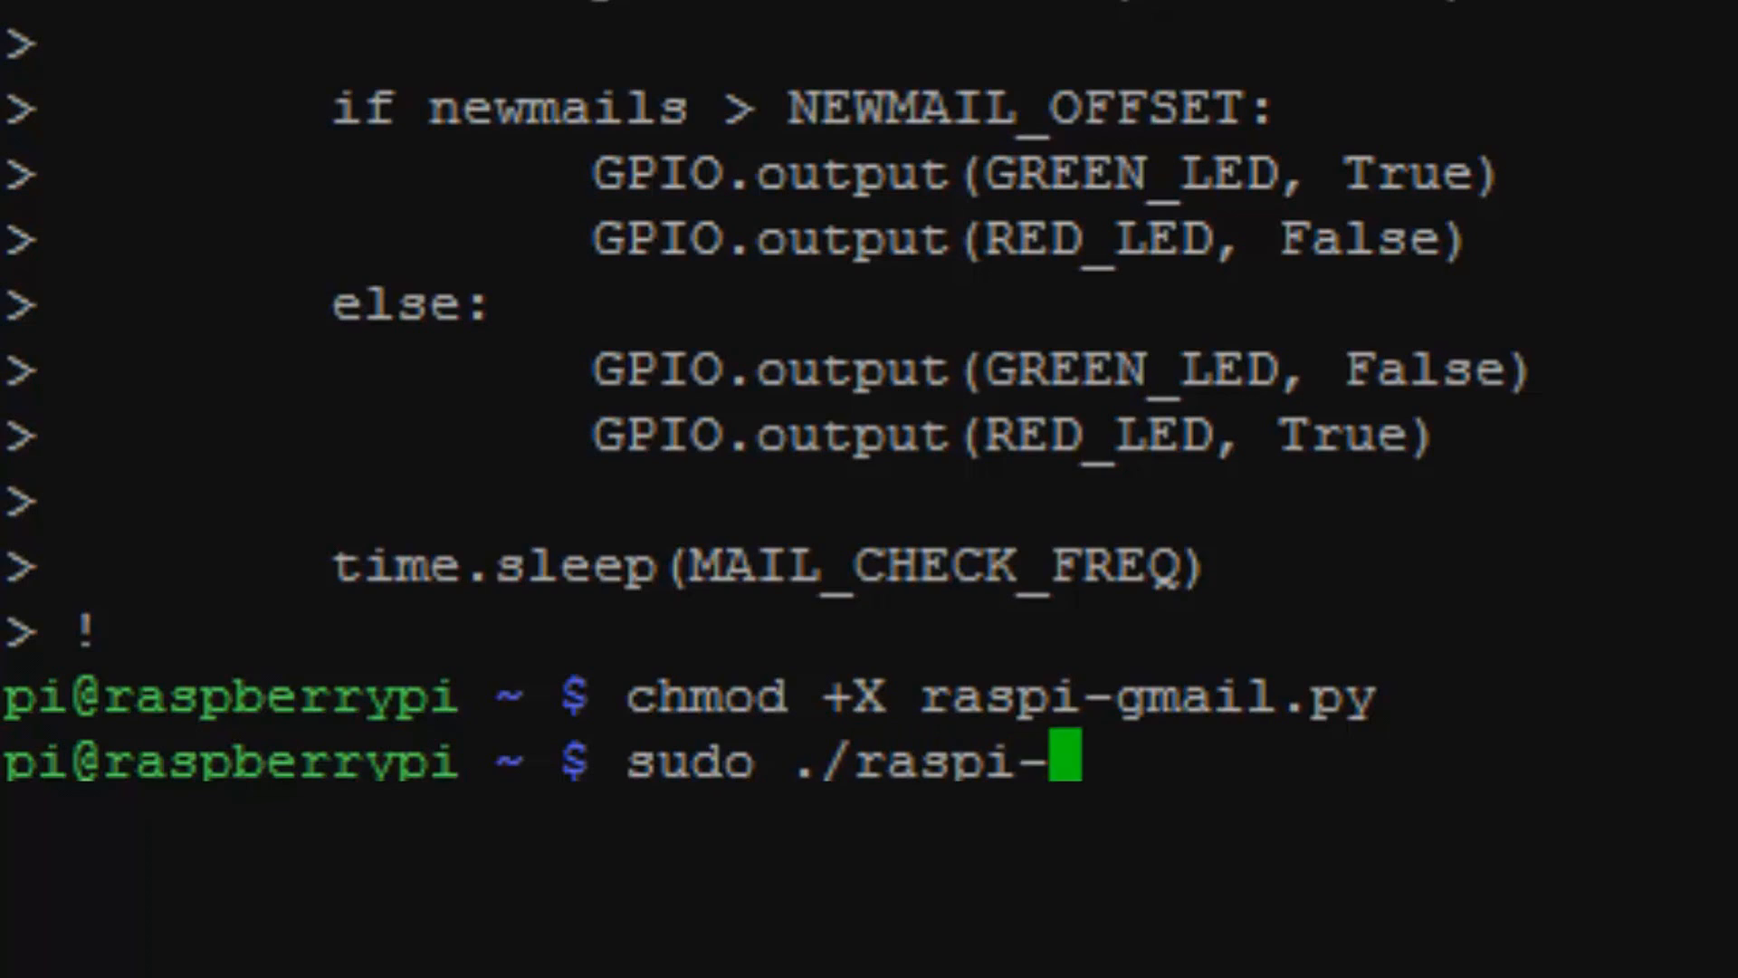
text(gmail.py)
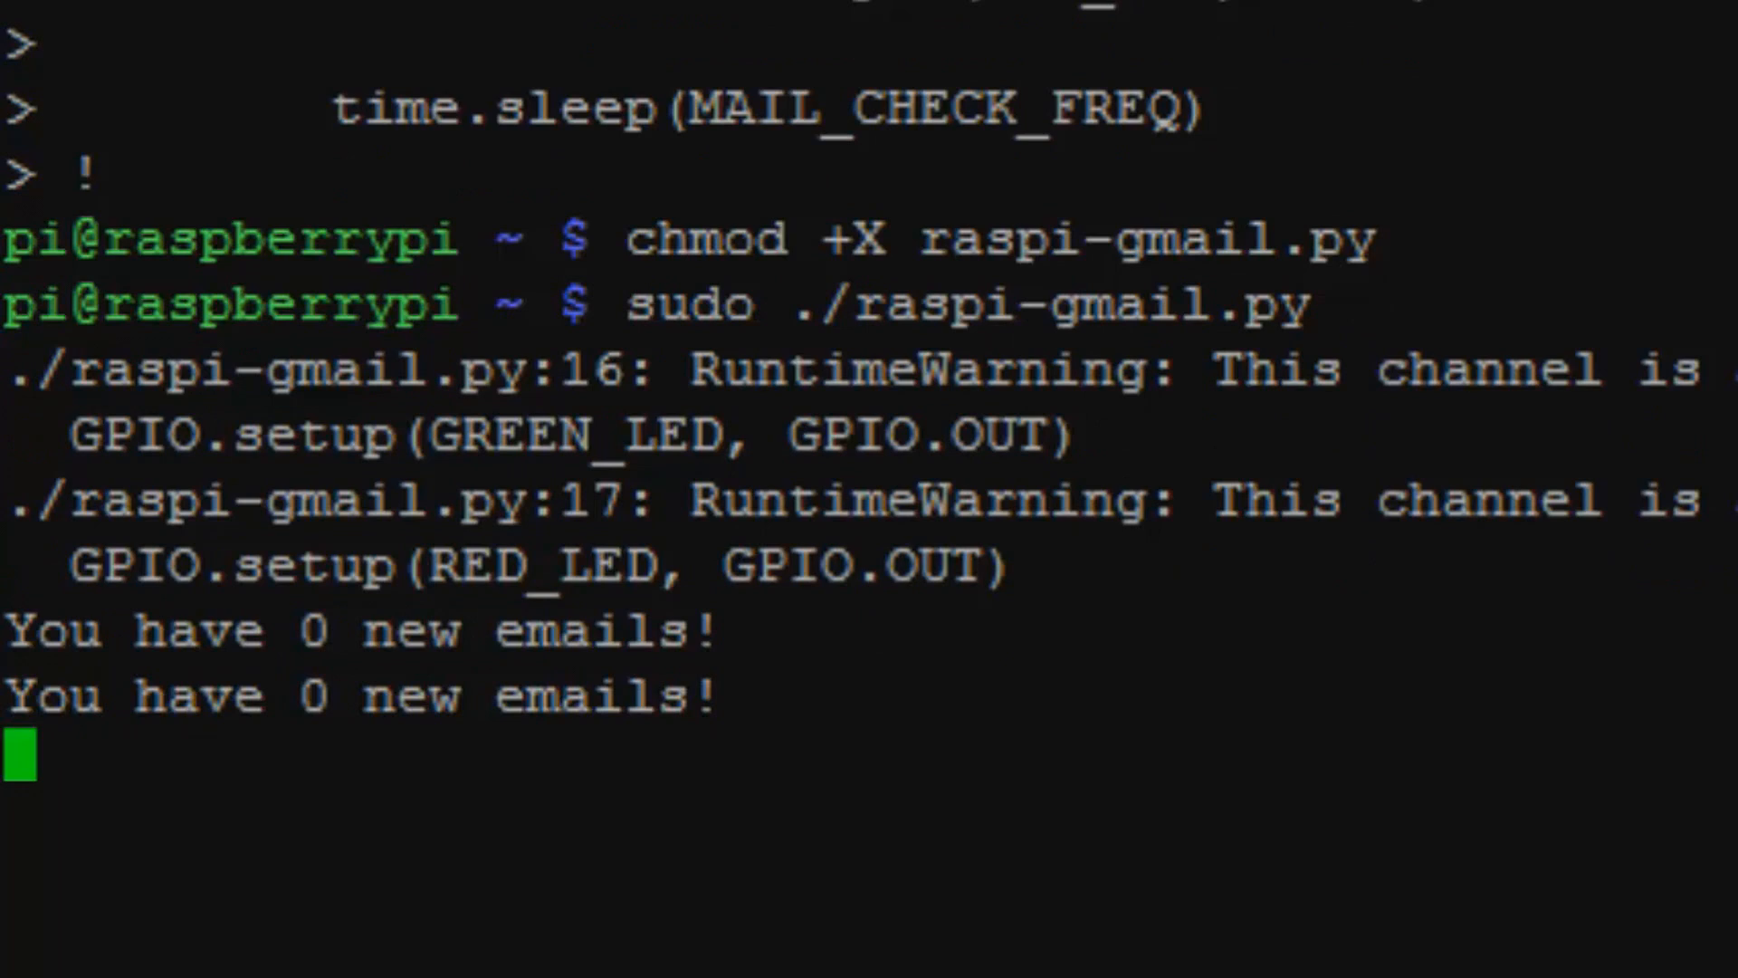
Scroll the terminal to follow the repeated 'You have 0 new emails!' output
scroll(down, 3)
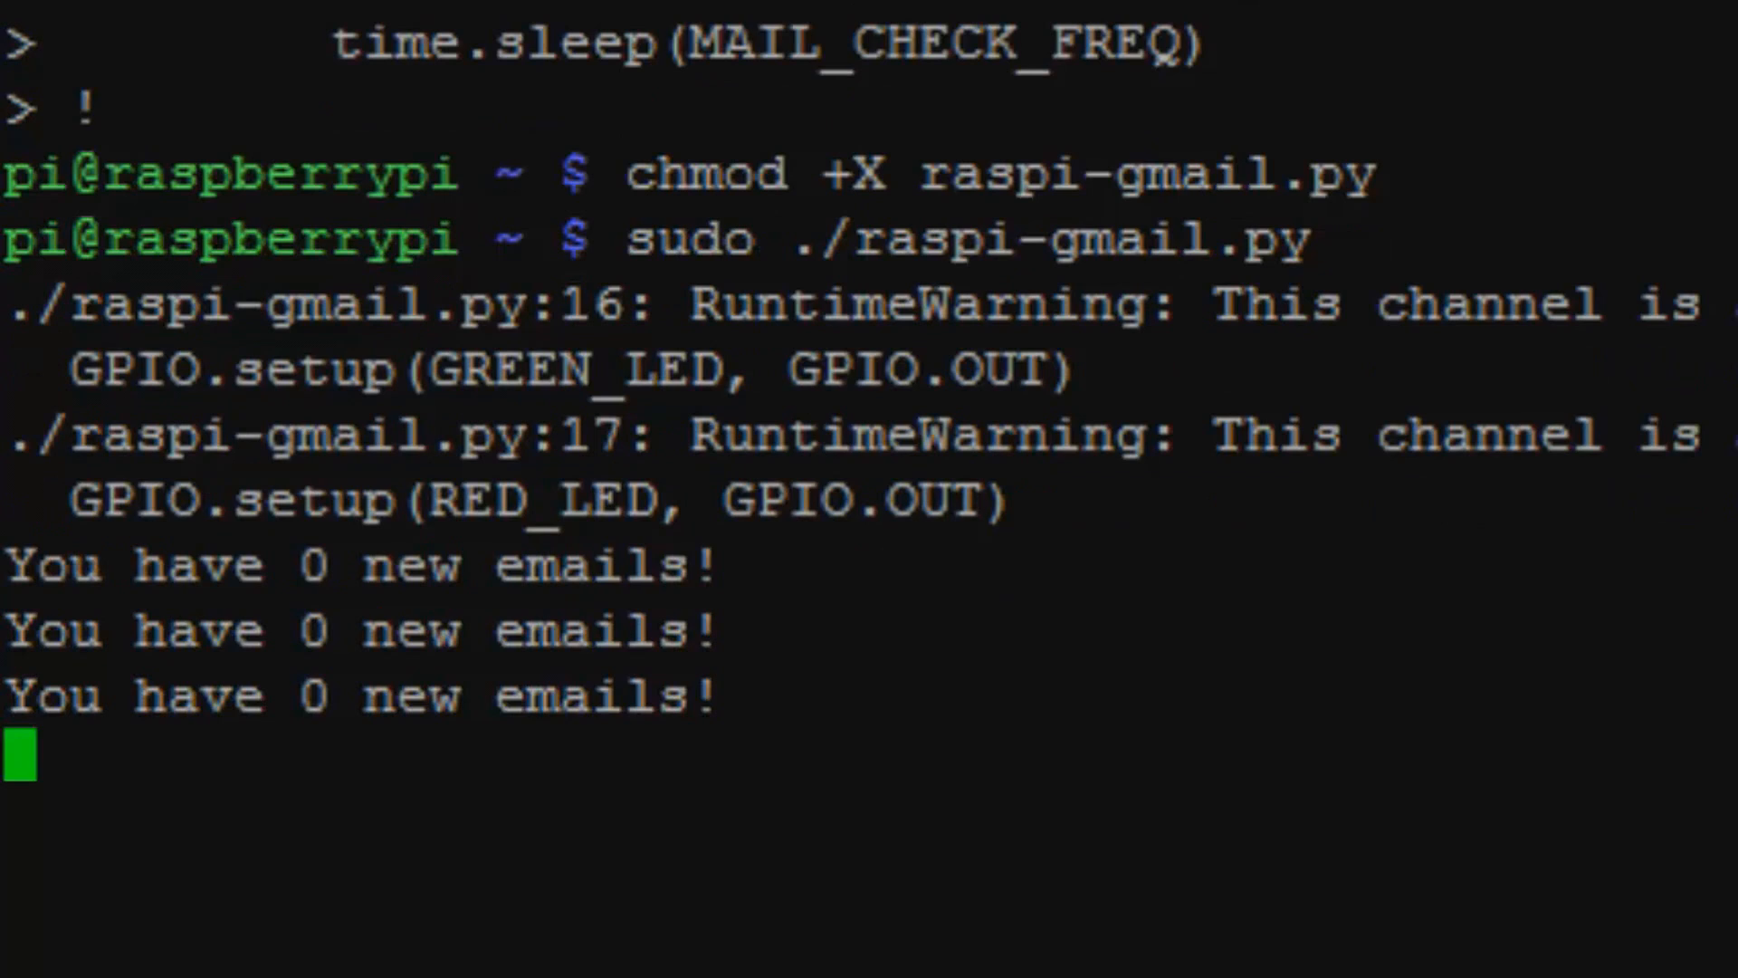